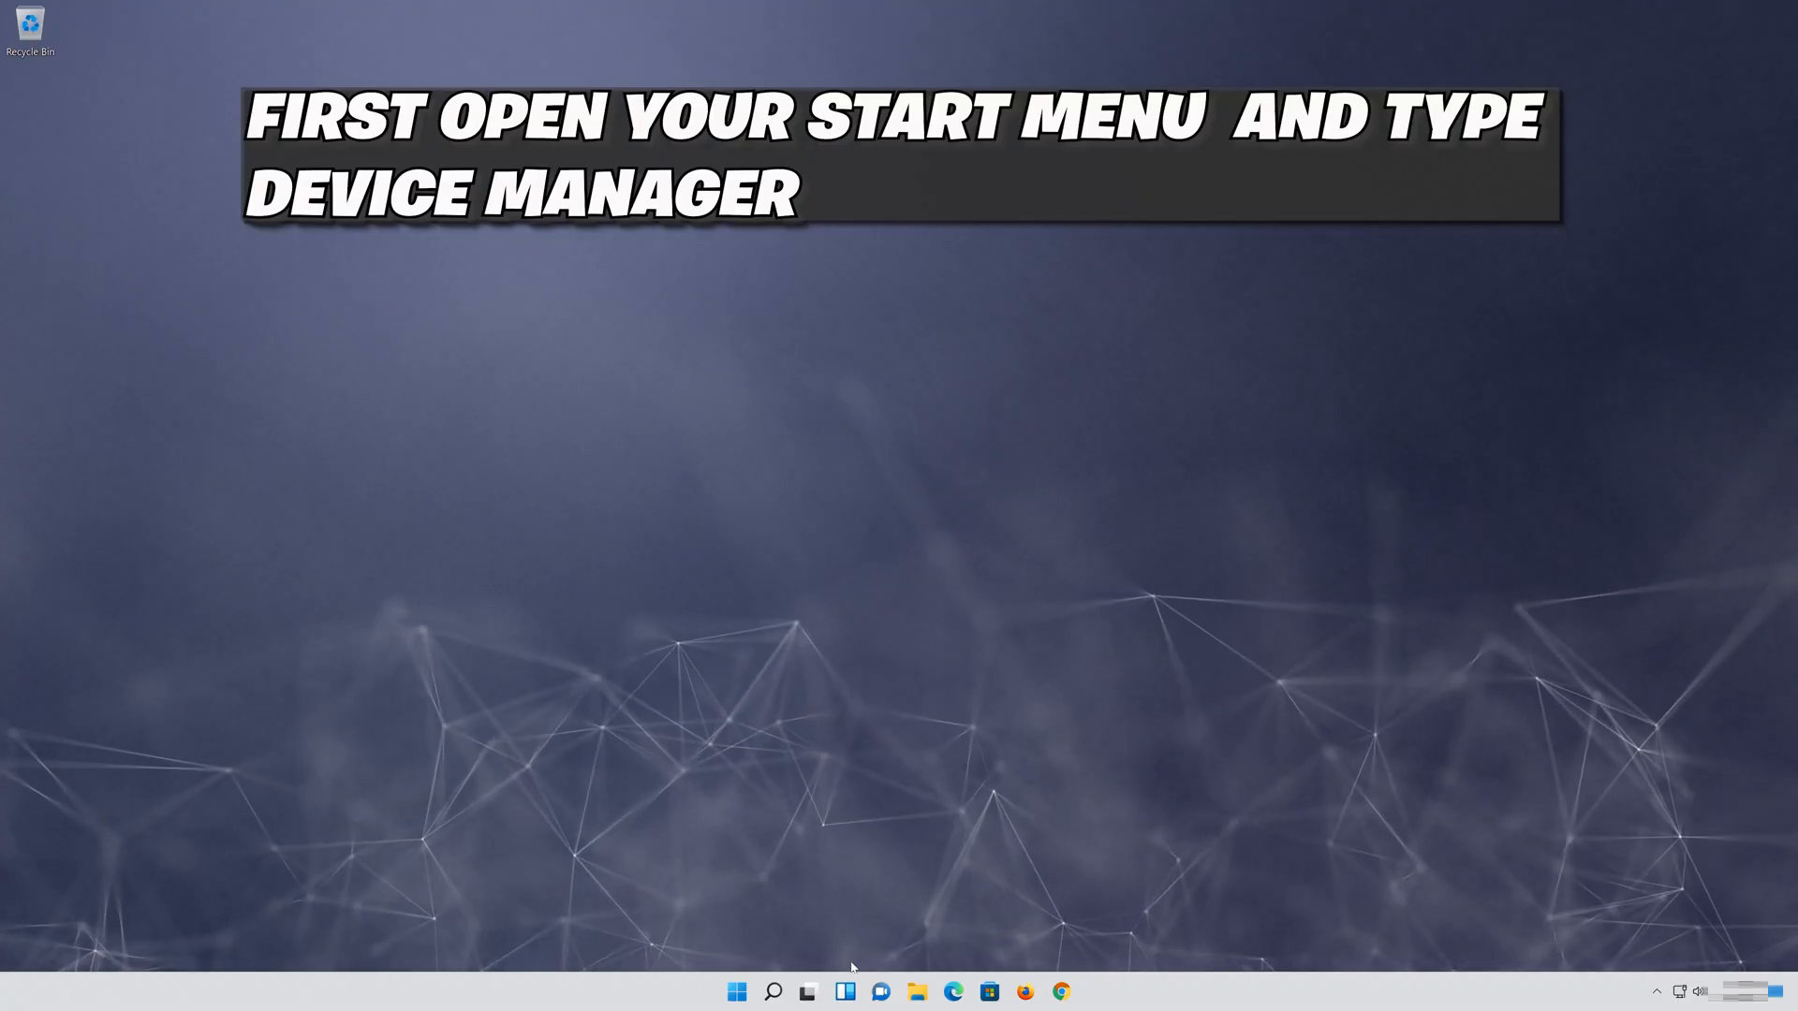
Search the Start menu for 'device manager' and launch Device Manager
left_click(737, 992)
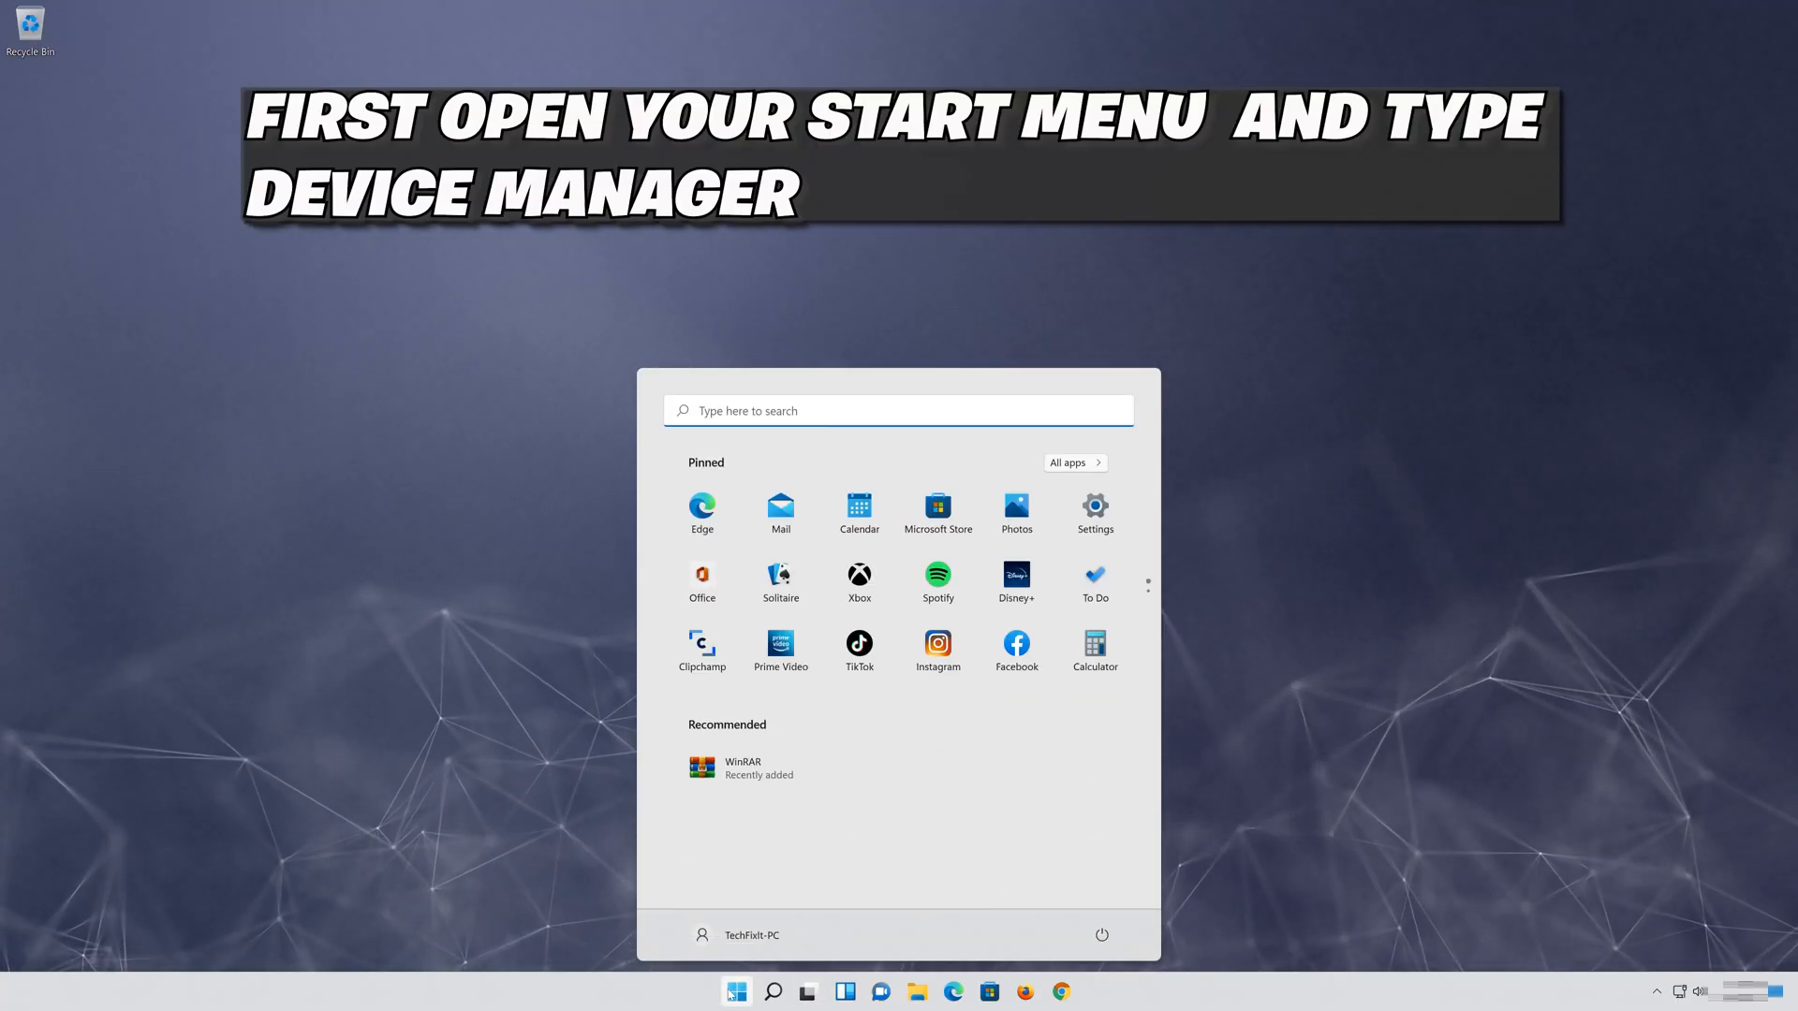
type("device manager")
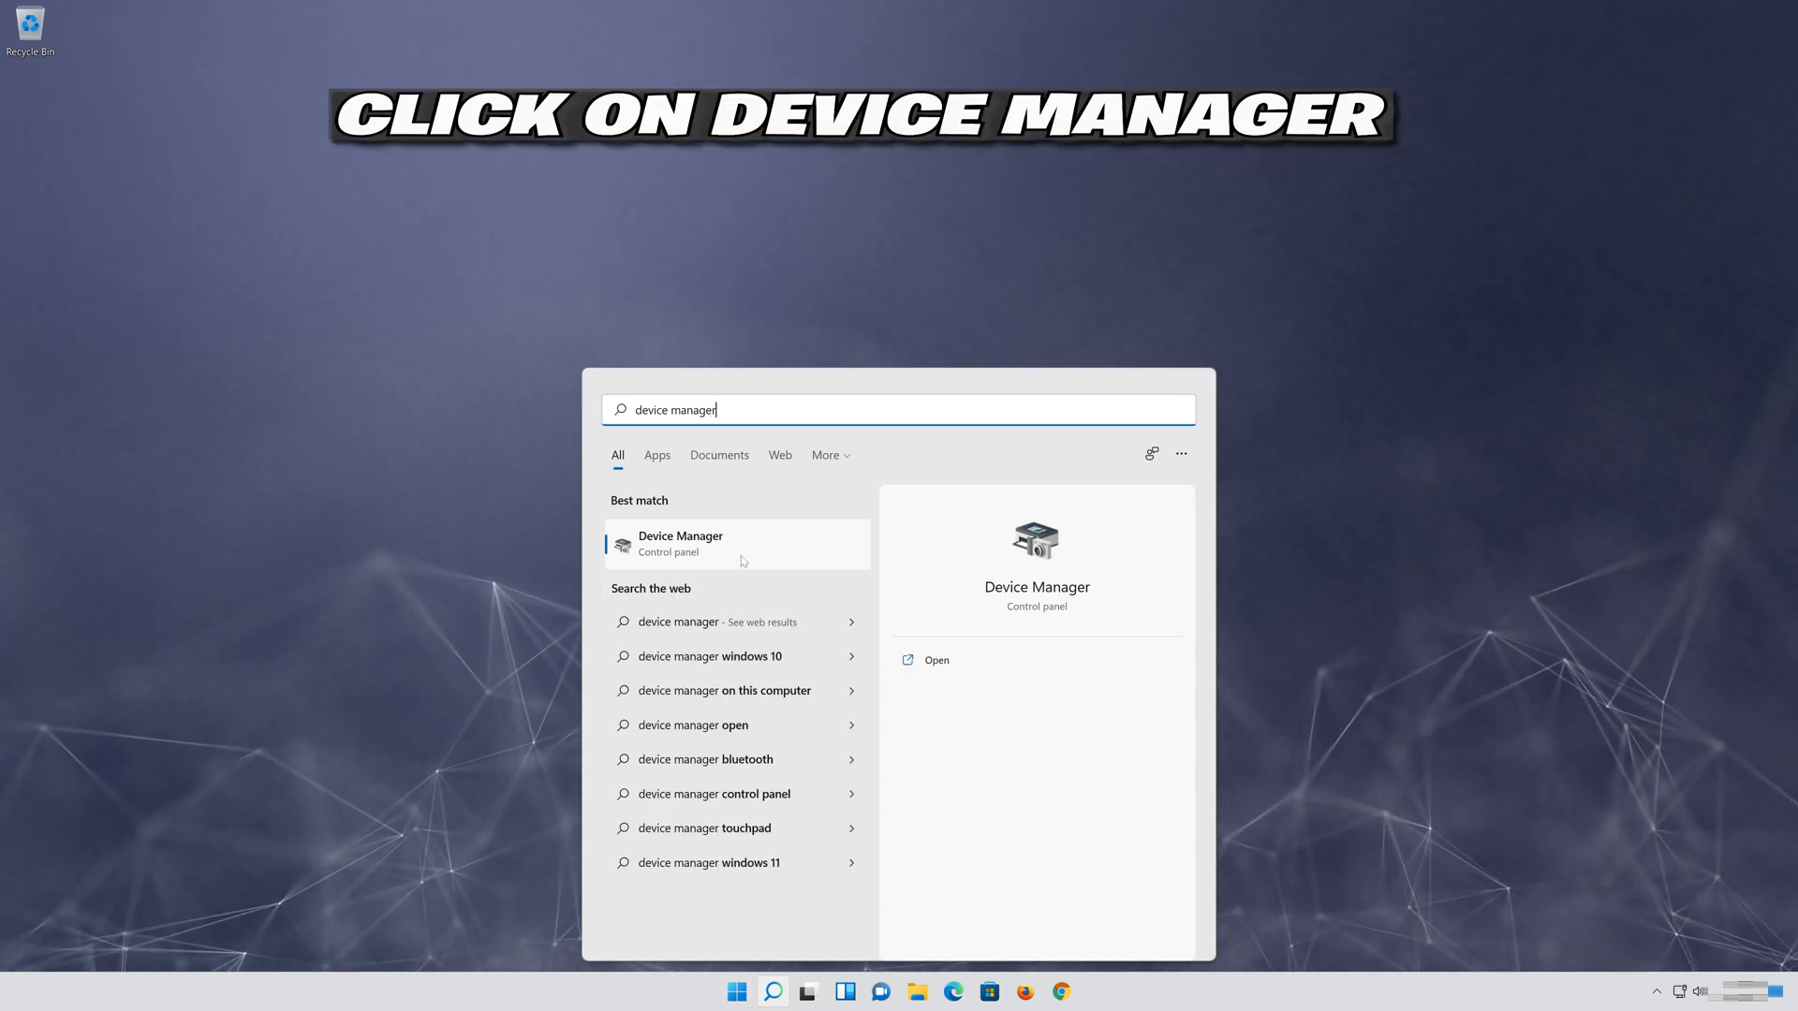
left_click(679, 542)
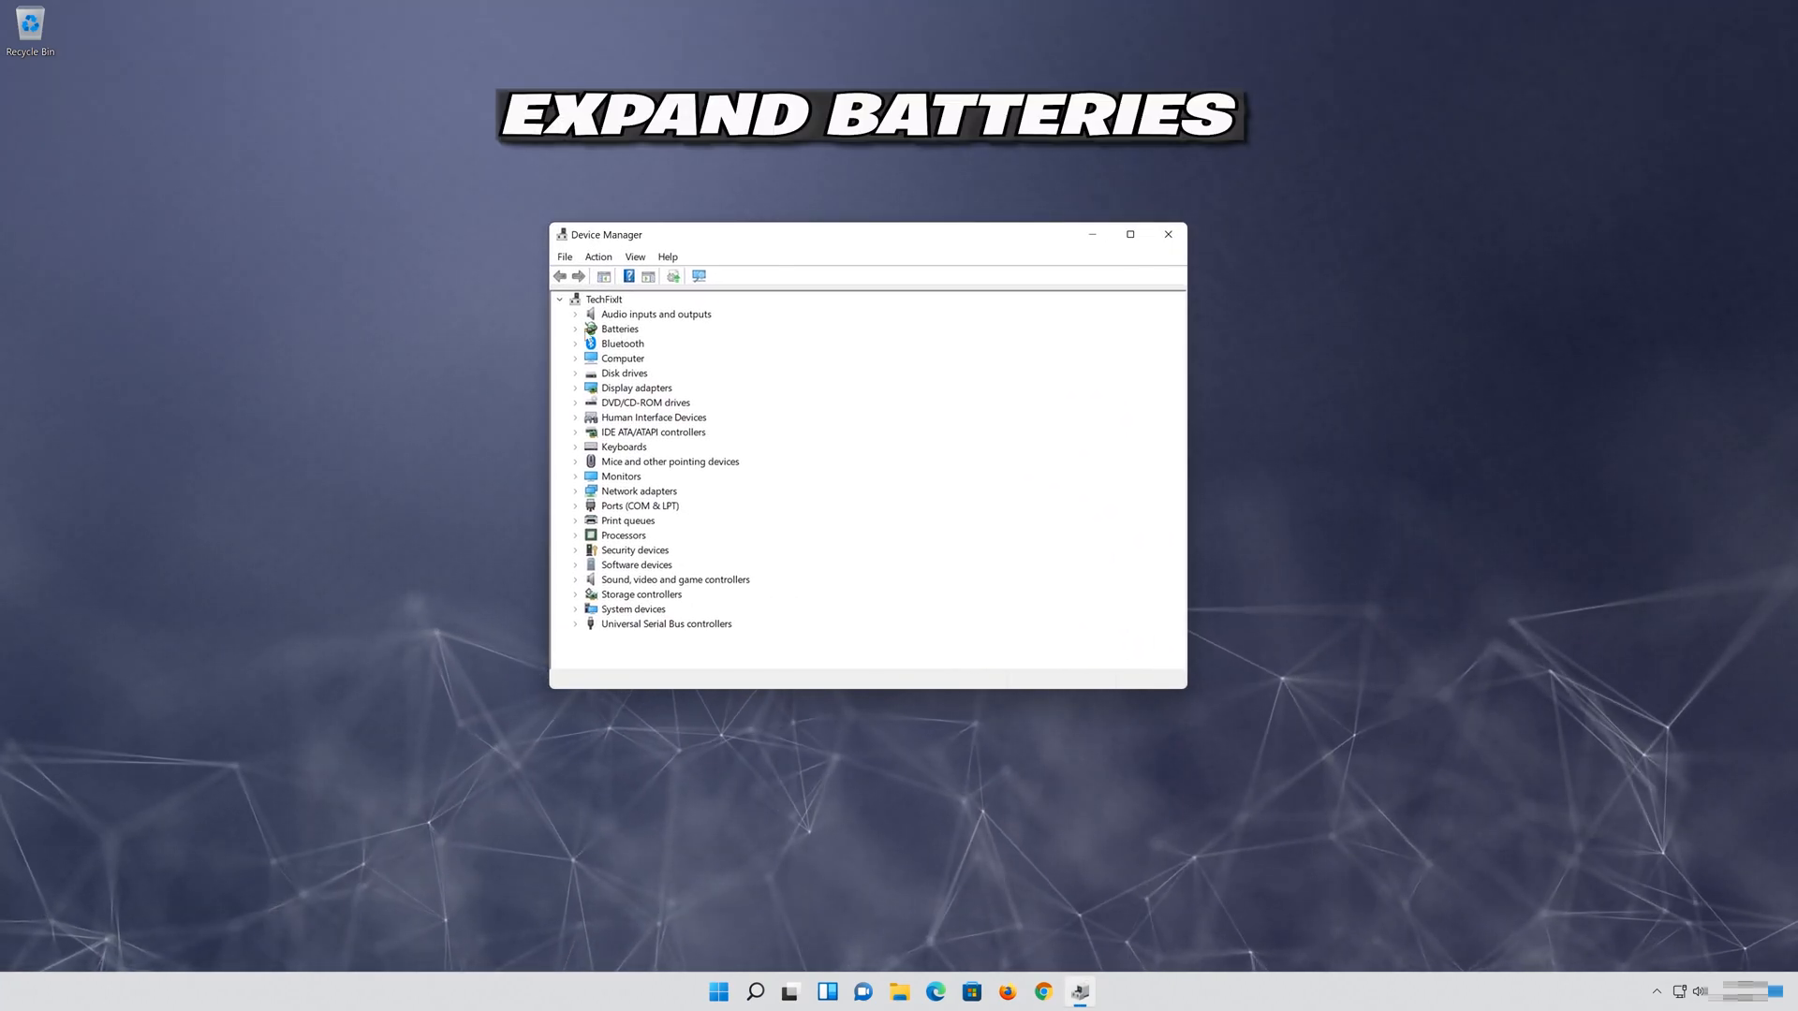
Open the Microsoft AC Adapter properties under Batteries and view its Driver tab
left_click(576, 328)
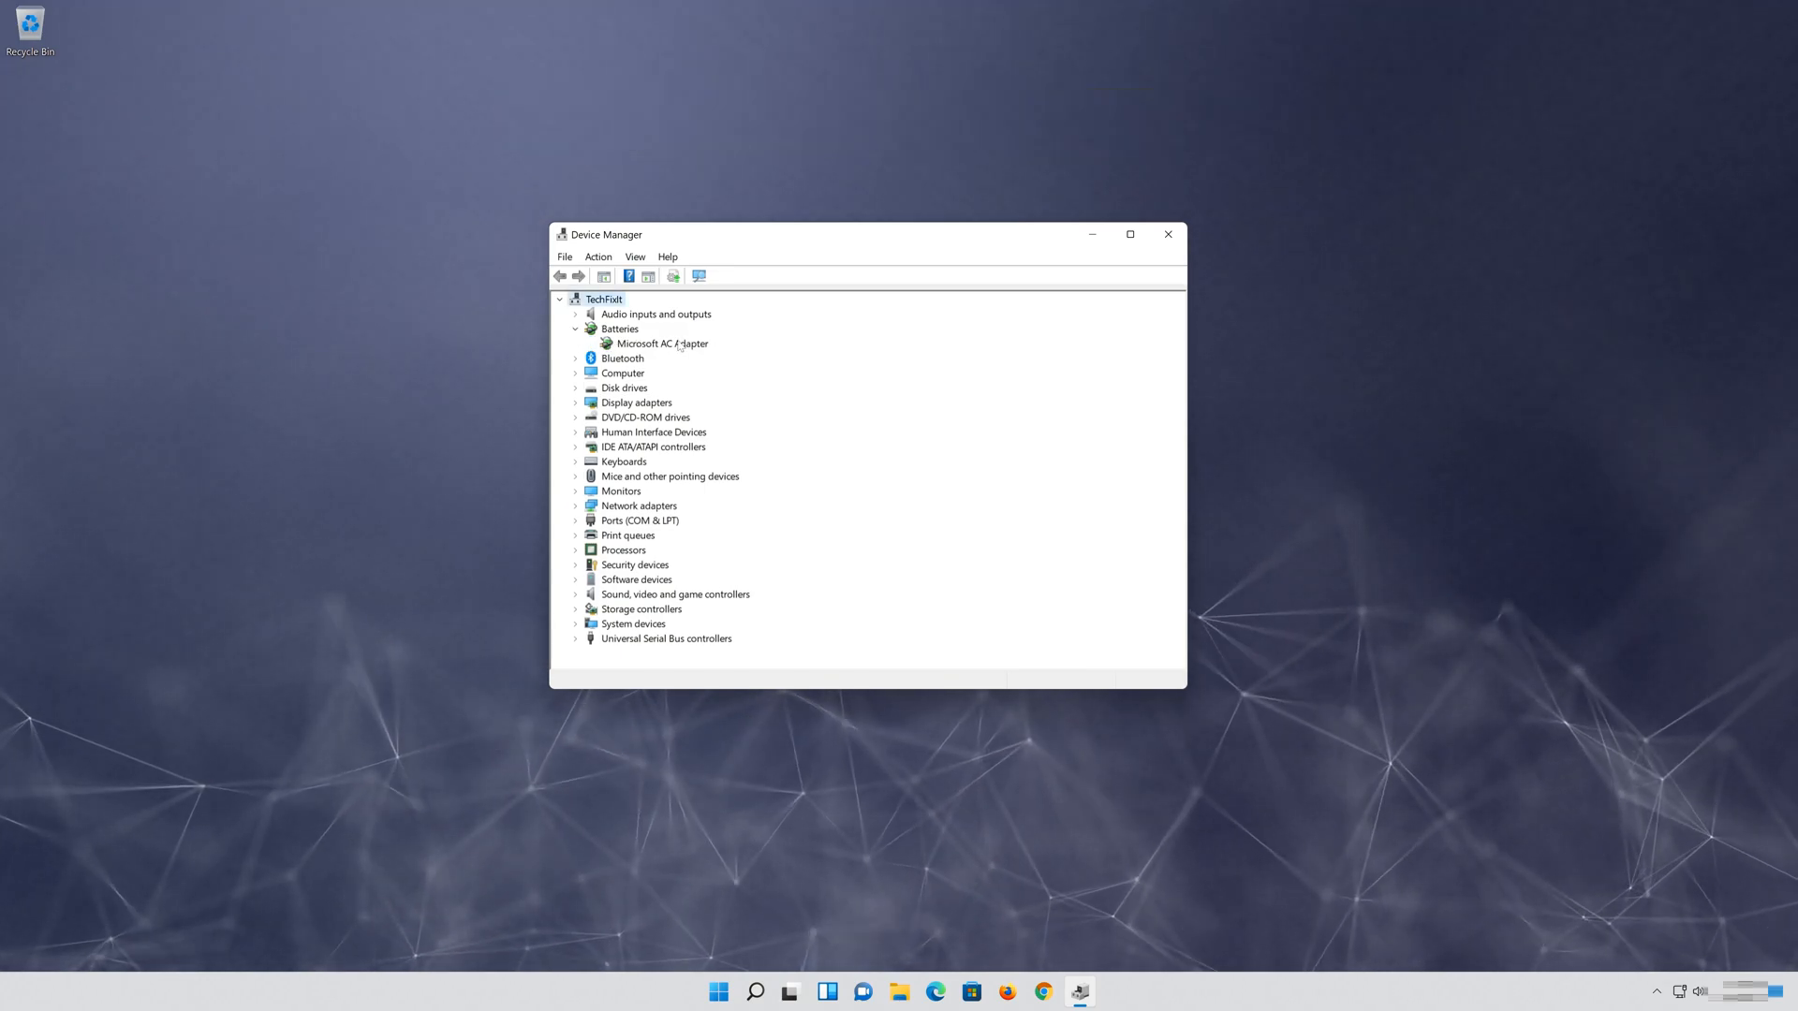
right_click(662, 344)
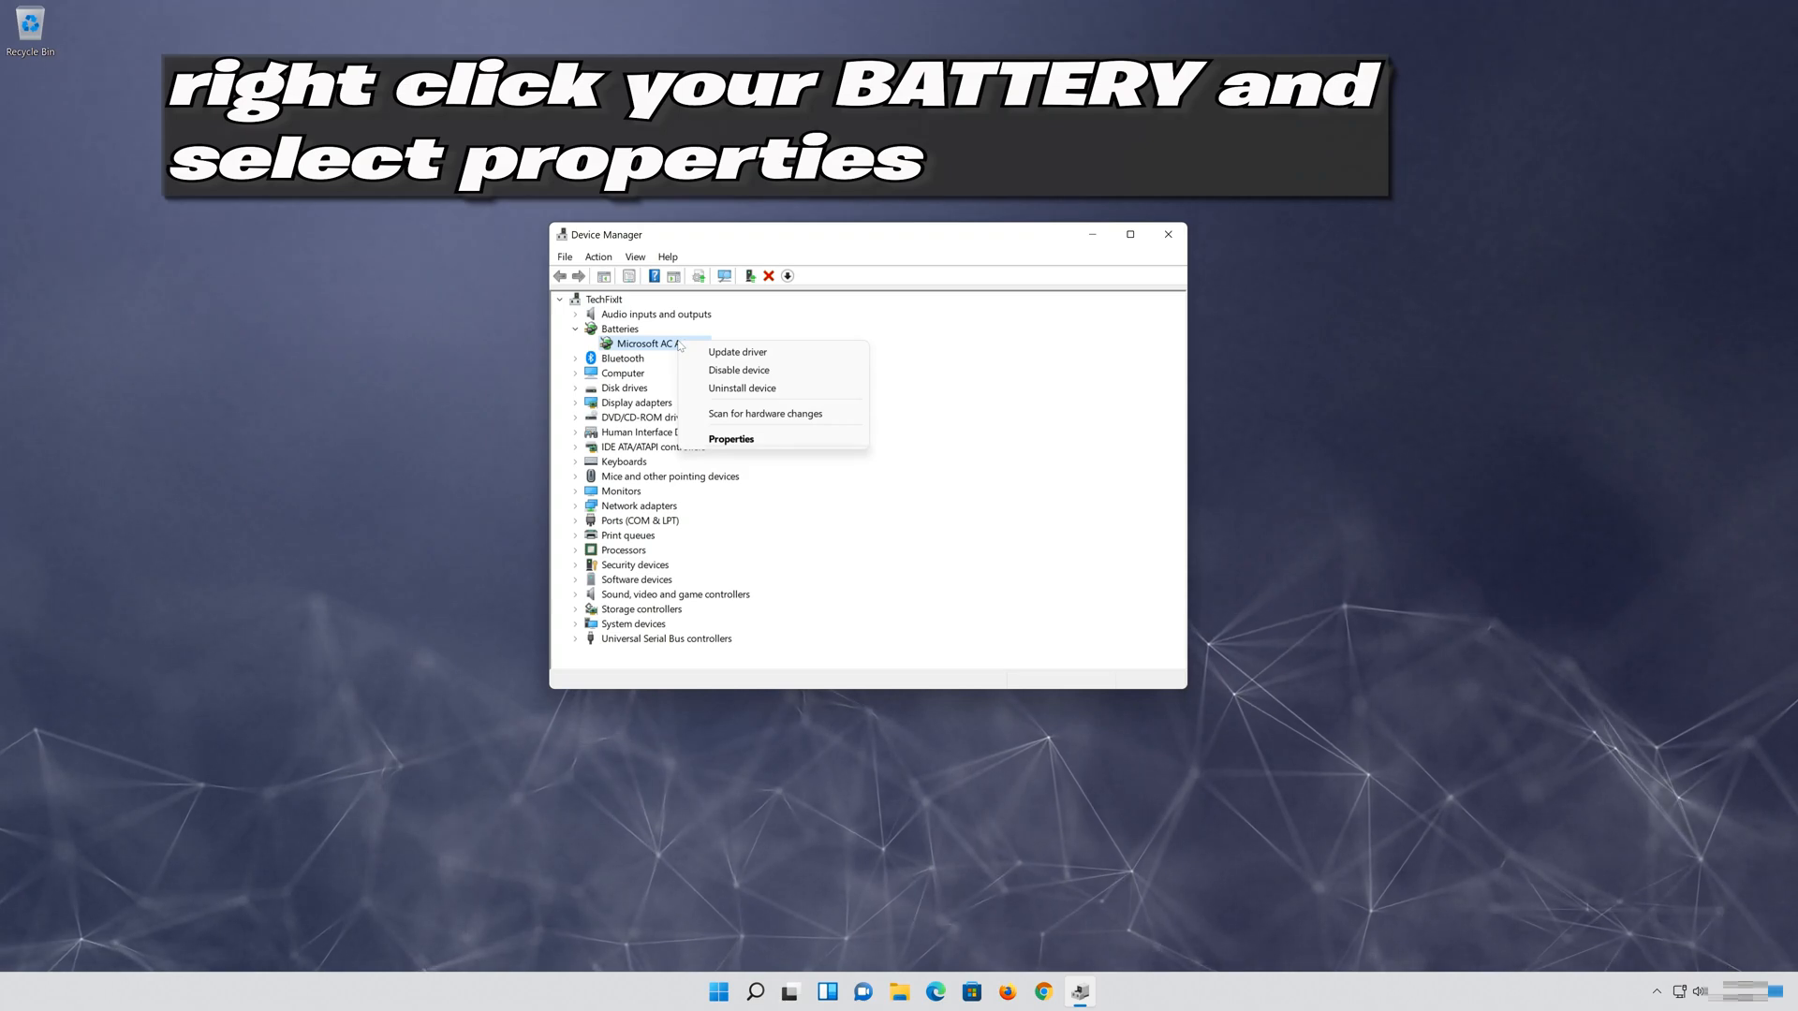
mouse_move(732, 438)
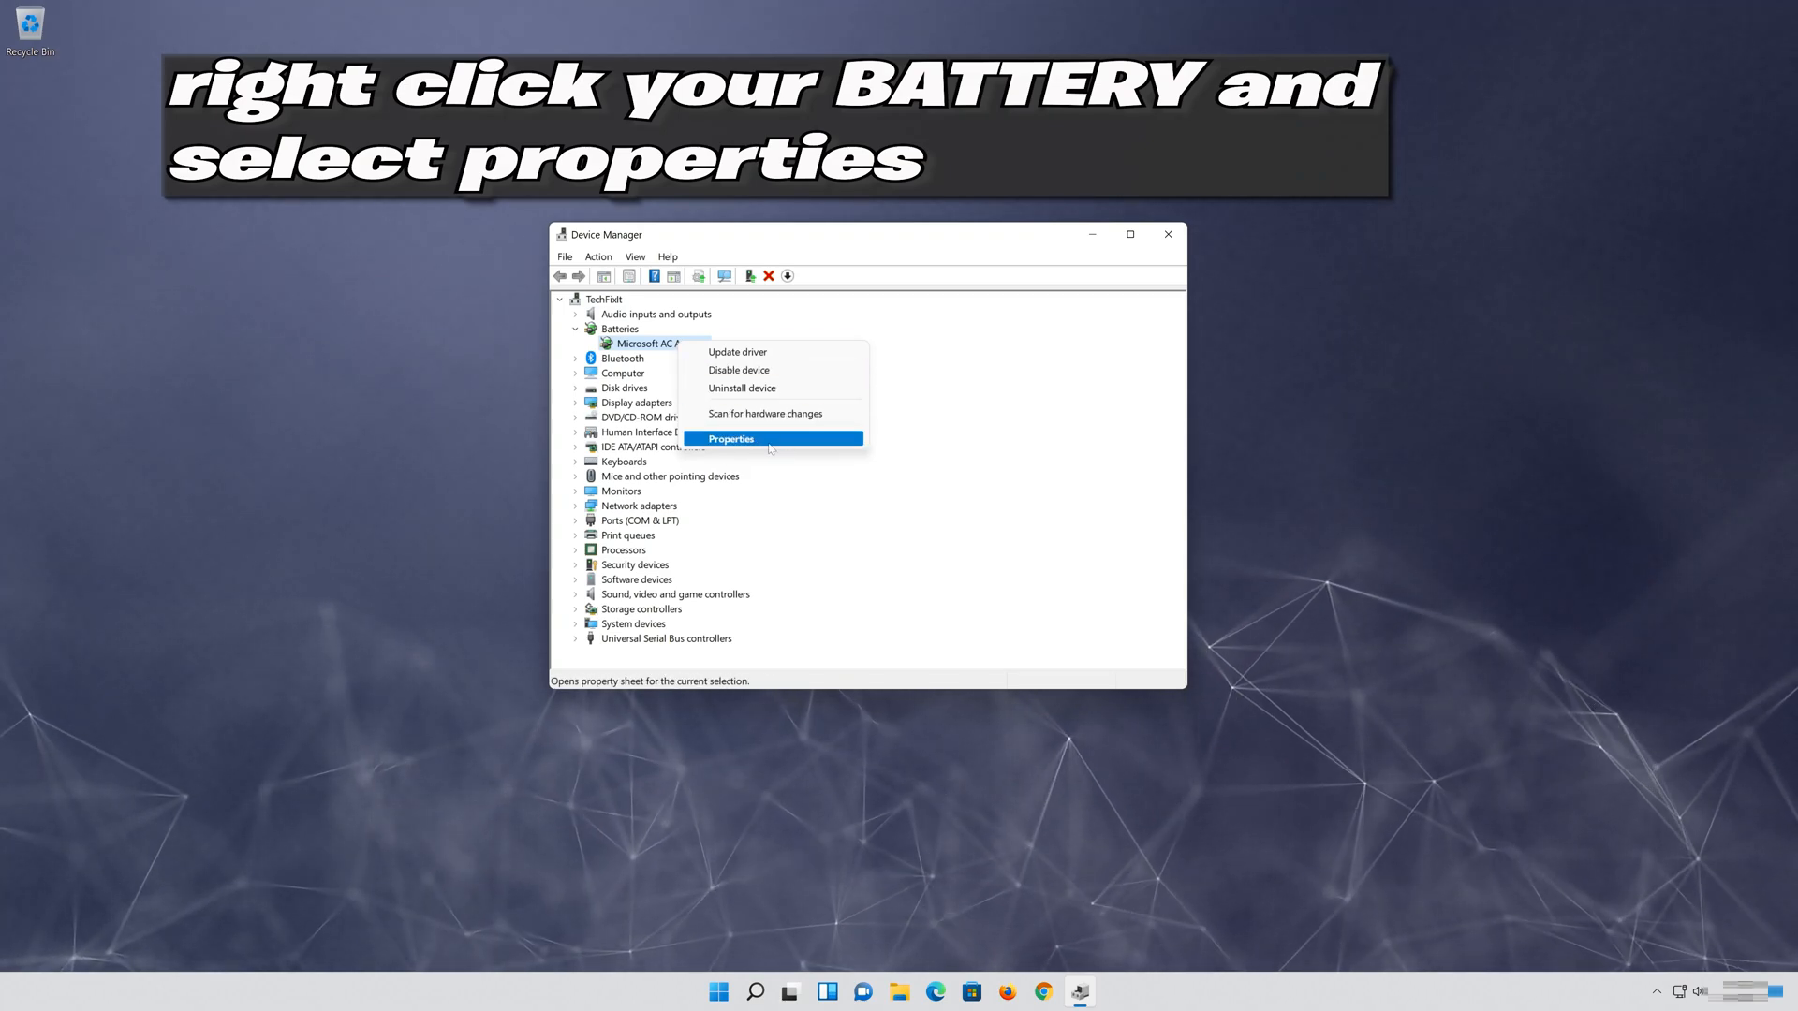
left_click(731, 439)
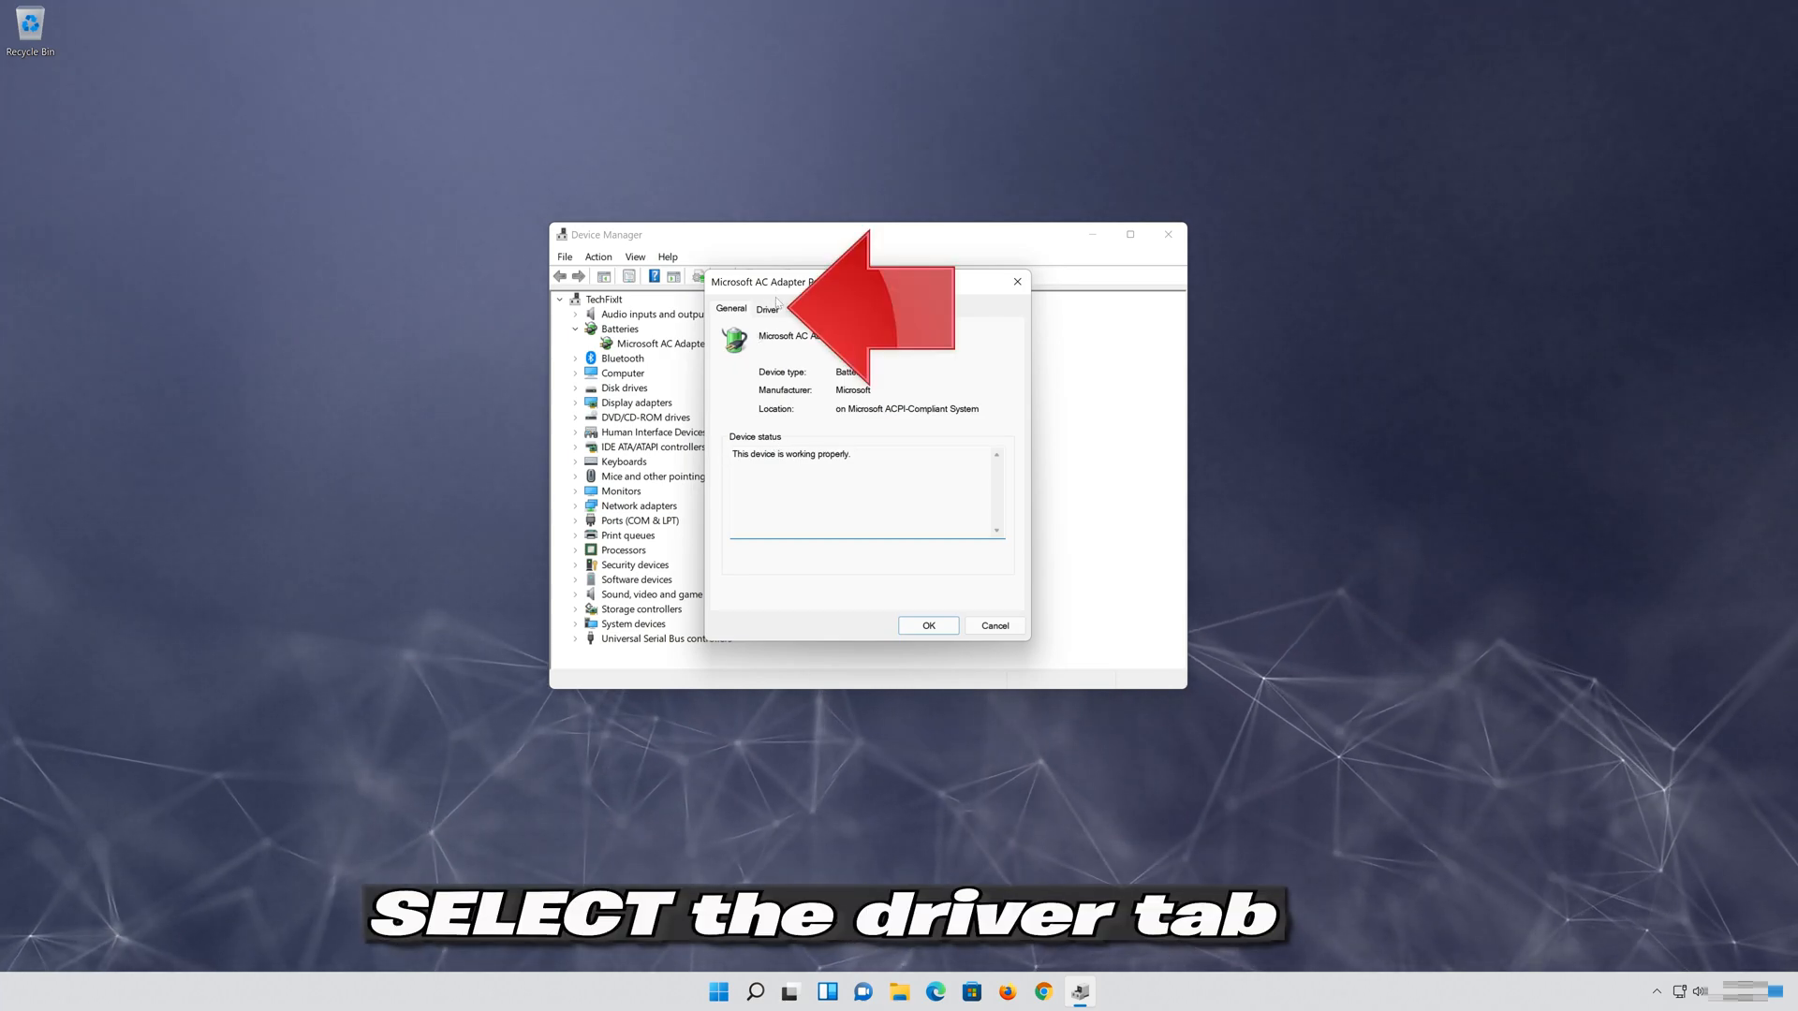
left_click(767, 308)
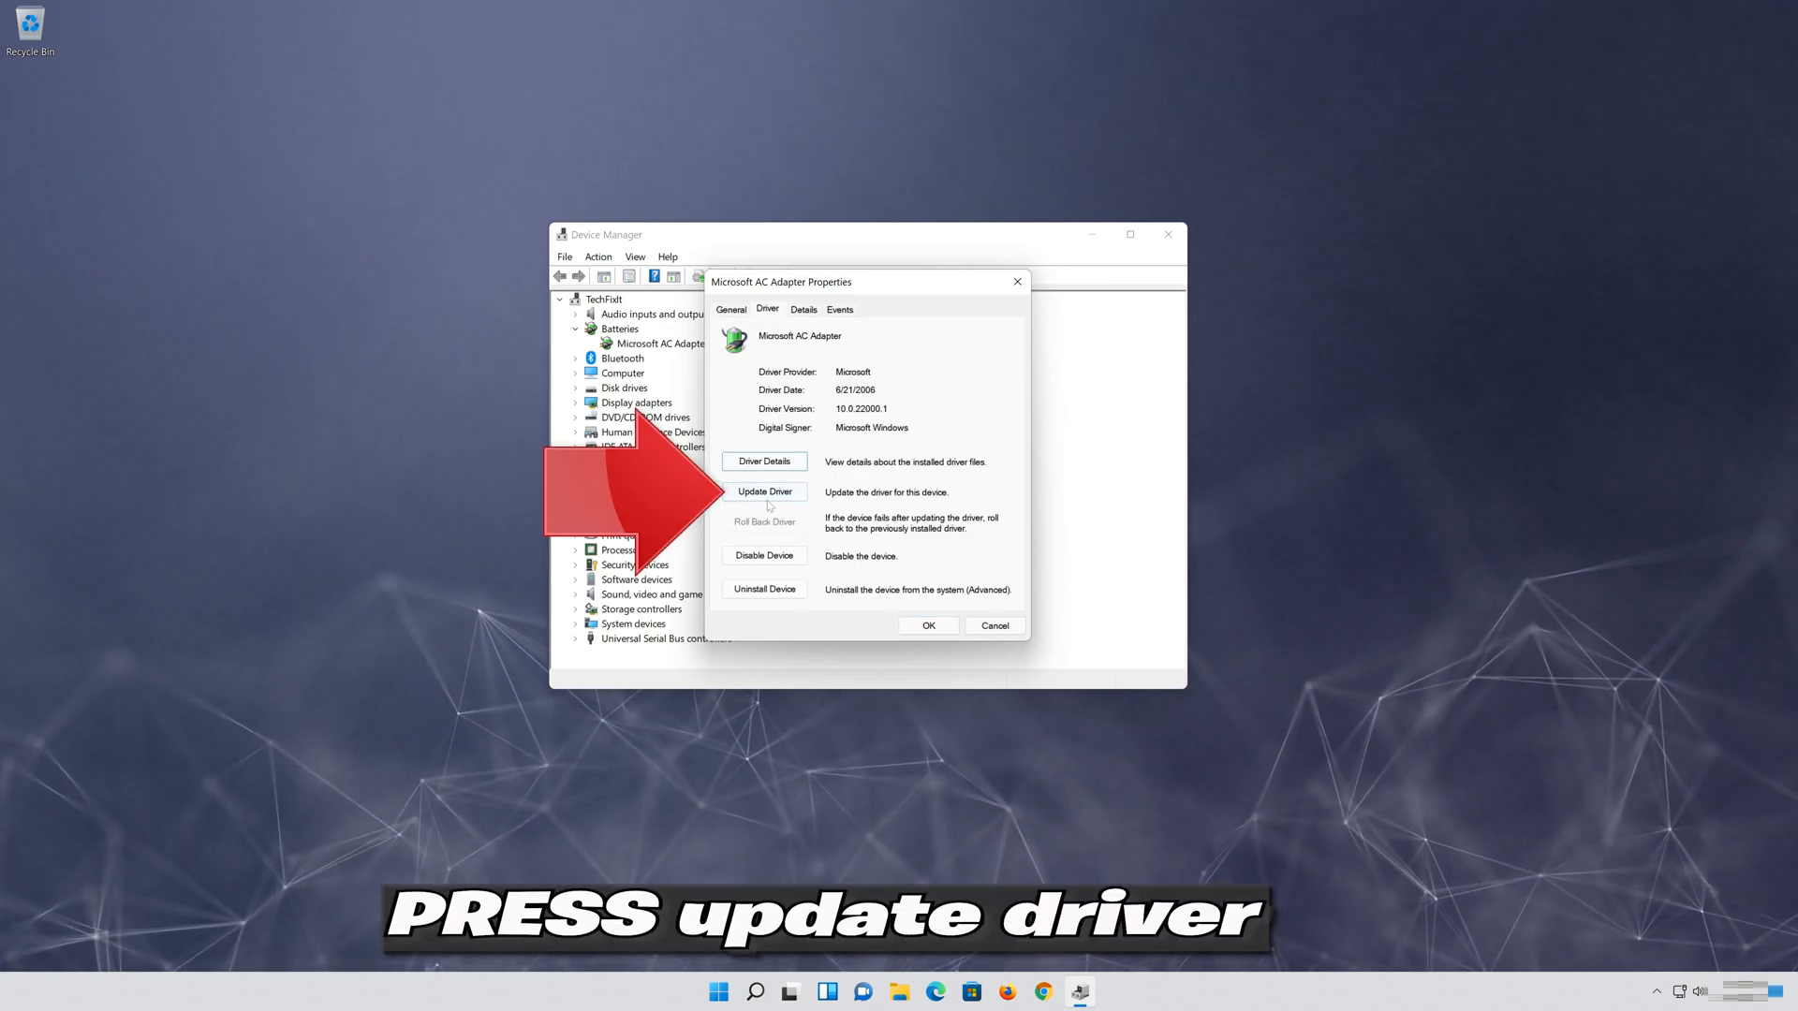
Search automatically for an AC Adapter driver, then continue to Windows Update
left_click(765, 491)
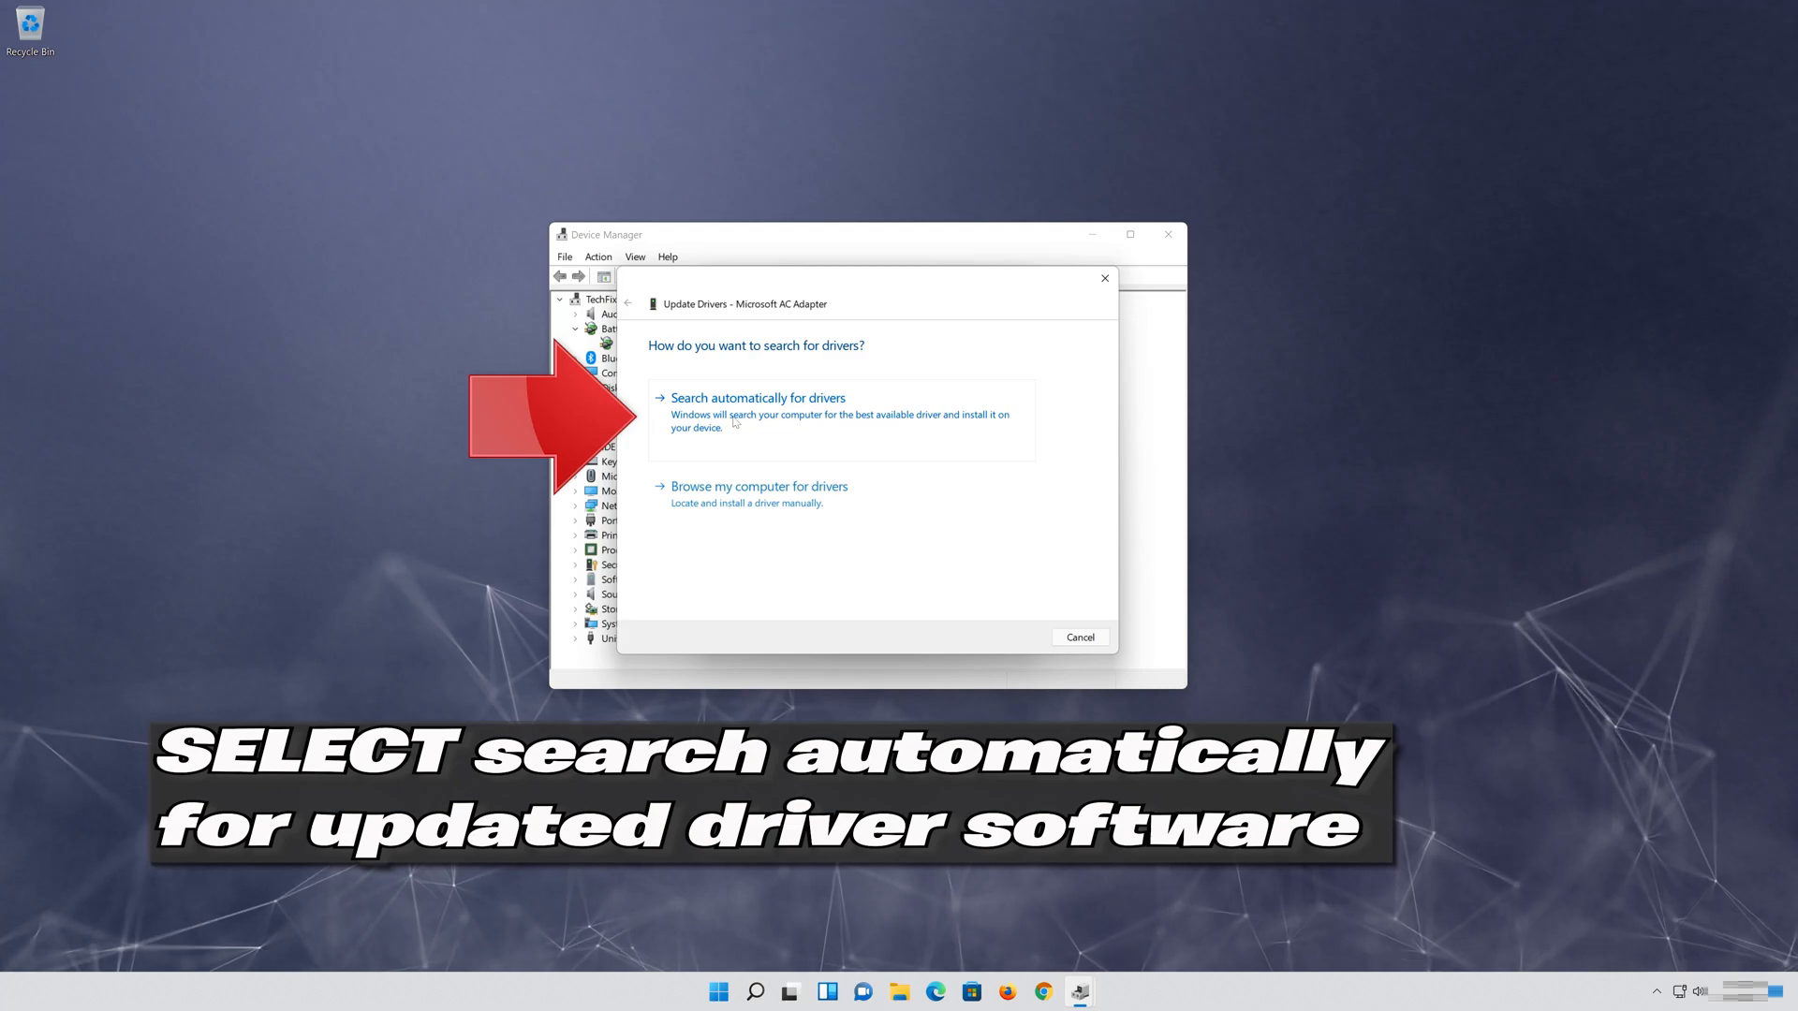
left_click(758, 398)
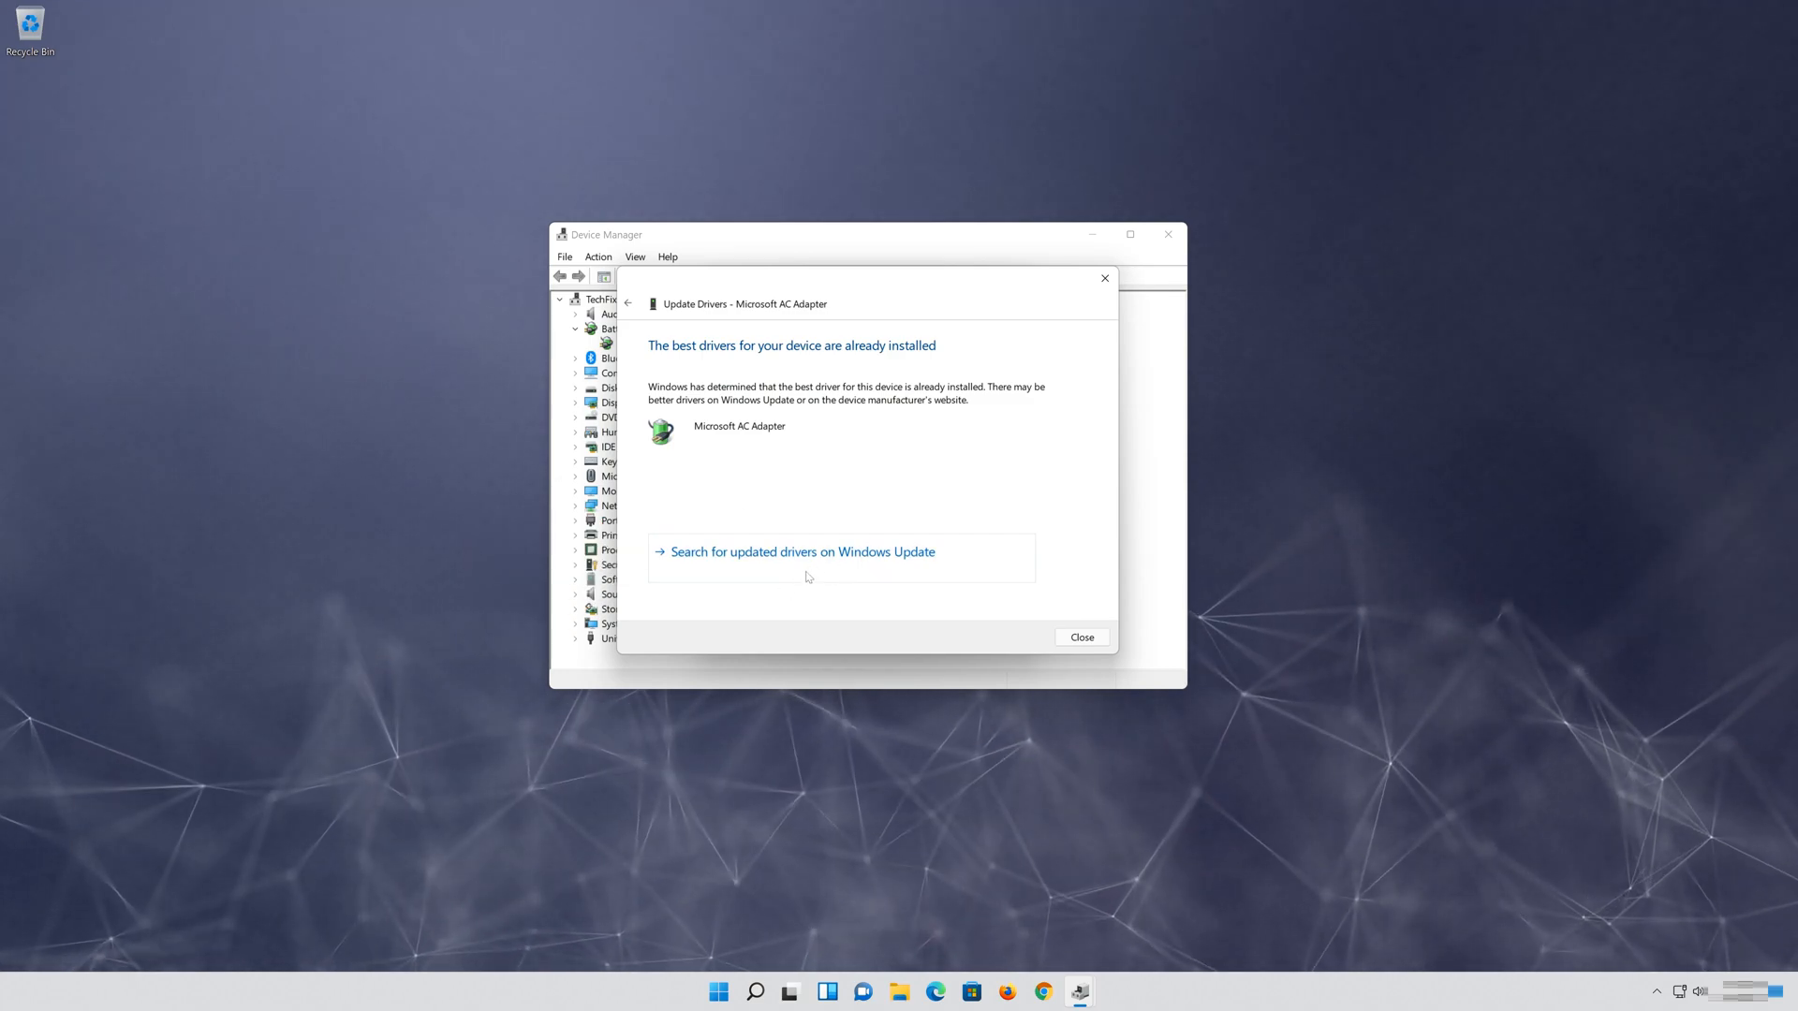
left_click(802, 551)
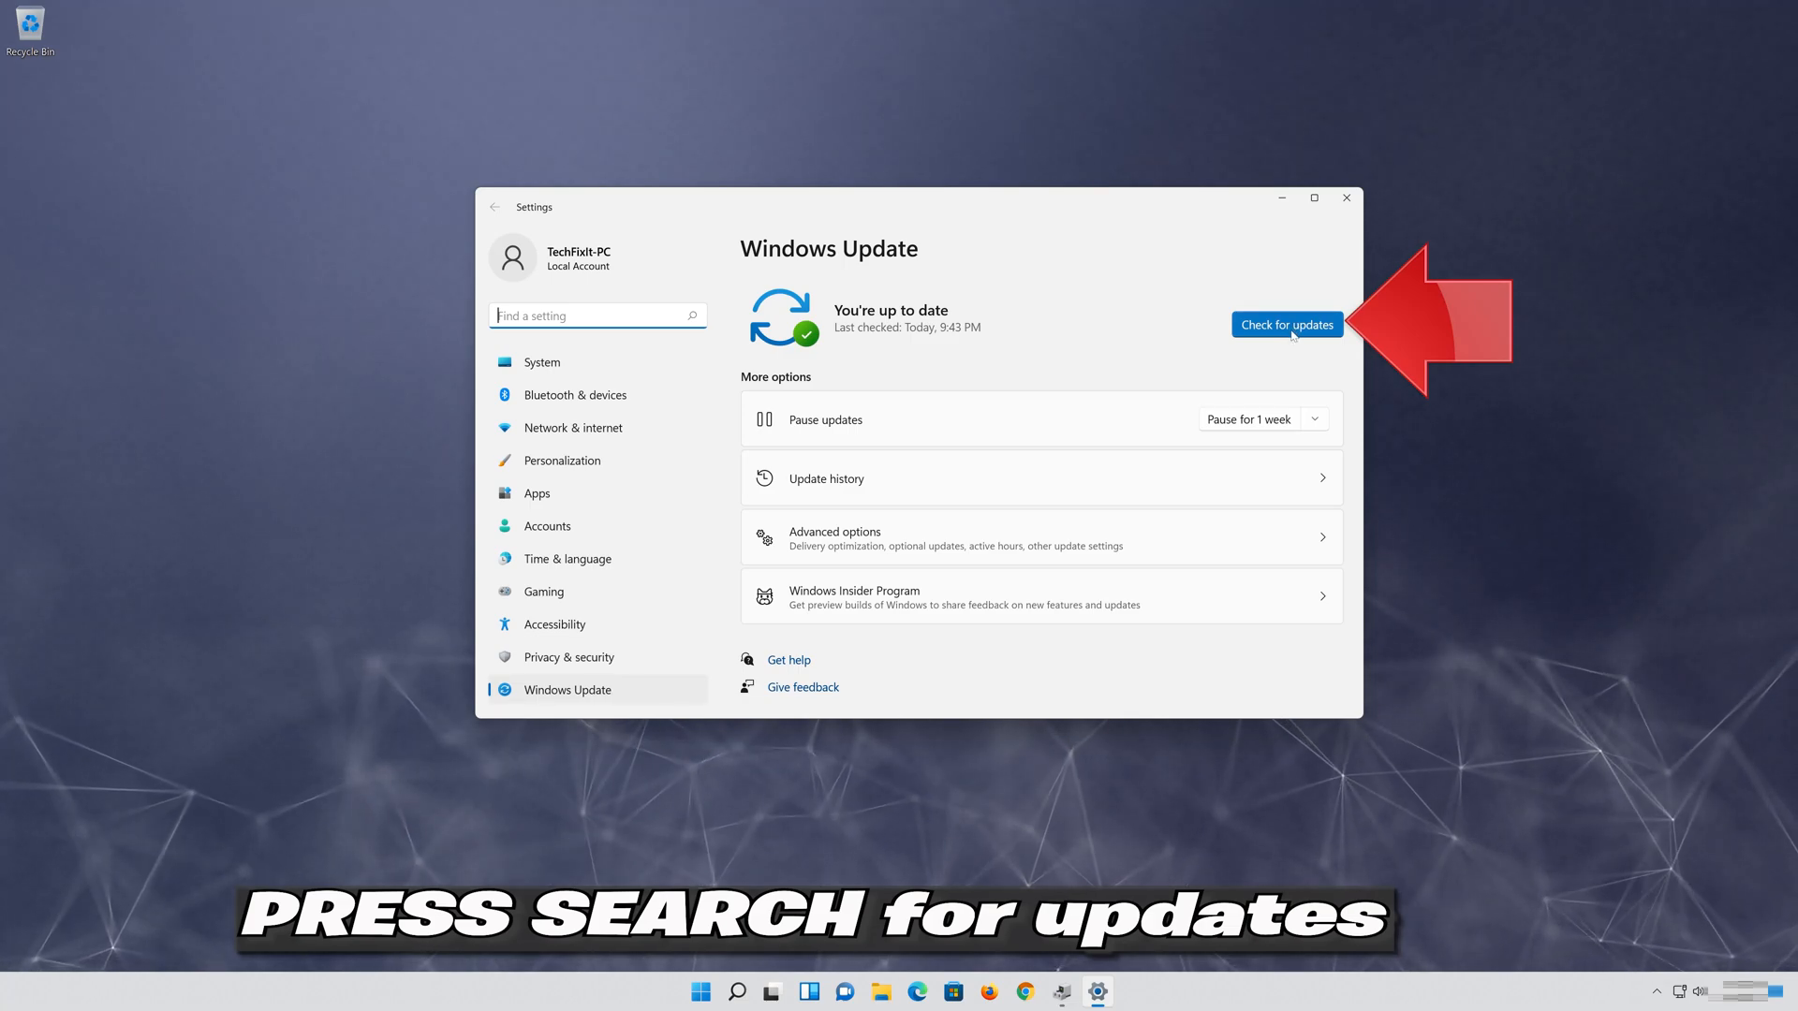
Check for Windows updates and download the two cumulative updates found
left_click(1286, 324)
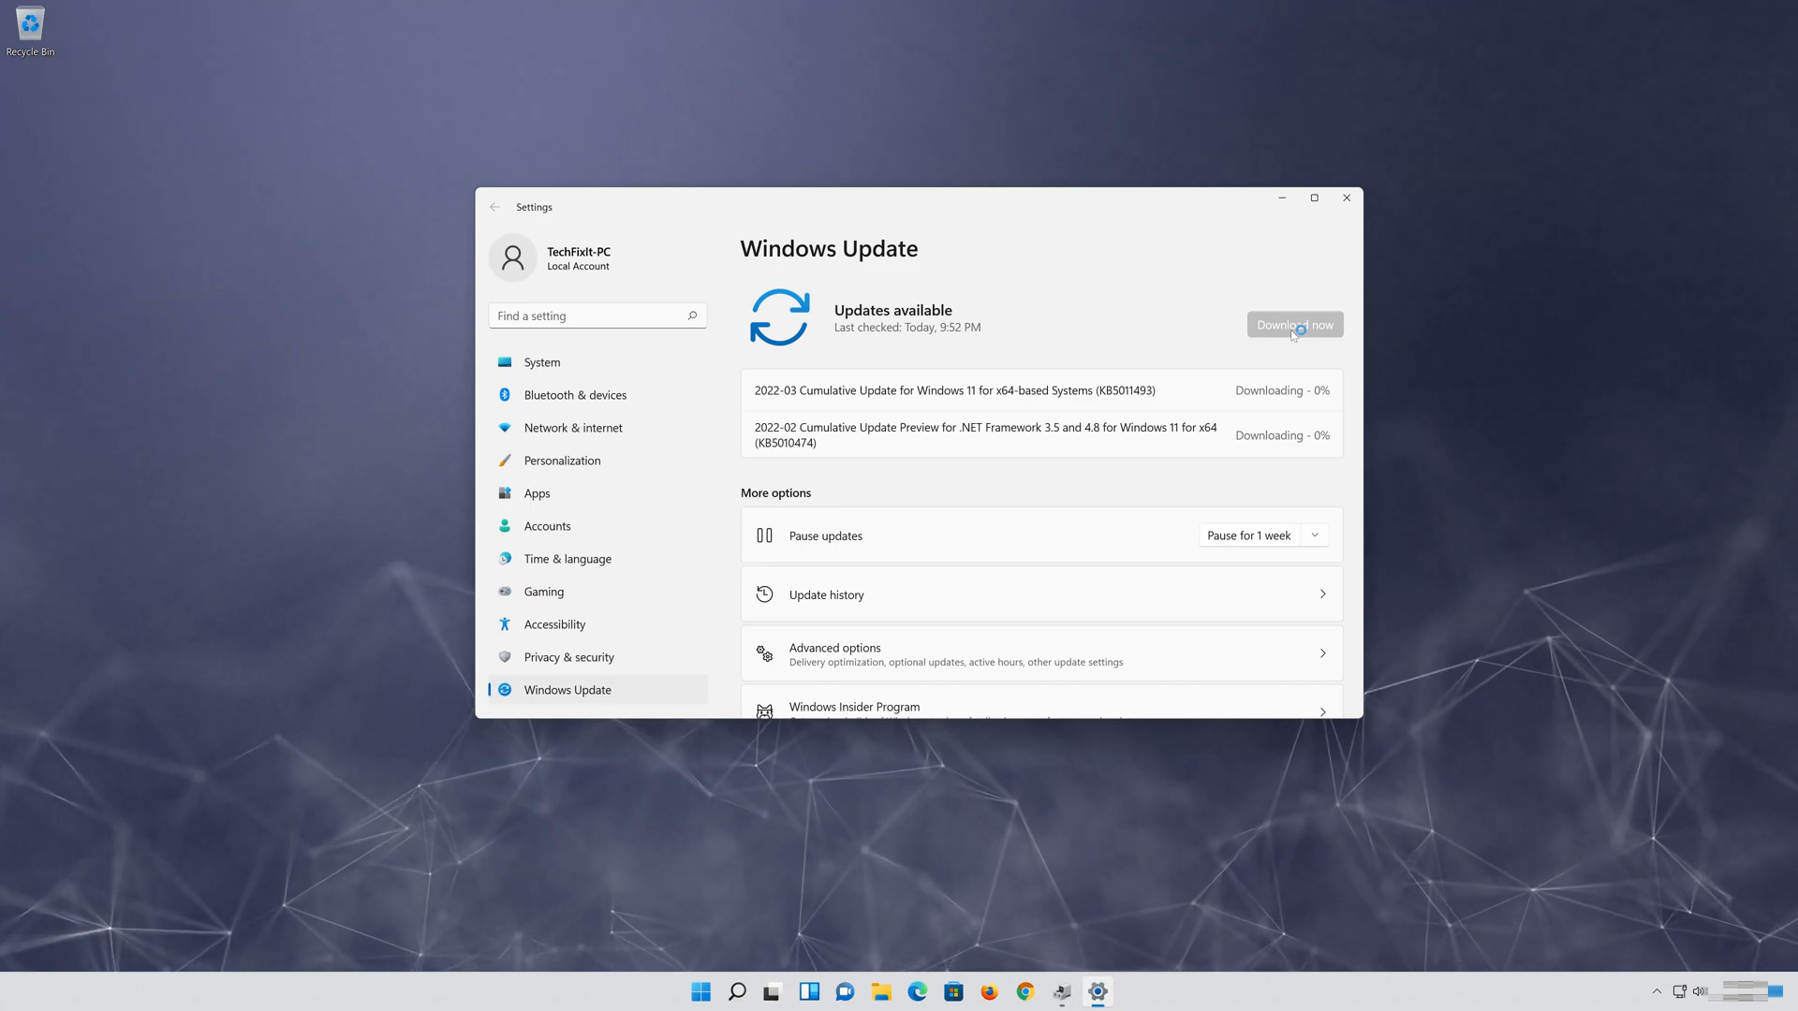
left_click(698, 992)
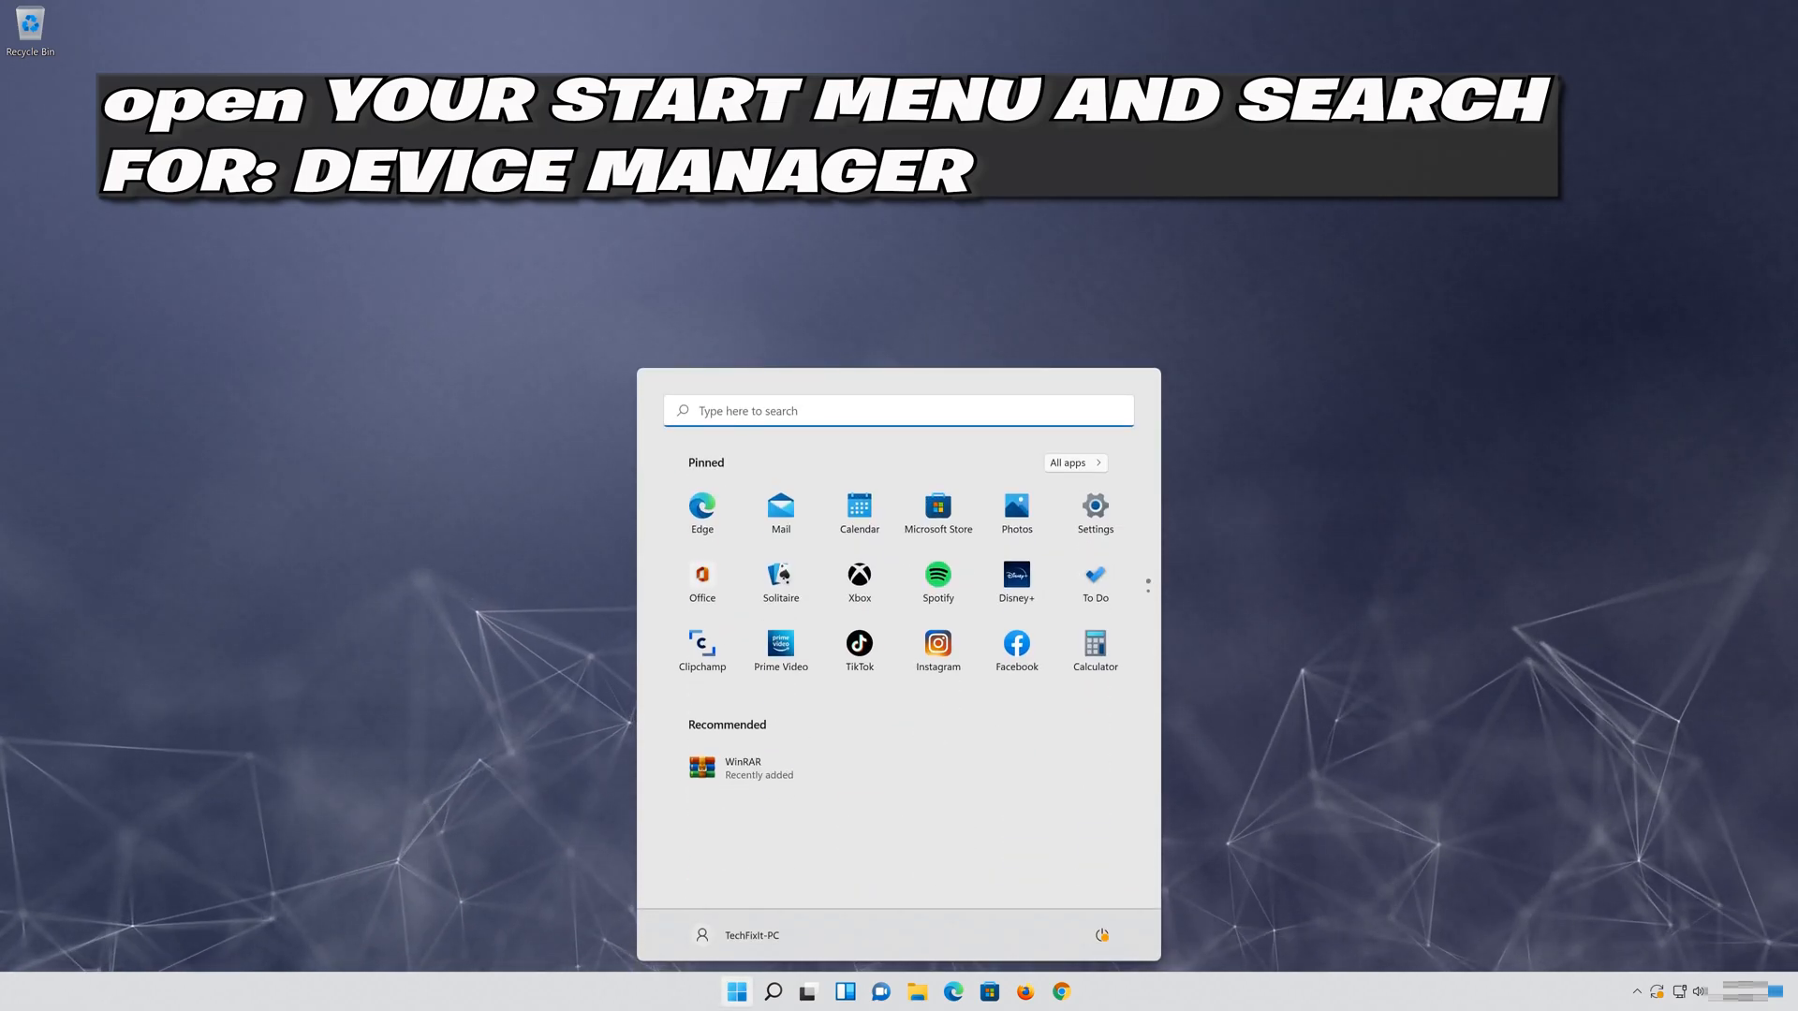
Relaunch Device Manager and open the Microsoft AC Adapter properties on the Driver tab
type("device Manager")
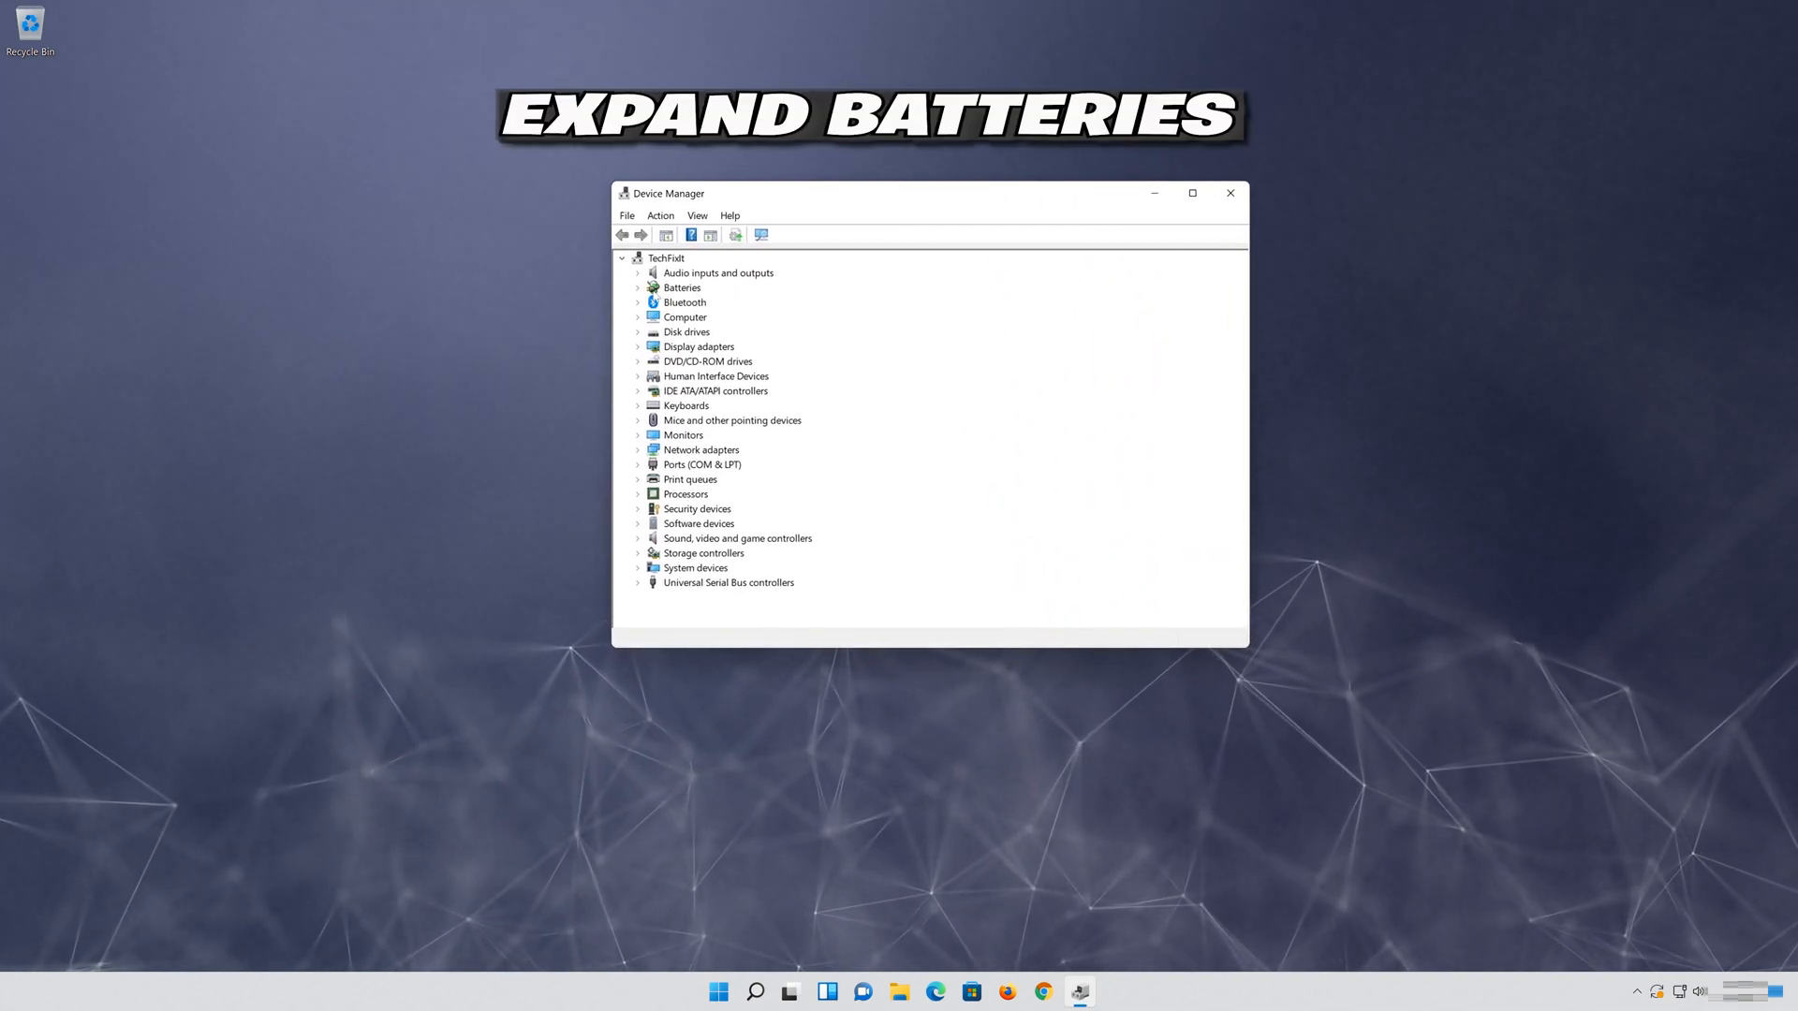
left_click(639, 288)
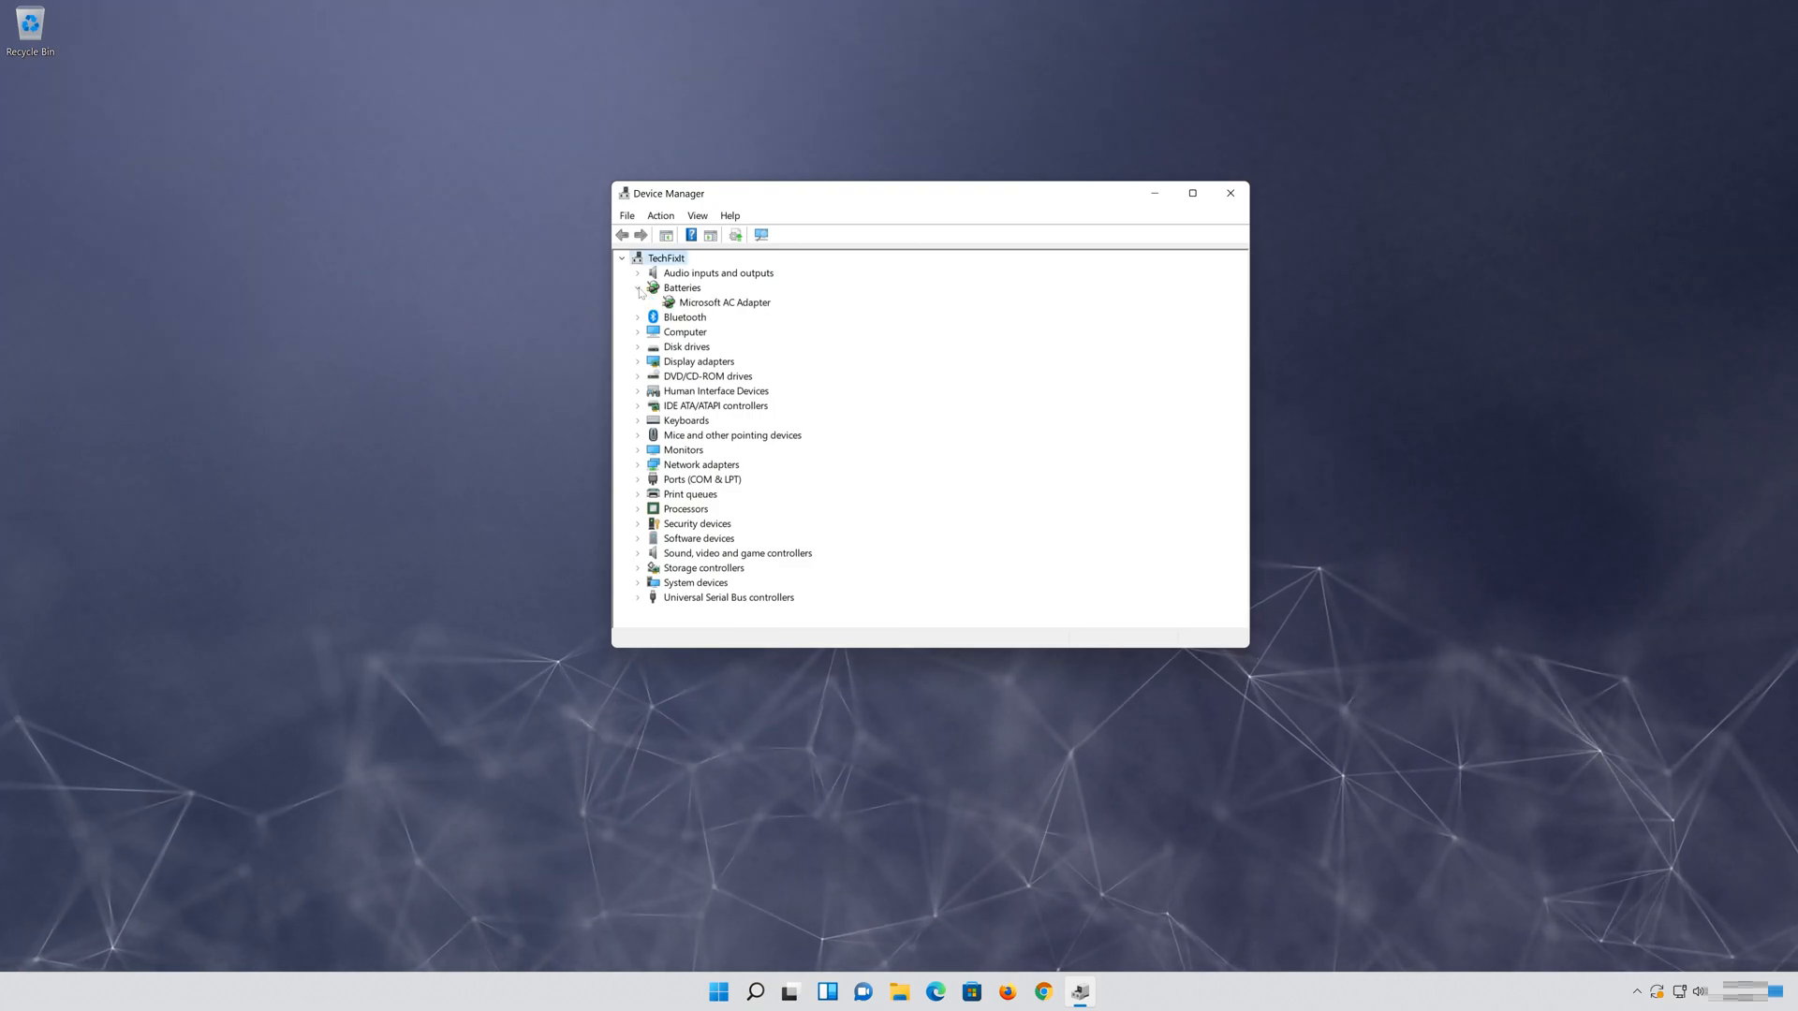
left_click(722, 302)
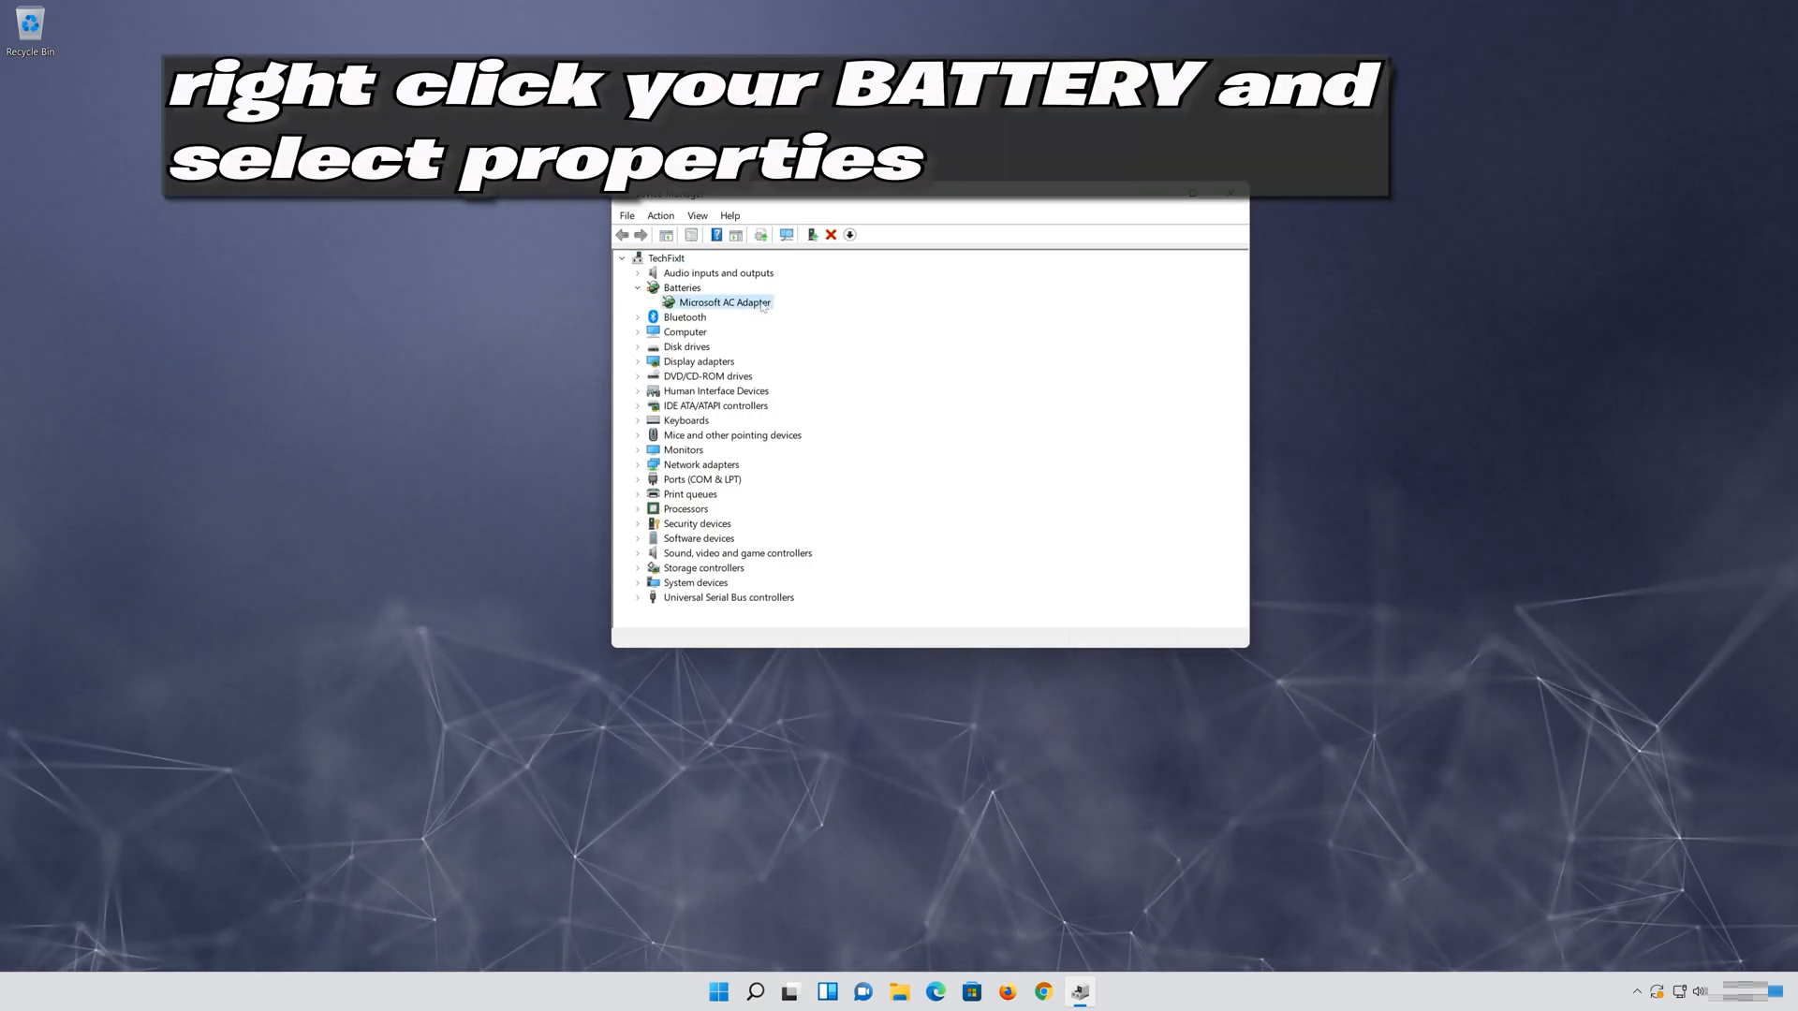
right_click(724, 302)
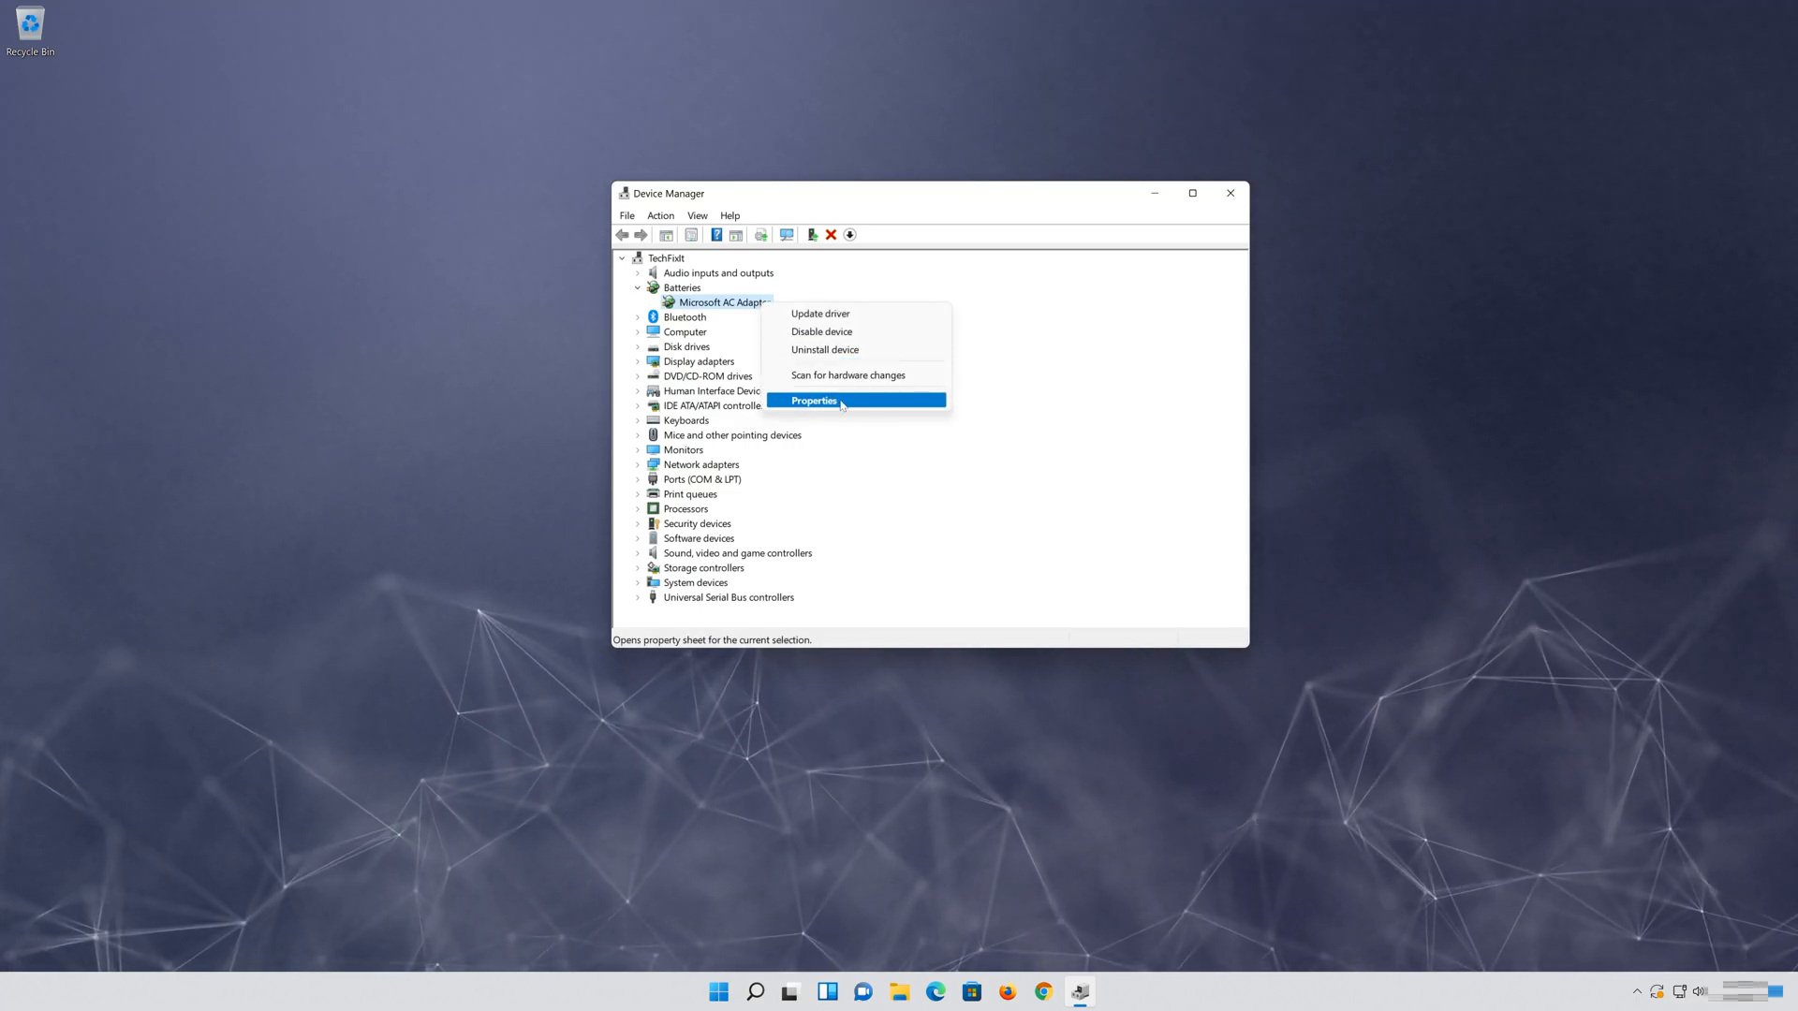
left_click(813, 400)
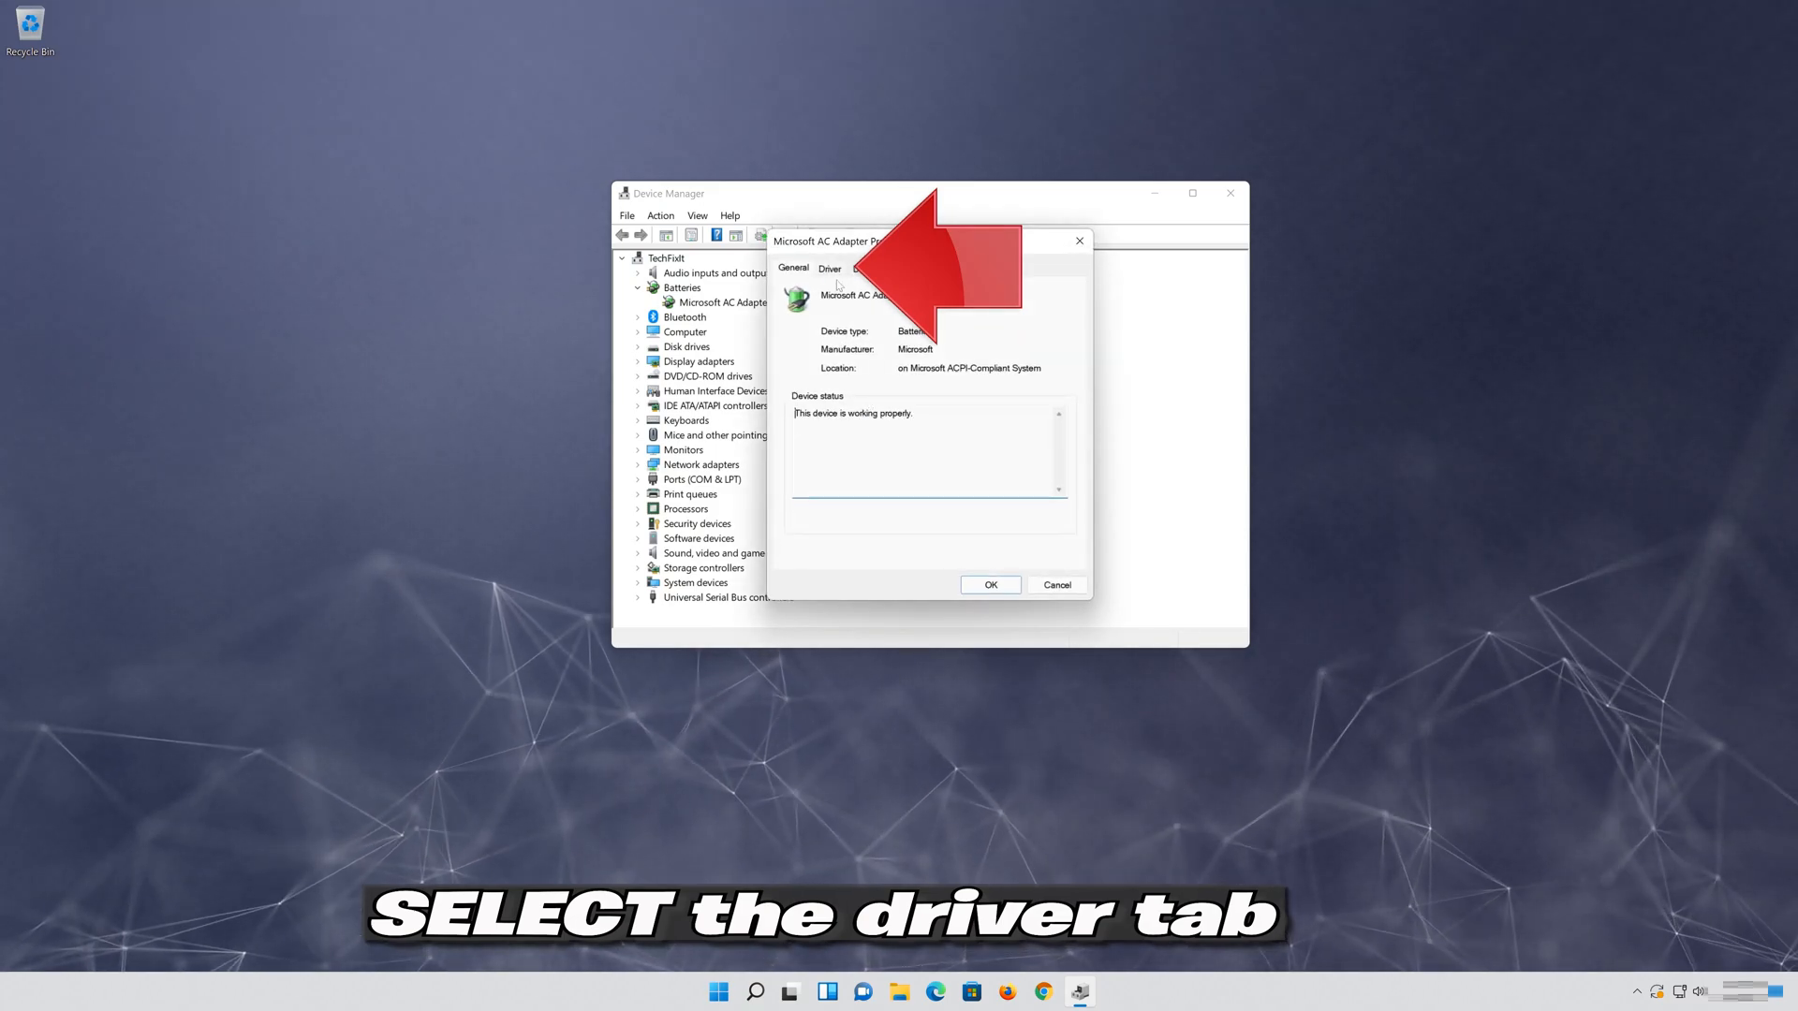
left_click(829, 269)
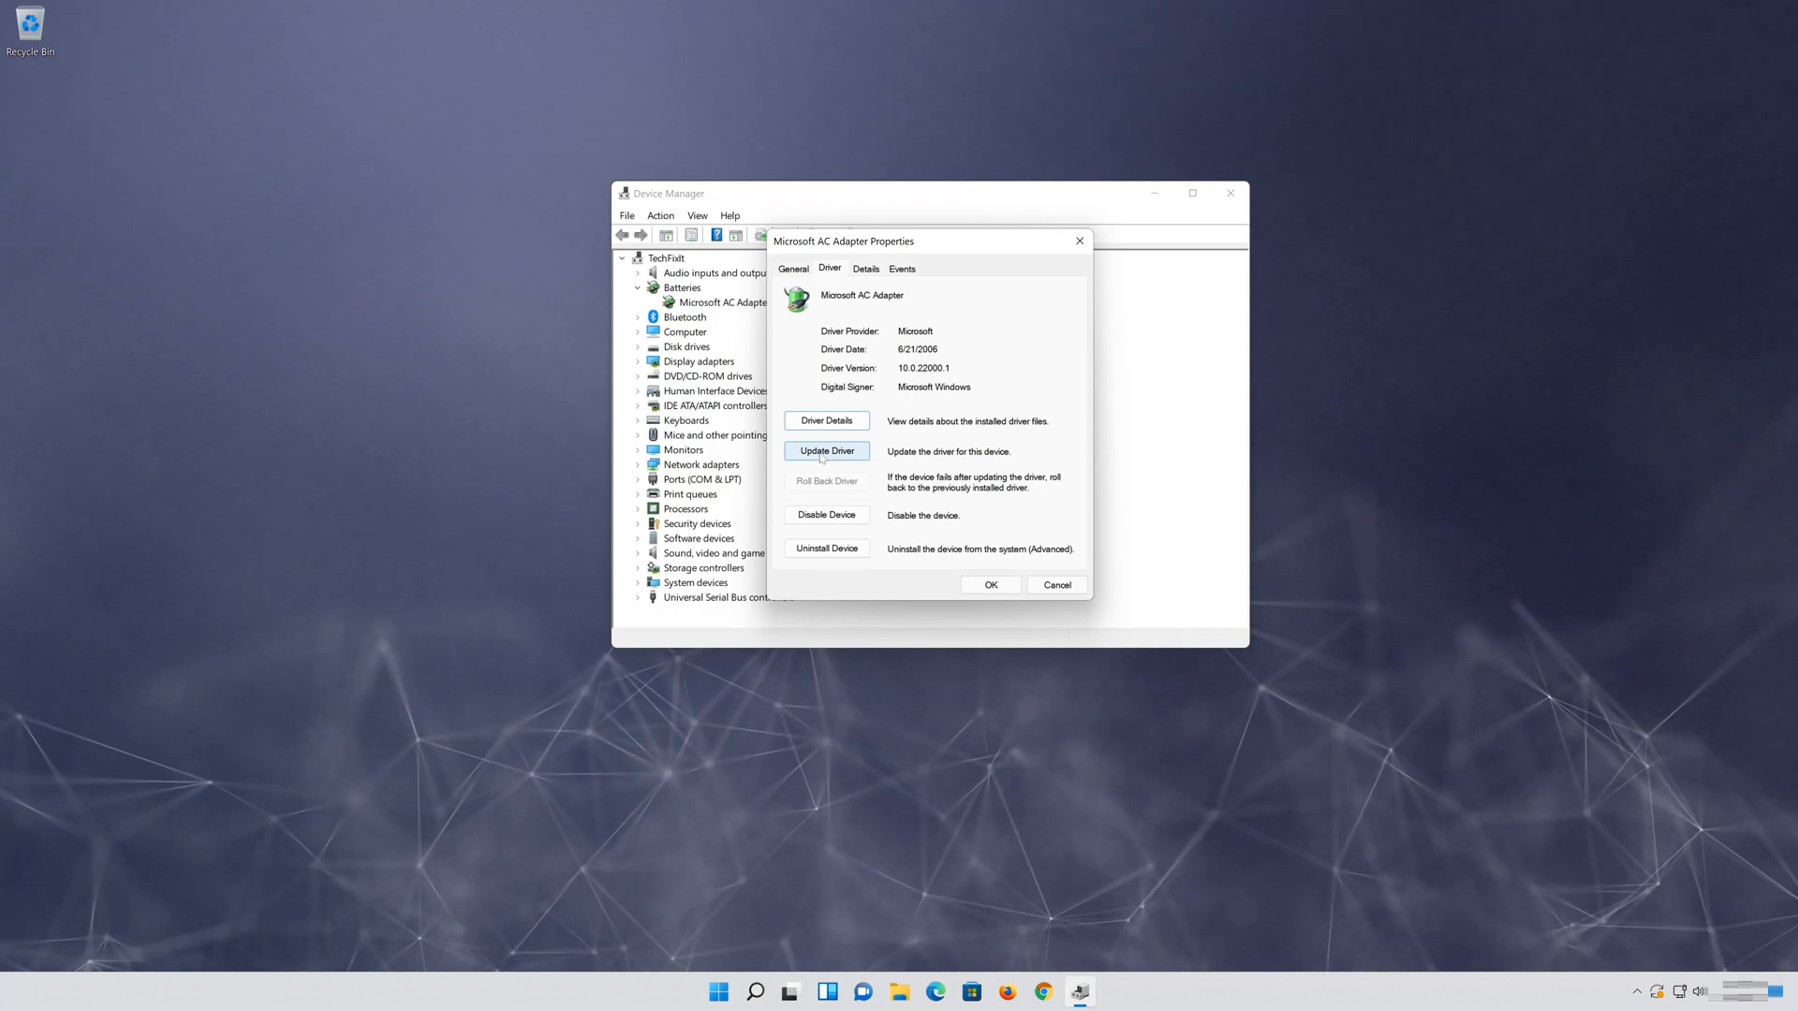
Reinstall the Microsoft AC Adapter driver by picking it from the compatible drivers list
left_click(826, 450)
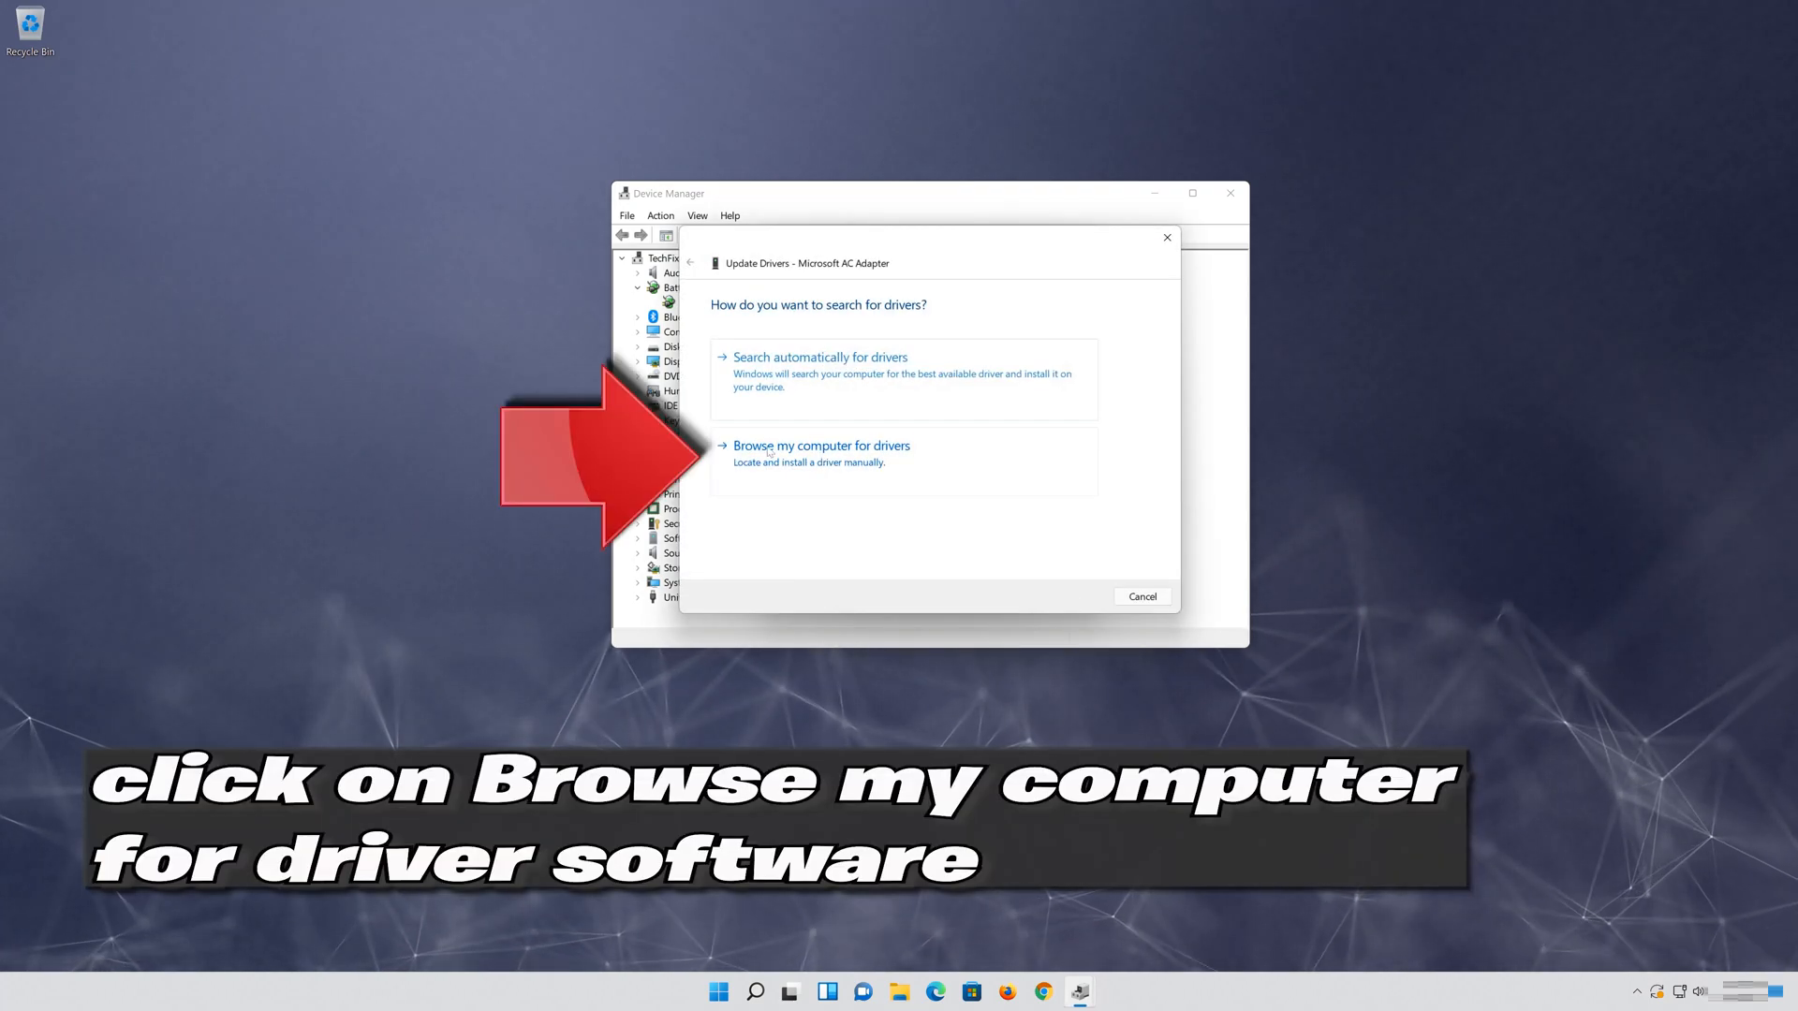
mouse_move(1003, 456)
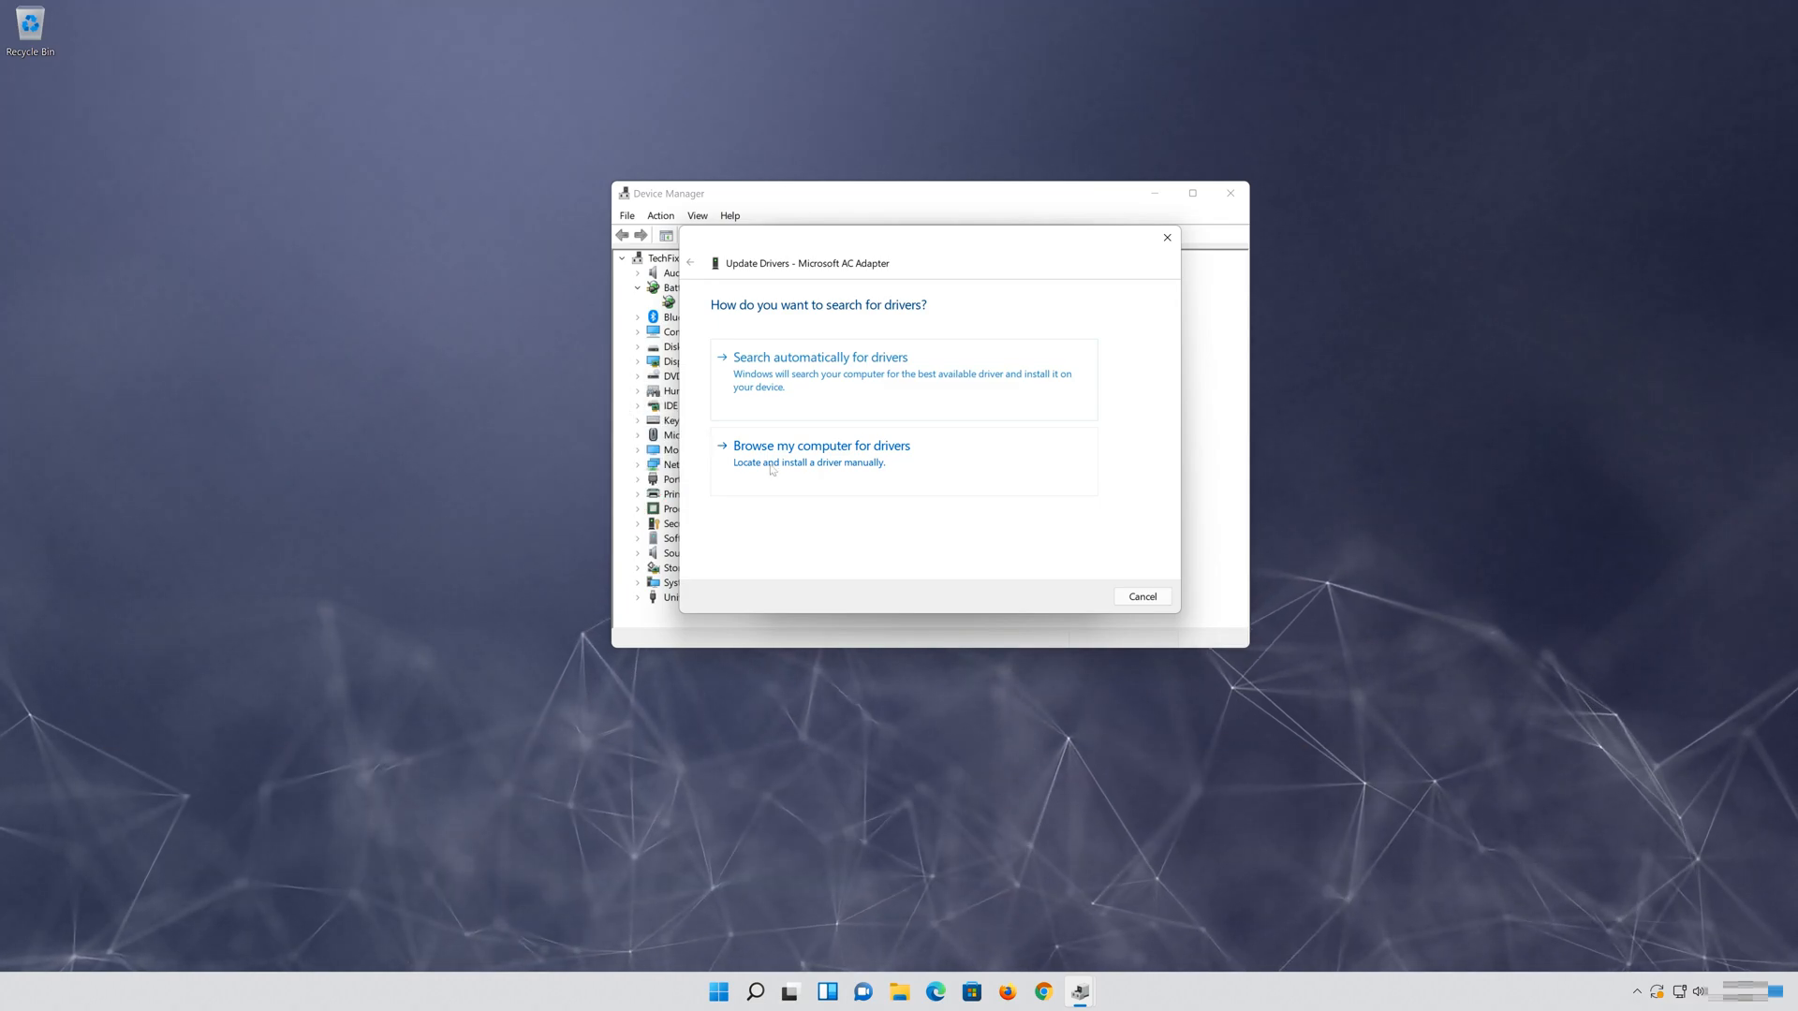
left_click(822, 445)
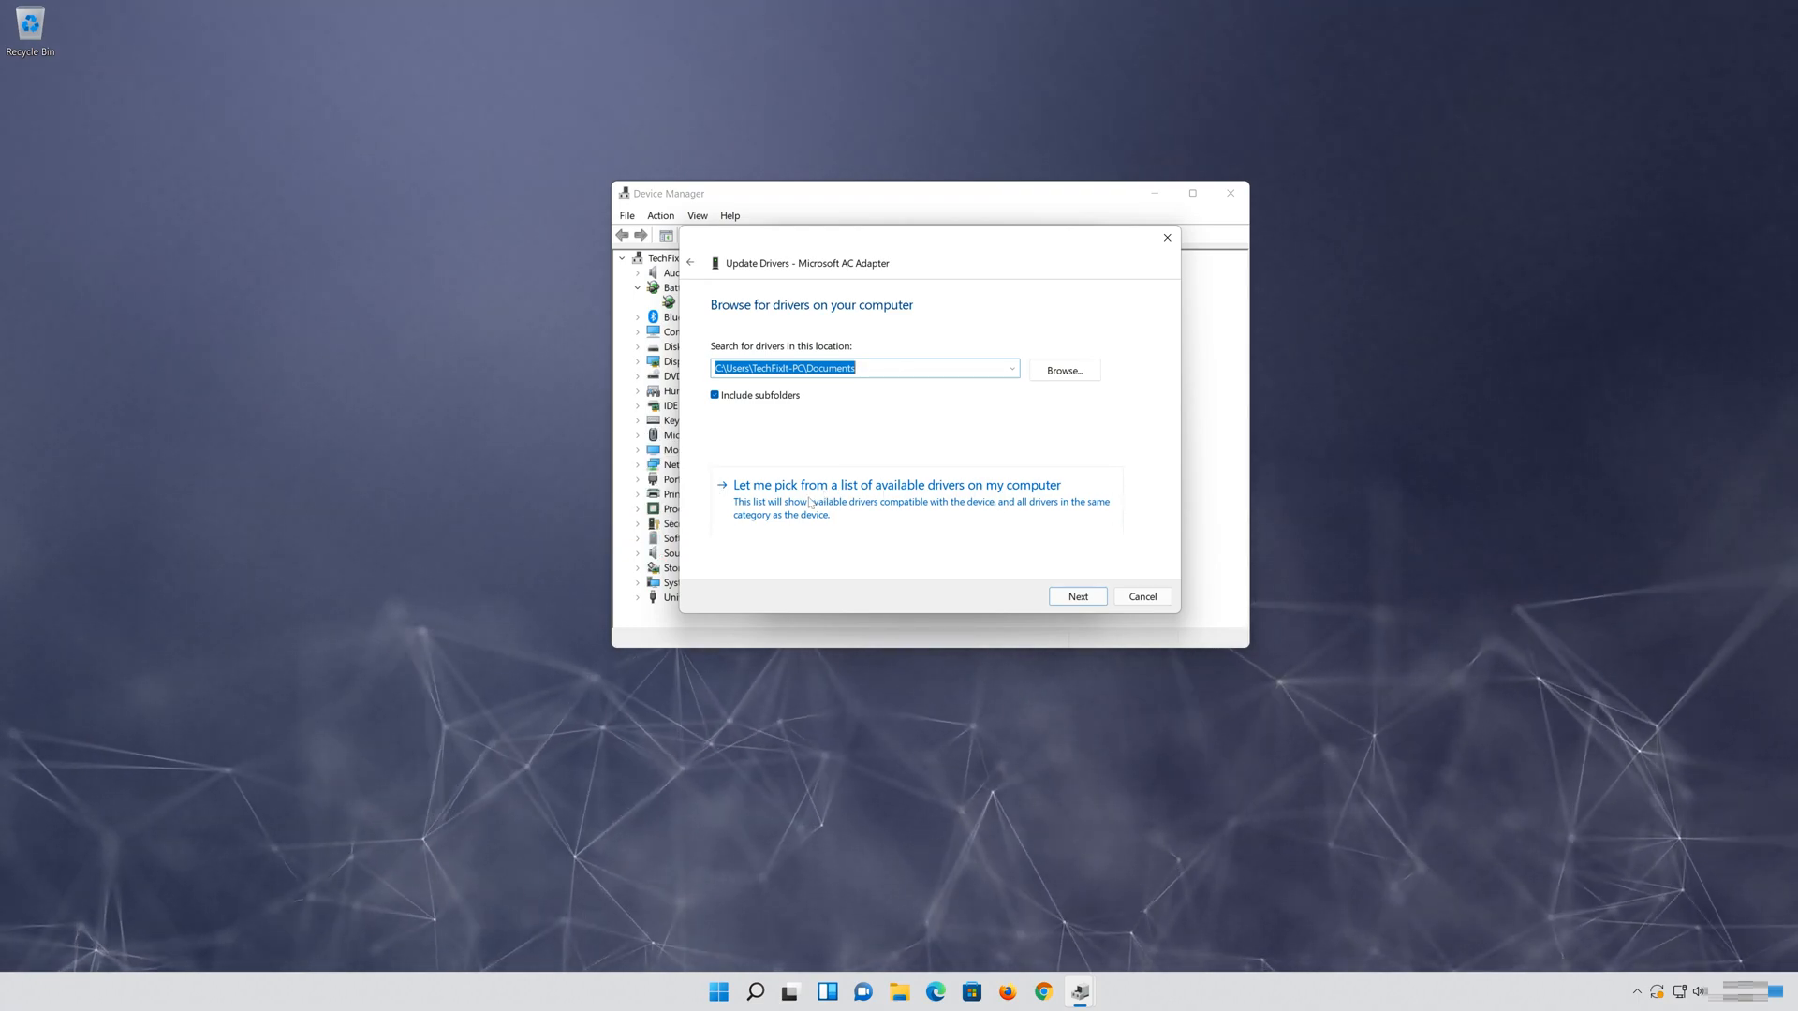
left_click(897, 484)
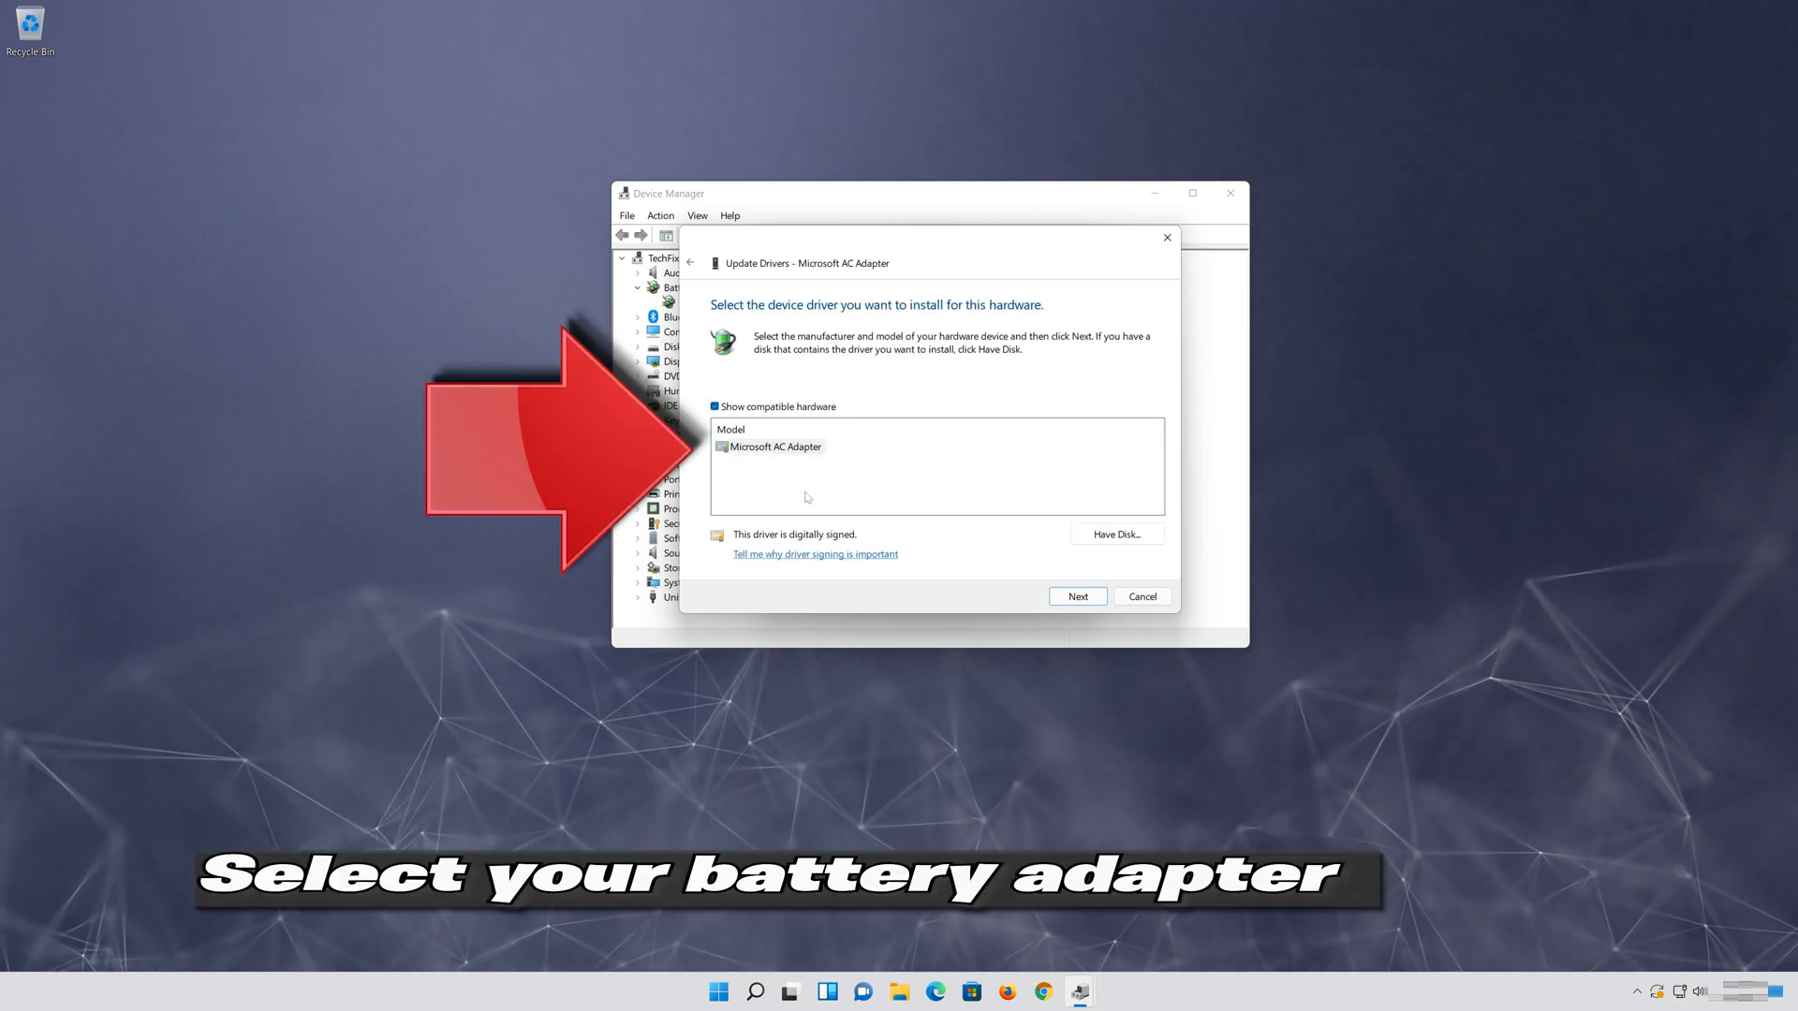
left_click(776, 446)
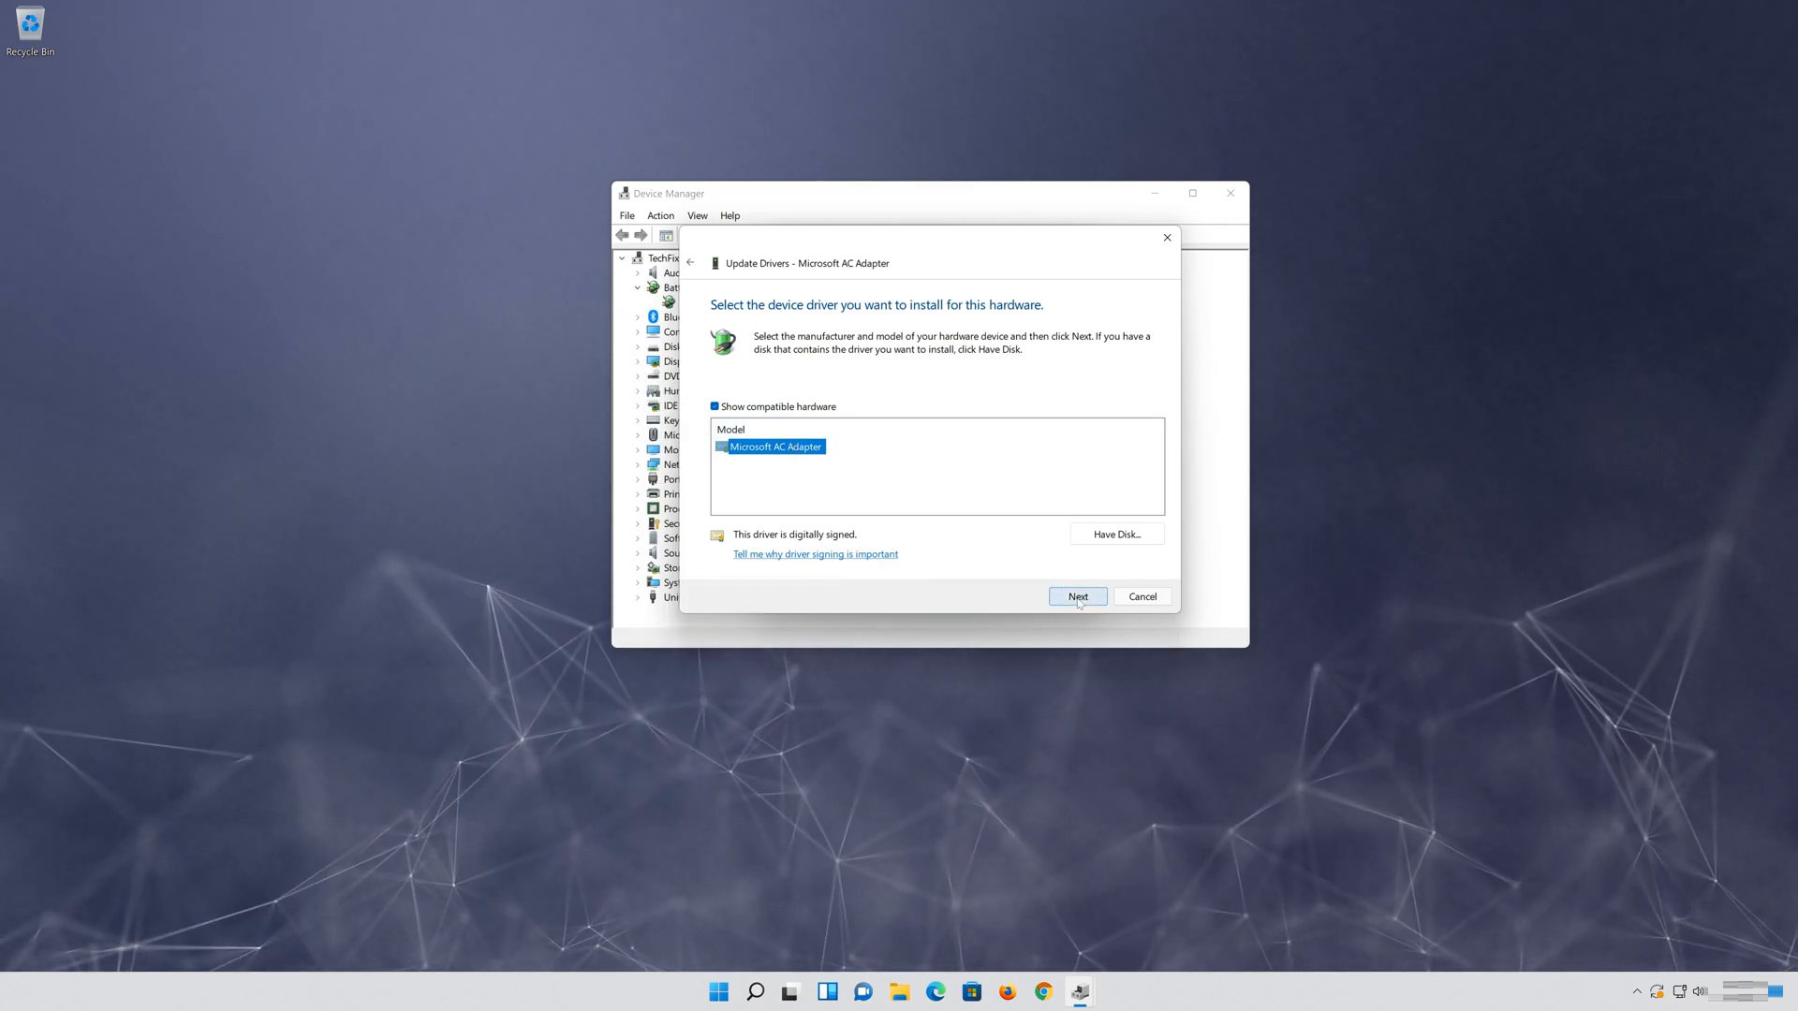
left_click(1076, 596)
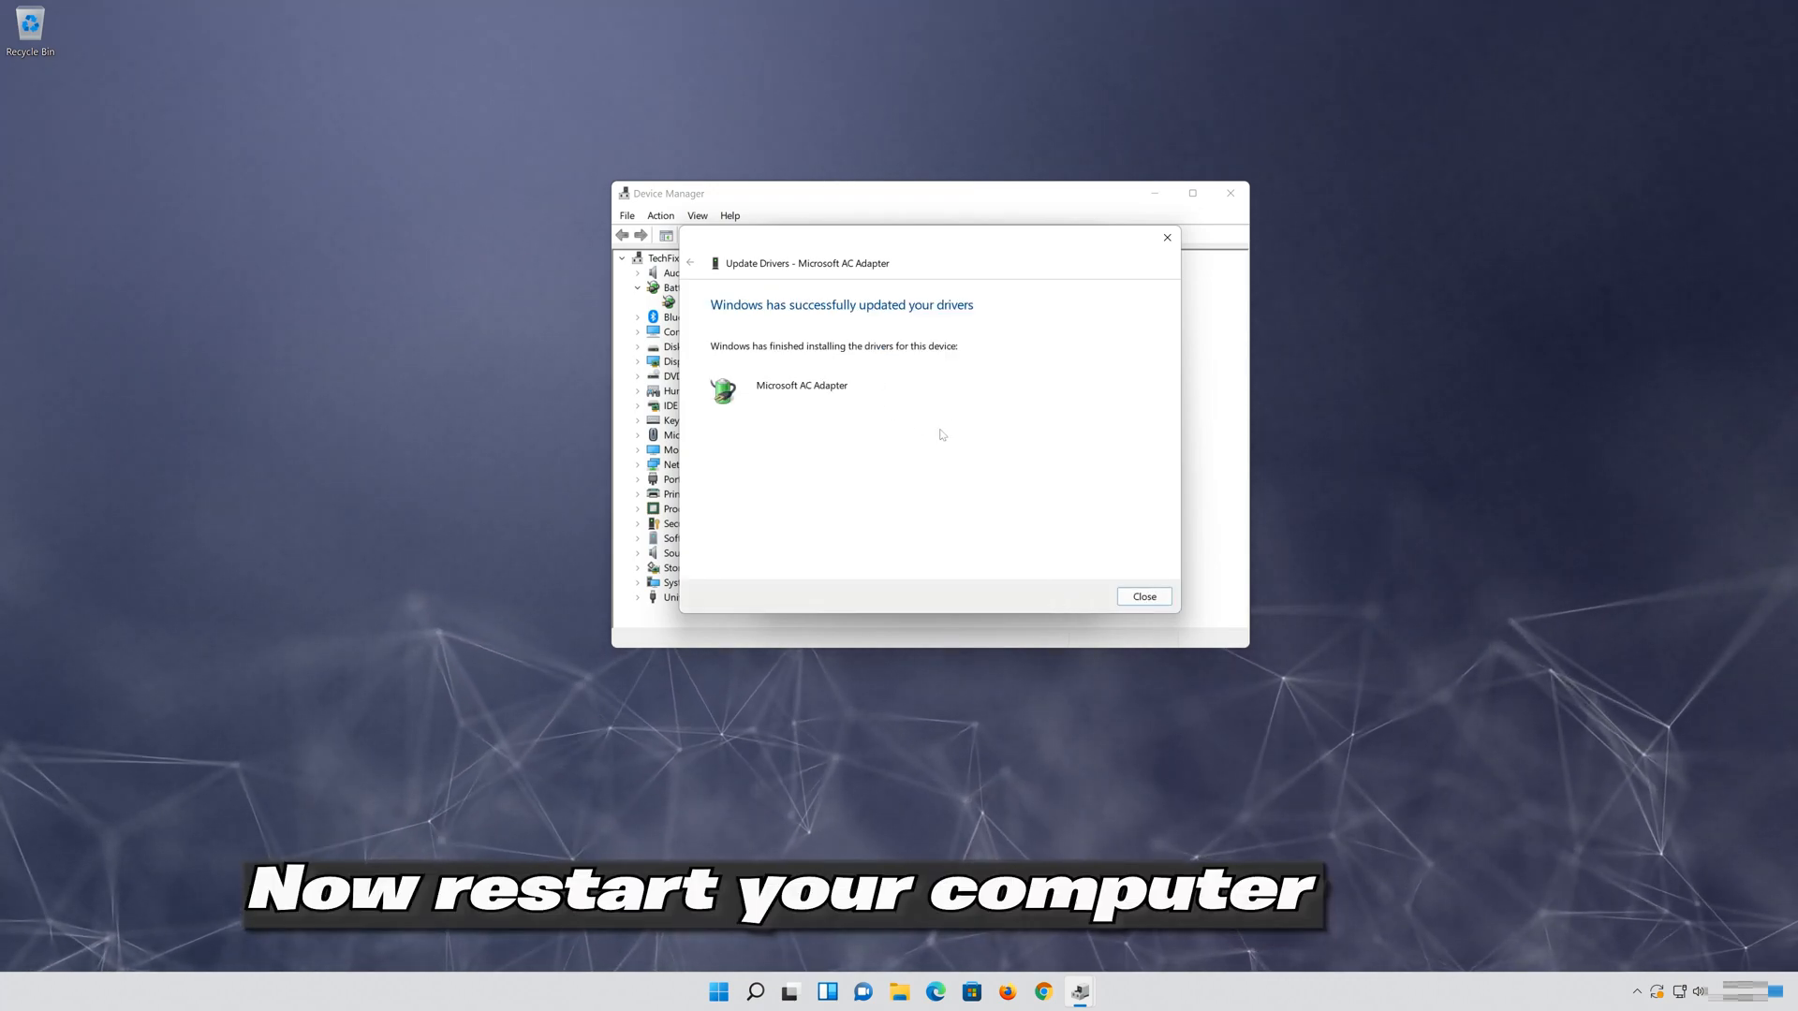
Dismiss the success message and close the adapter properties and Device Manager
left_click(1143, 596)
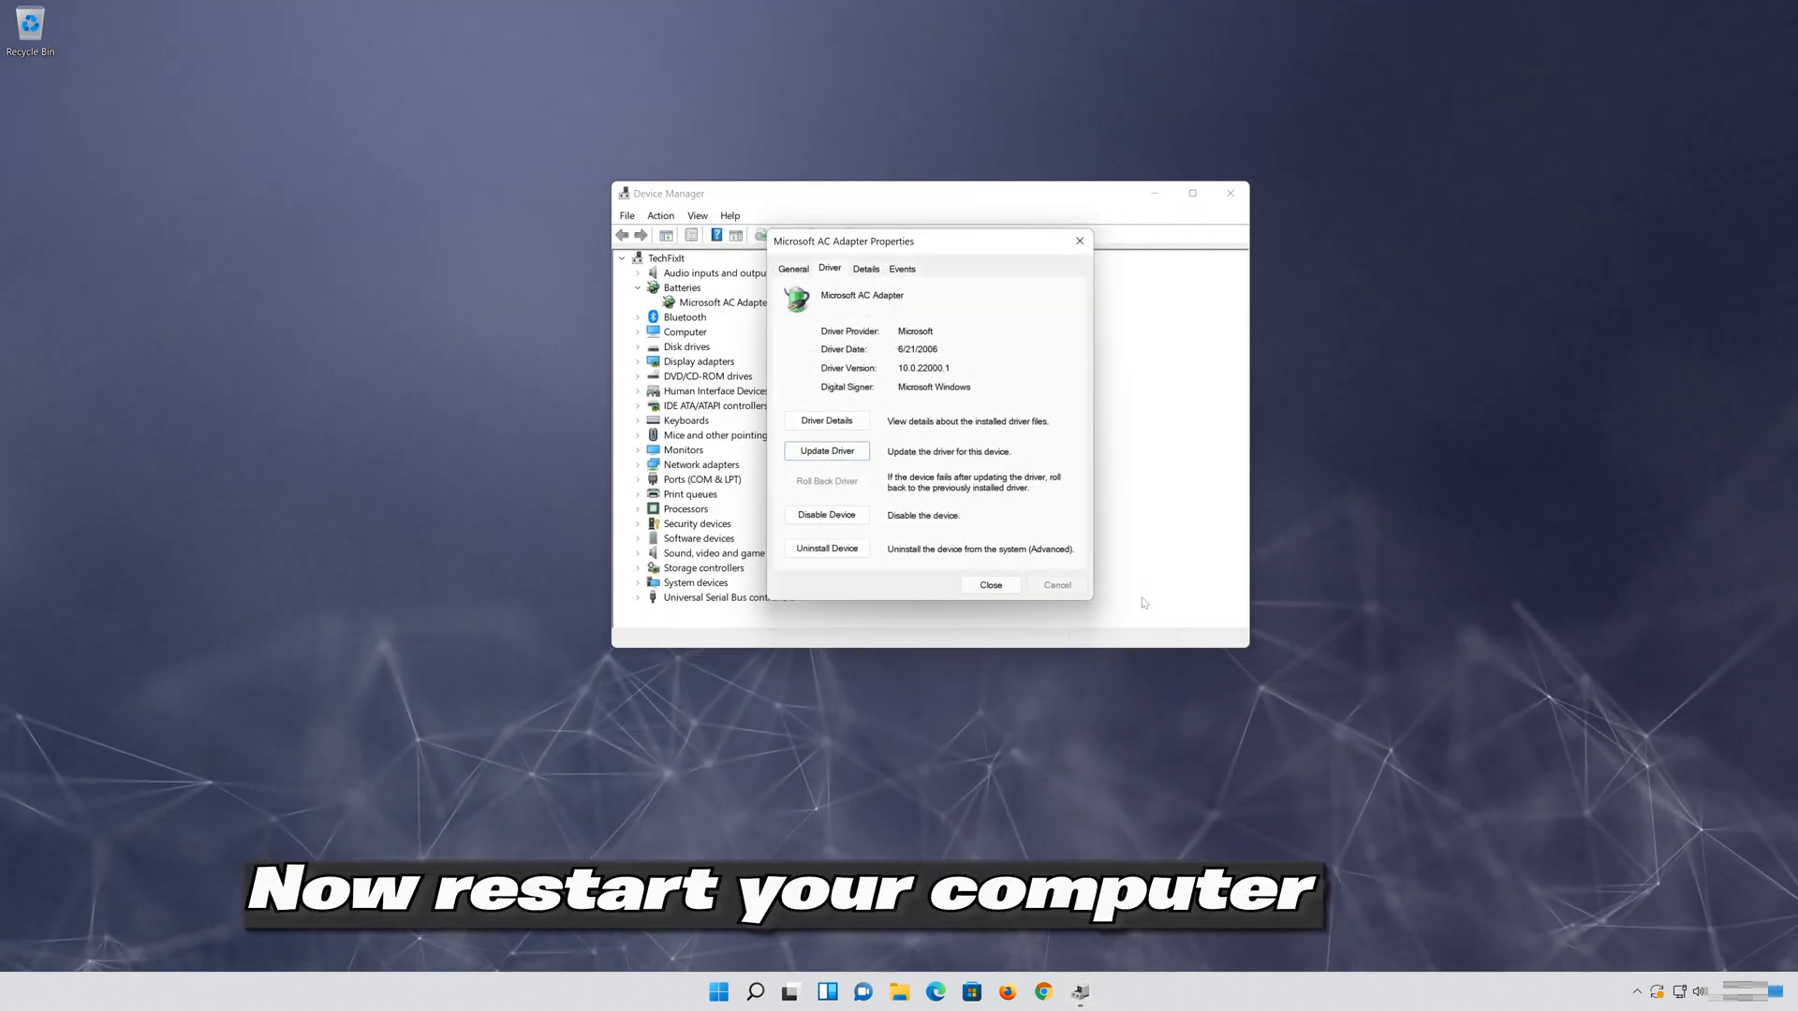
left_click(990, 584)
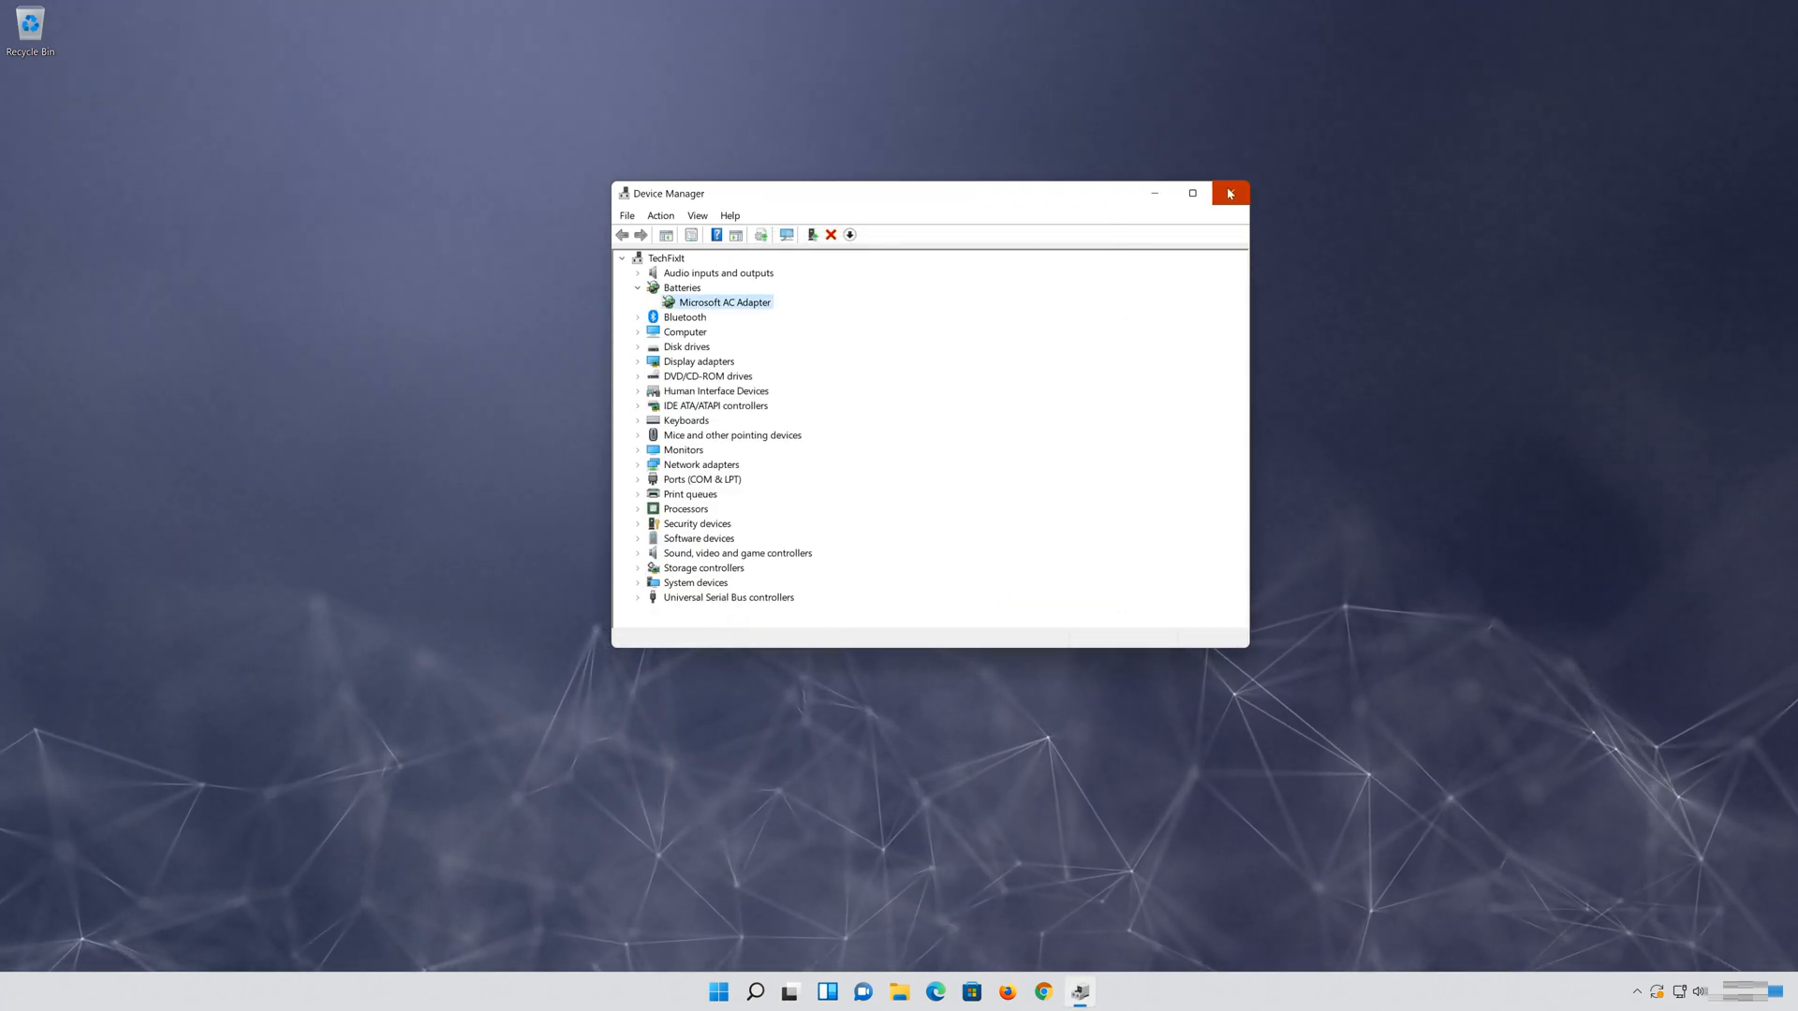
left_click(1229, 193)
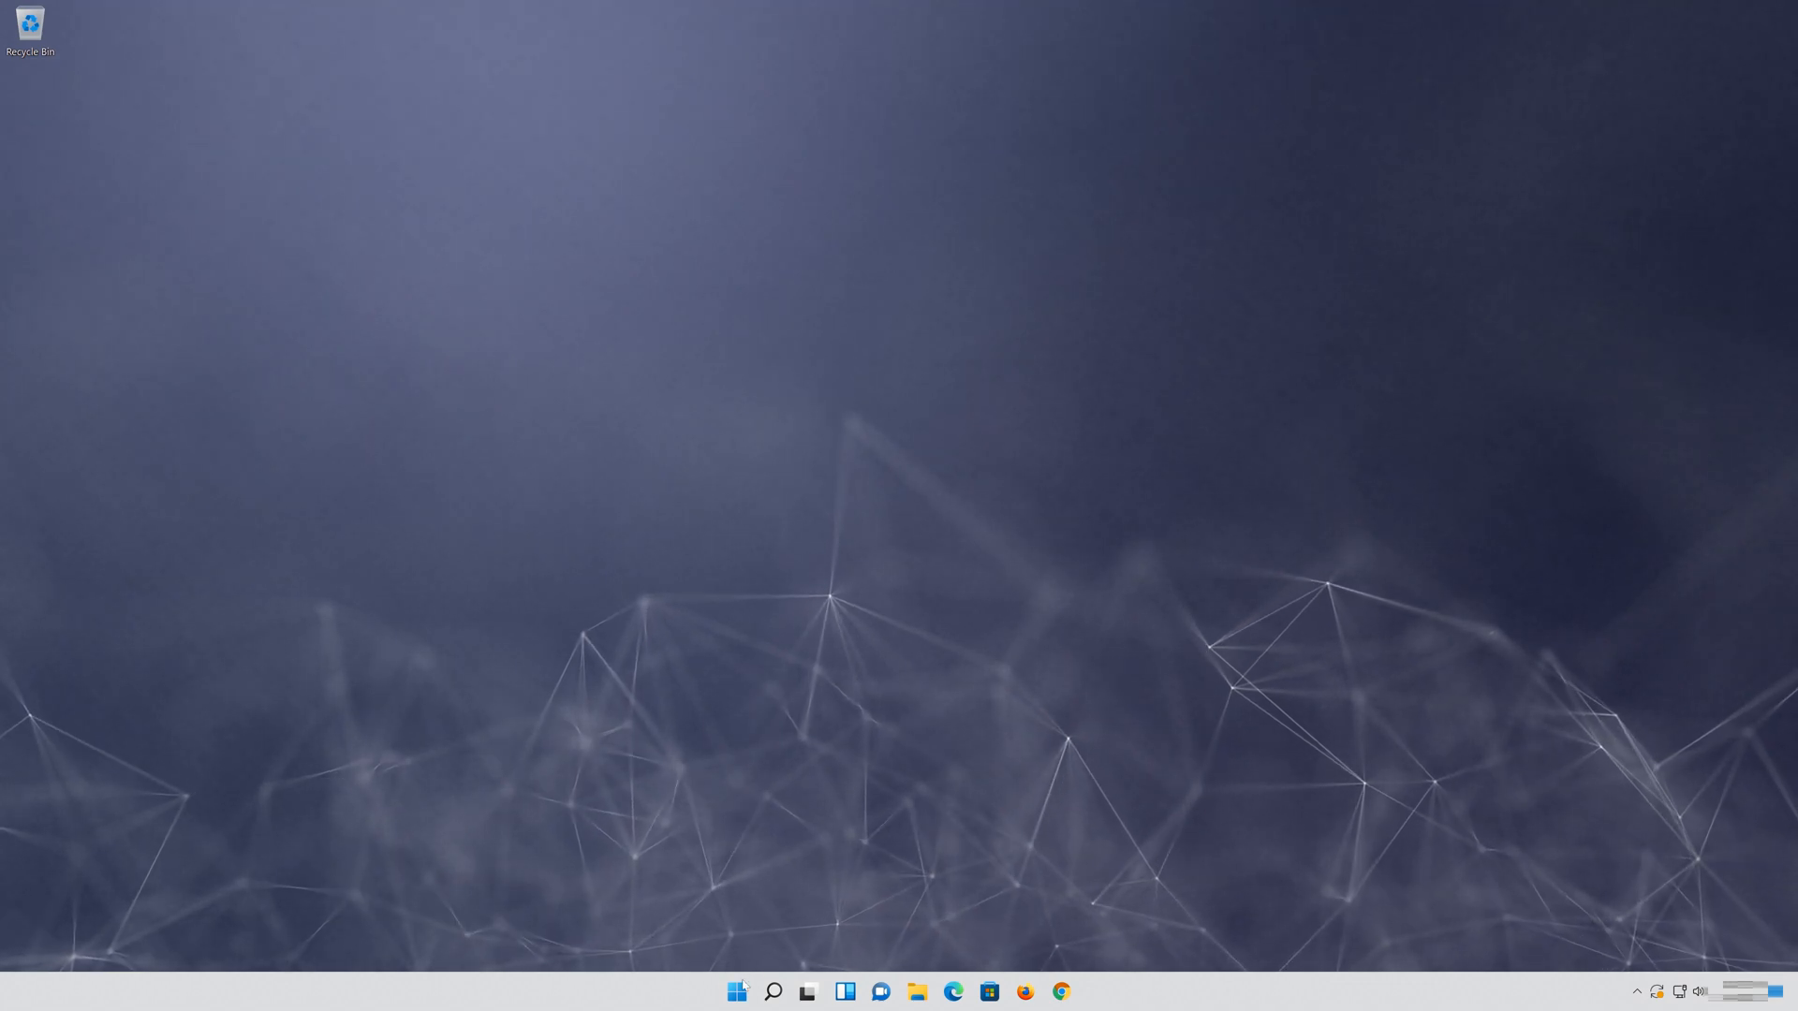
Open Windows search from the taskbar to look up Device Manager
left_click(736, 991)
type("device manager")
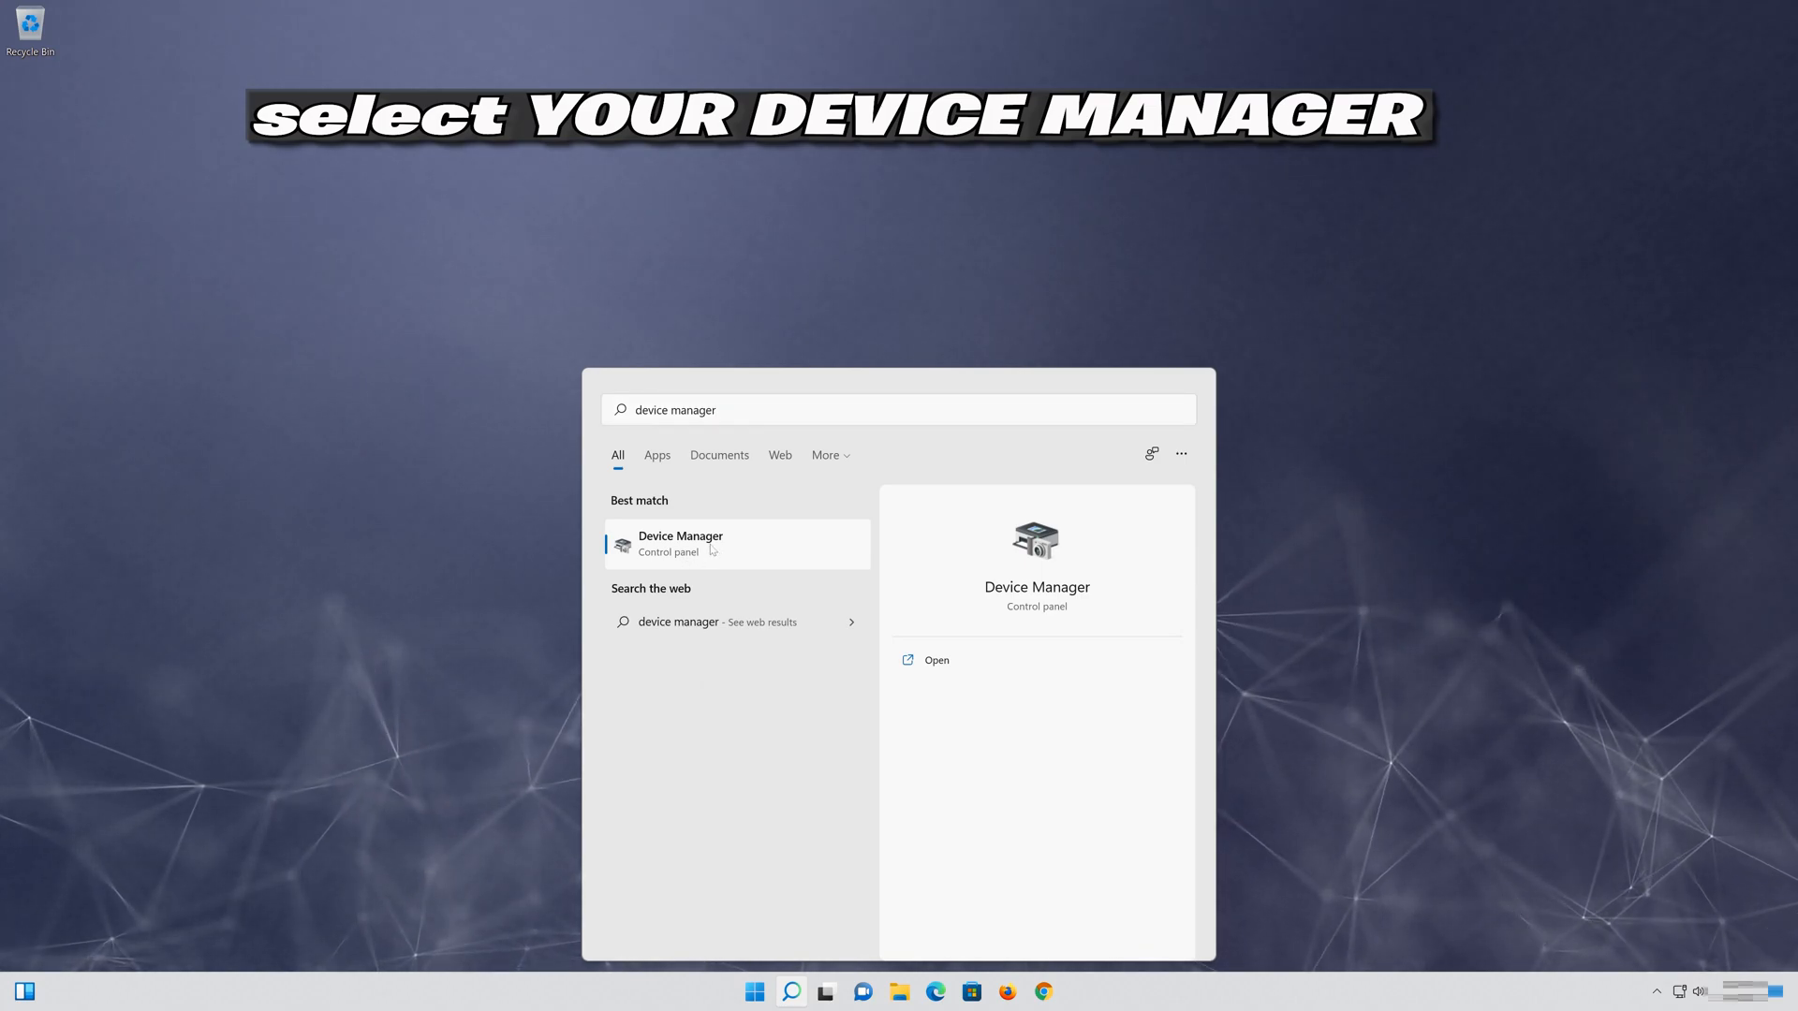
Open Device Manager and show the Microsoft AC Adapter properties on the Driver tab
left_click(680, 542)
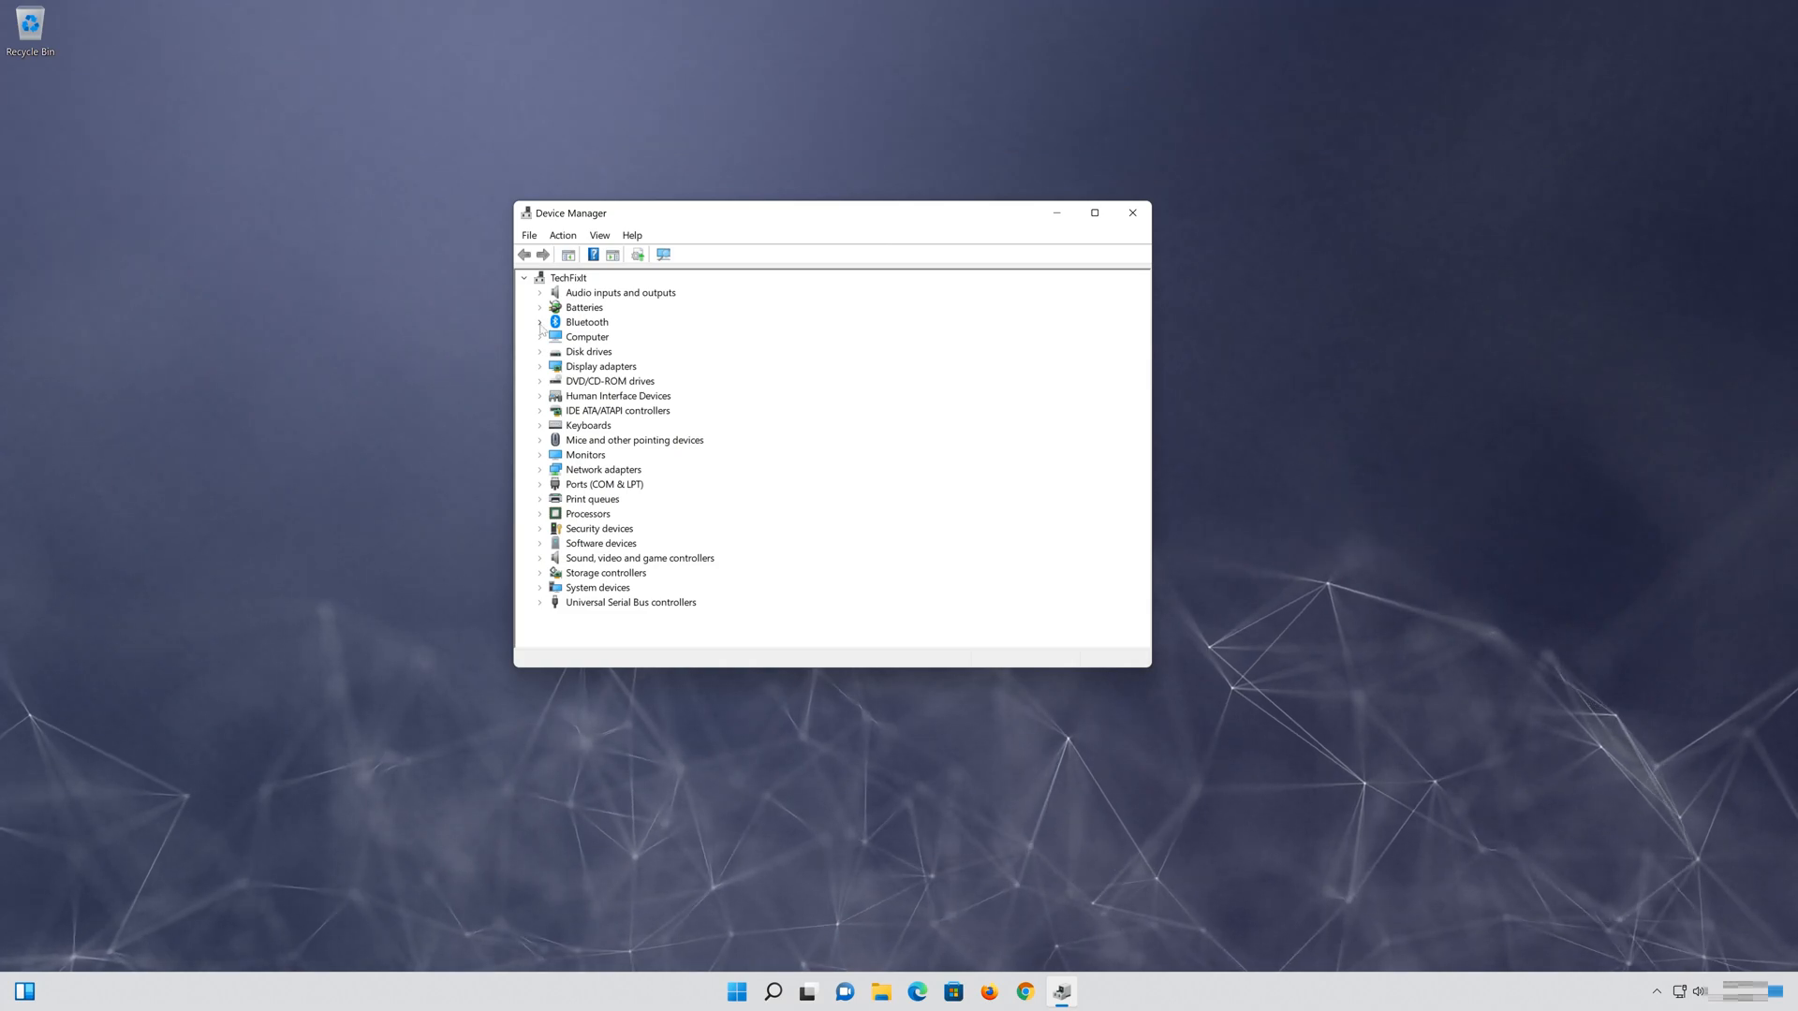
left_click(541, 306)
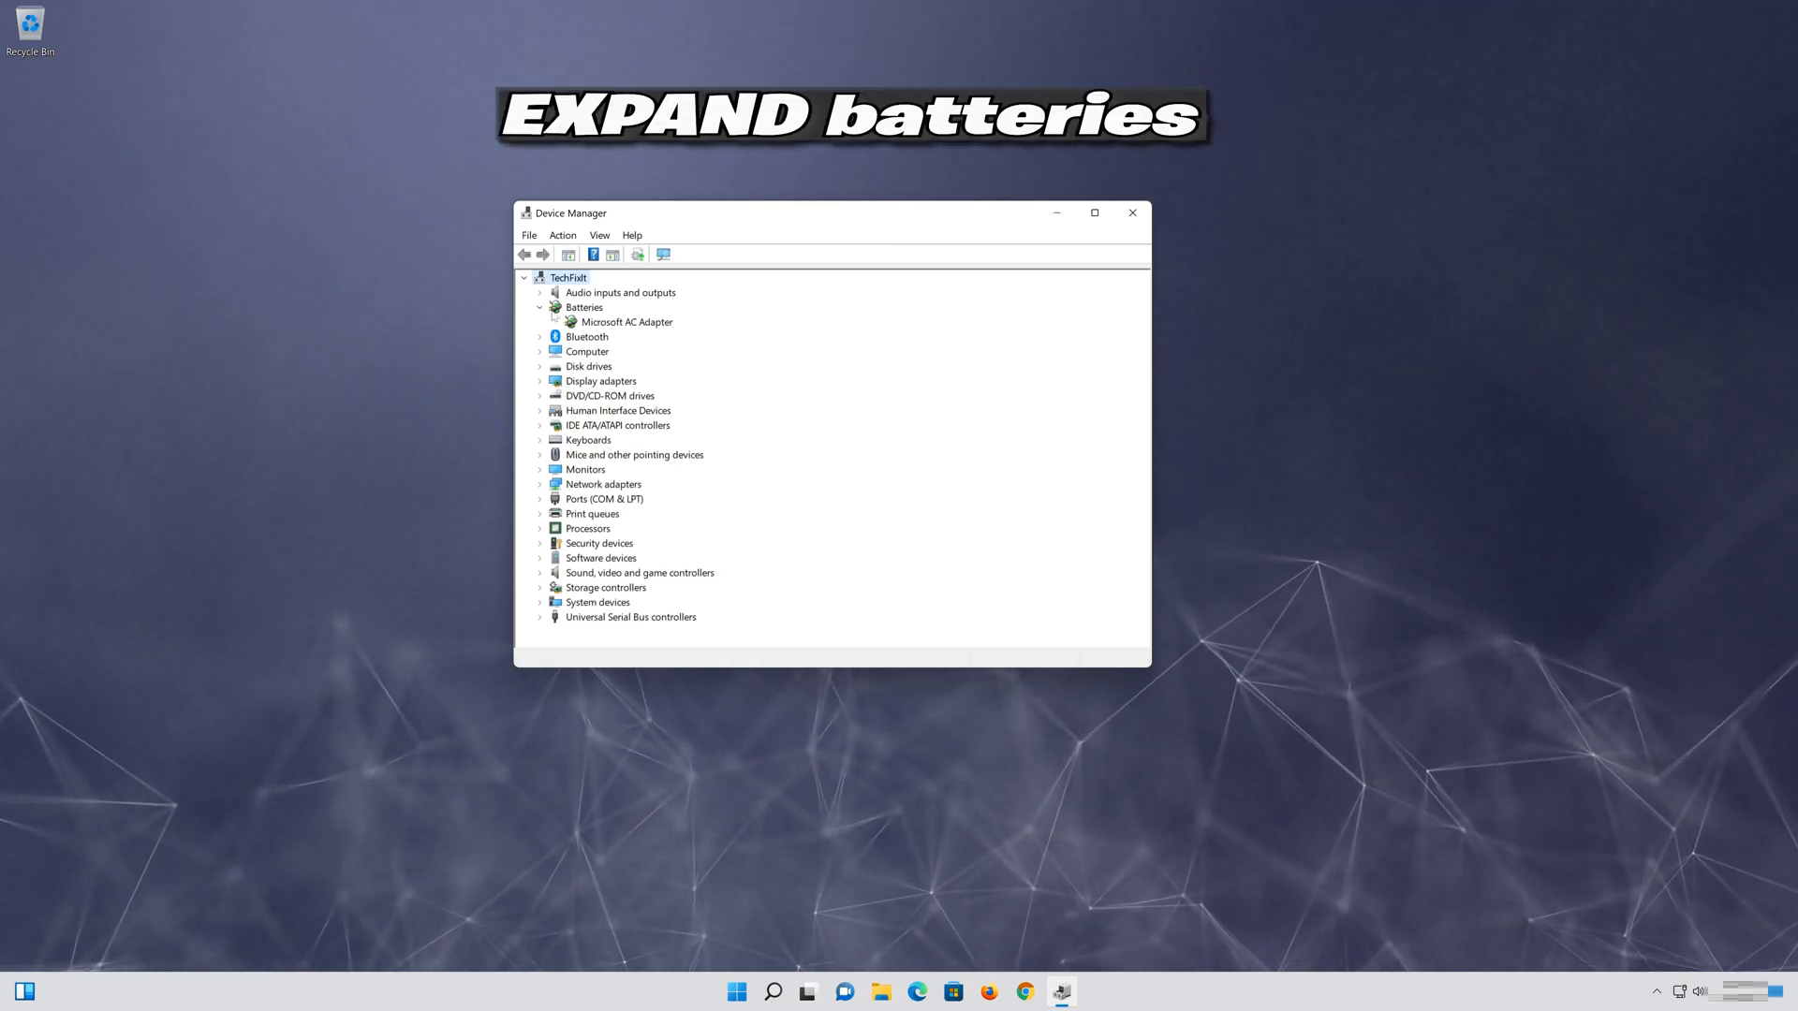
left_click(628, 322)
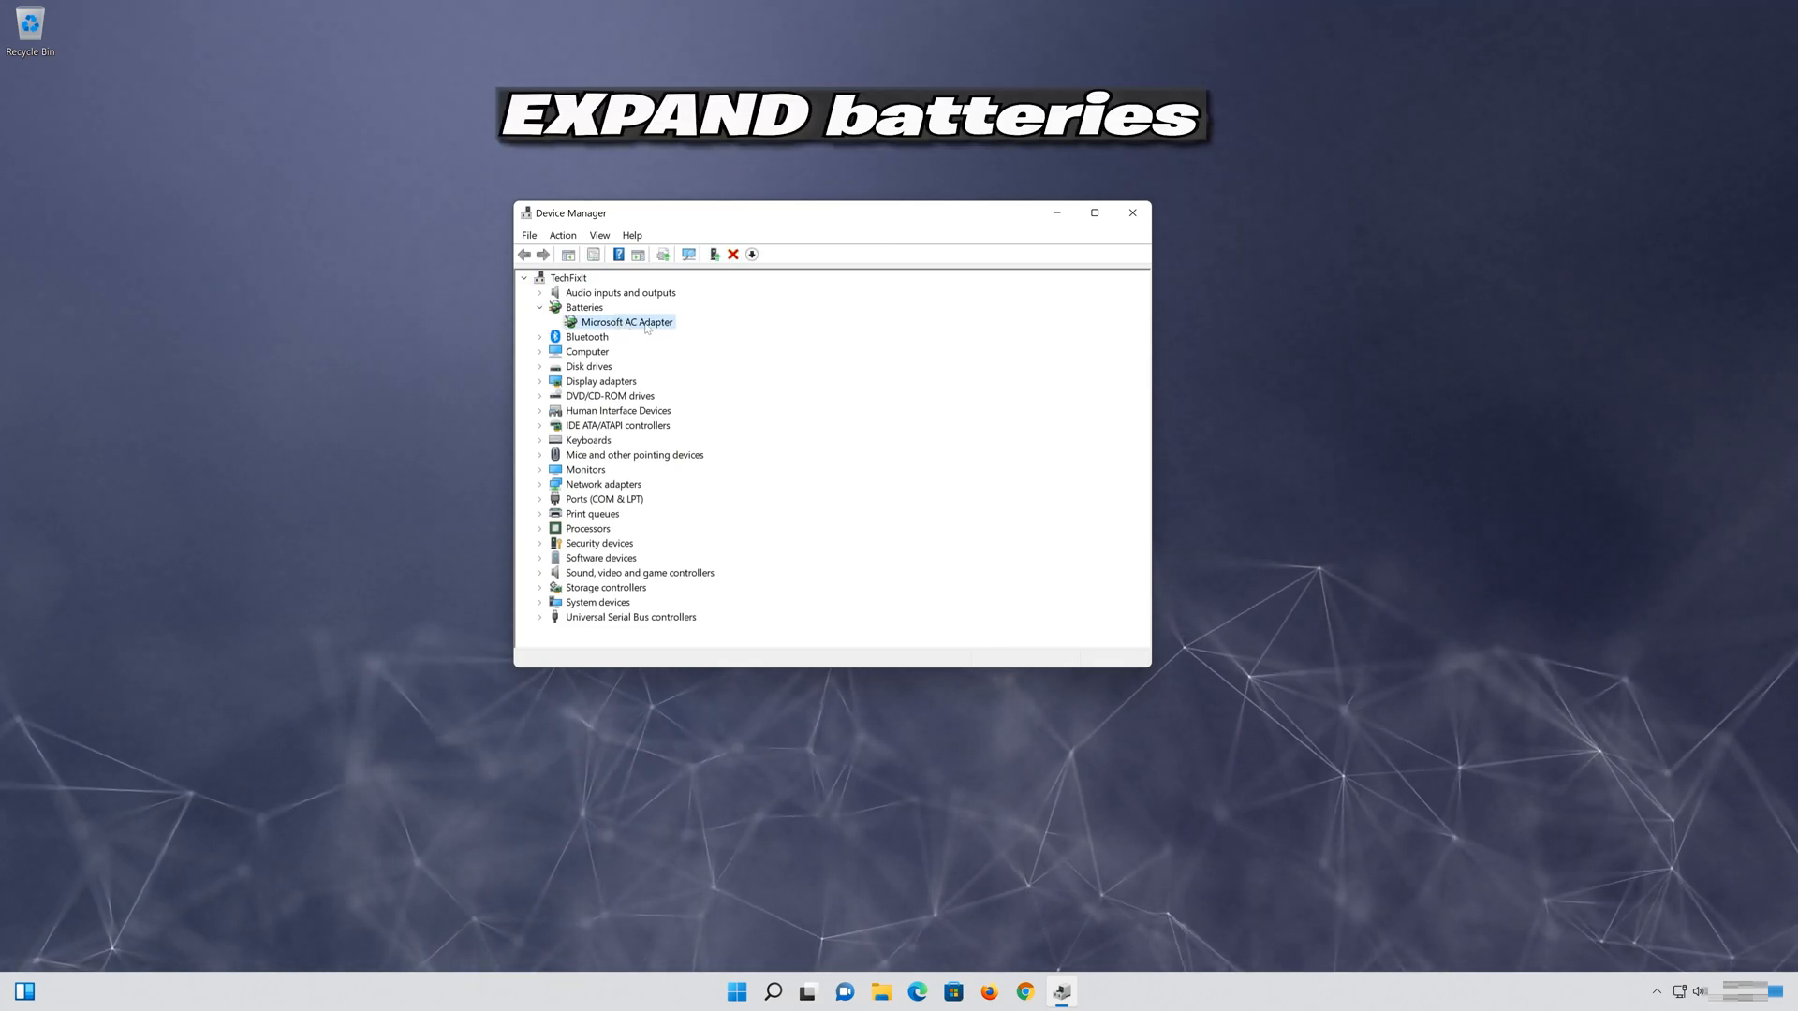
right_click(626, 321)
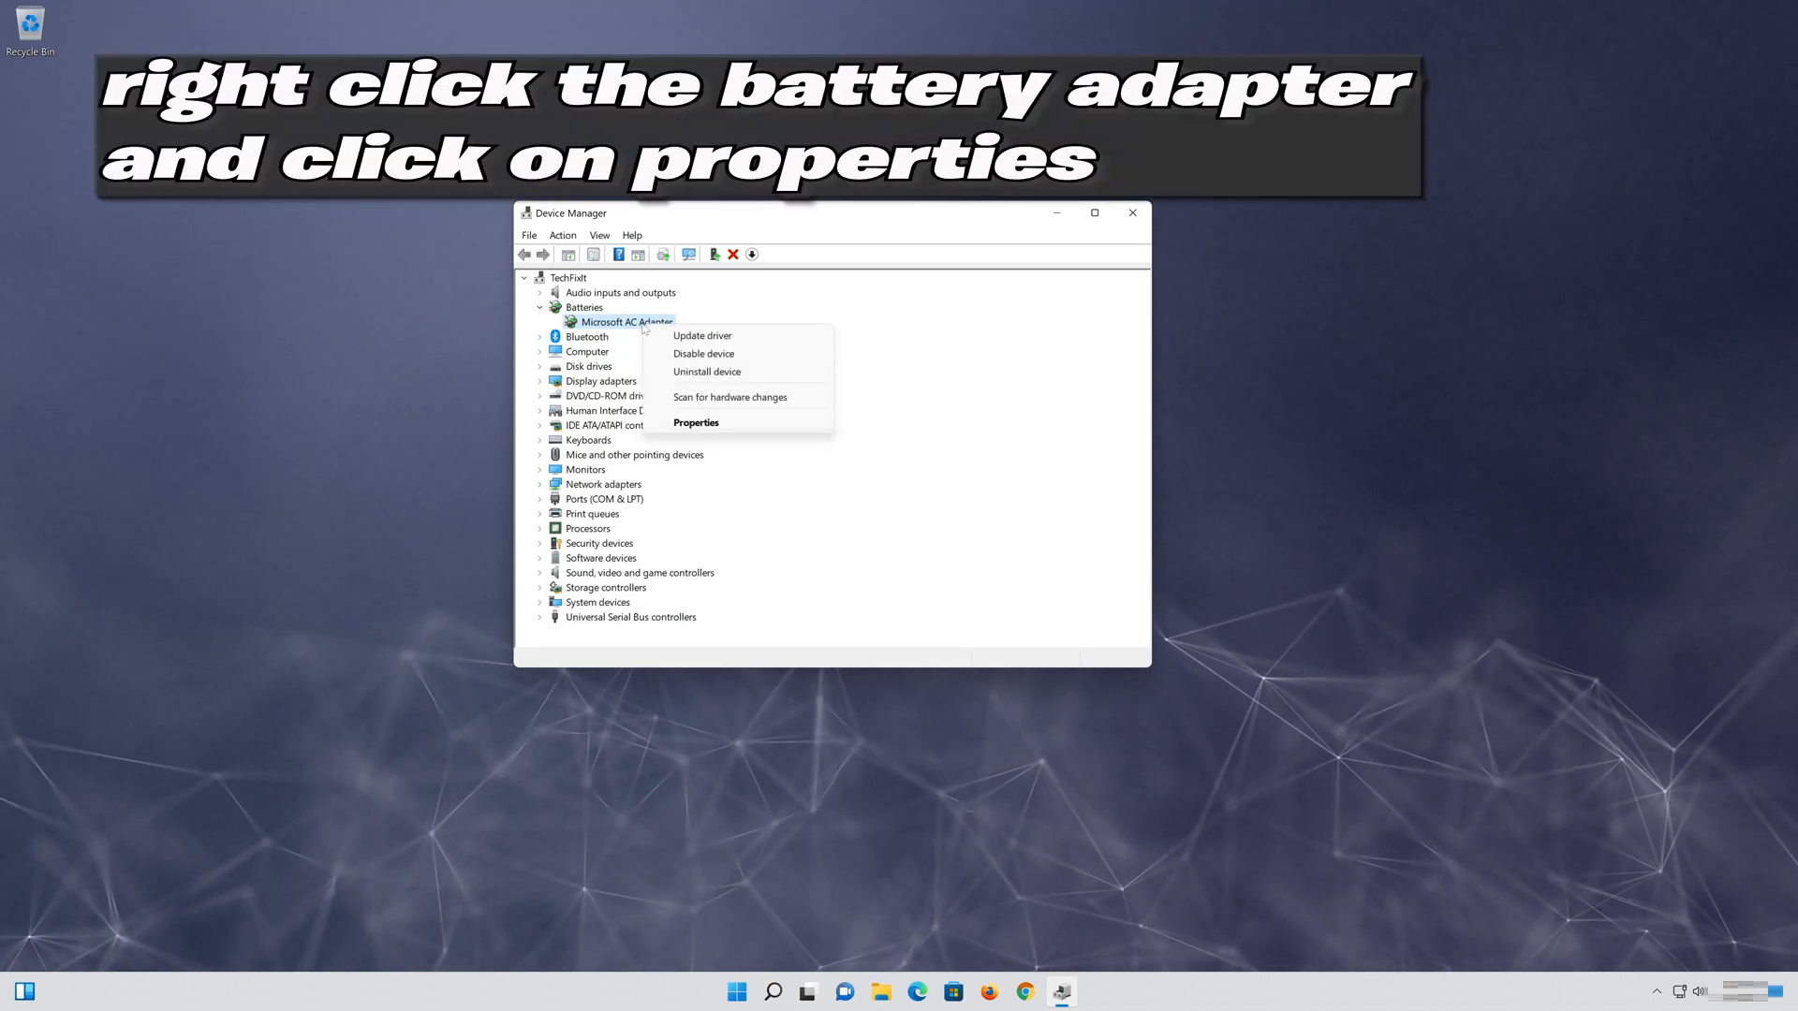
mouse_move(695, 422)
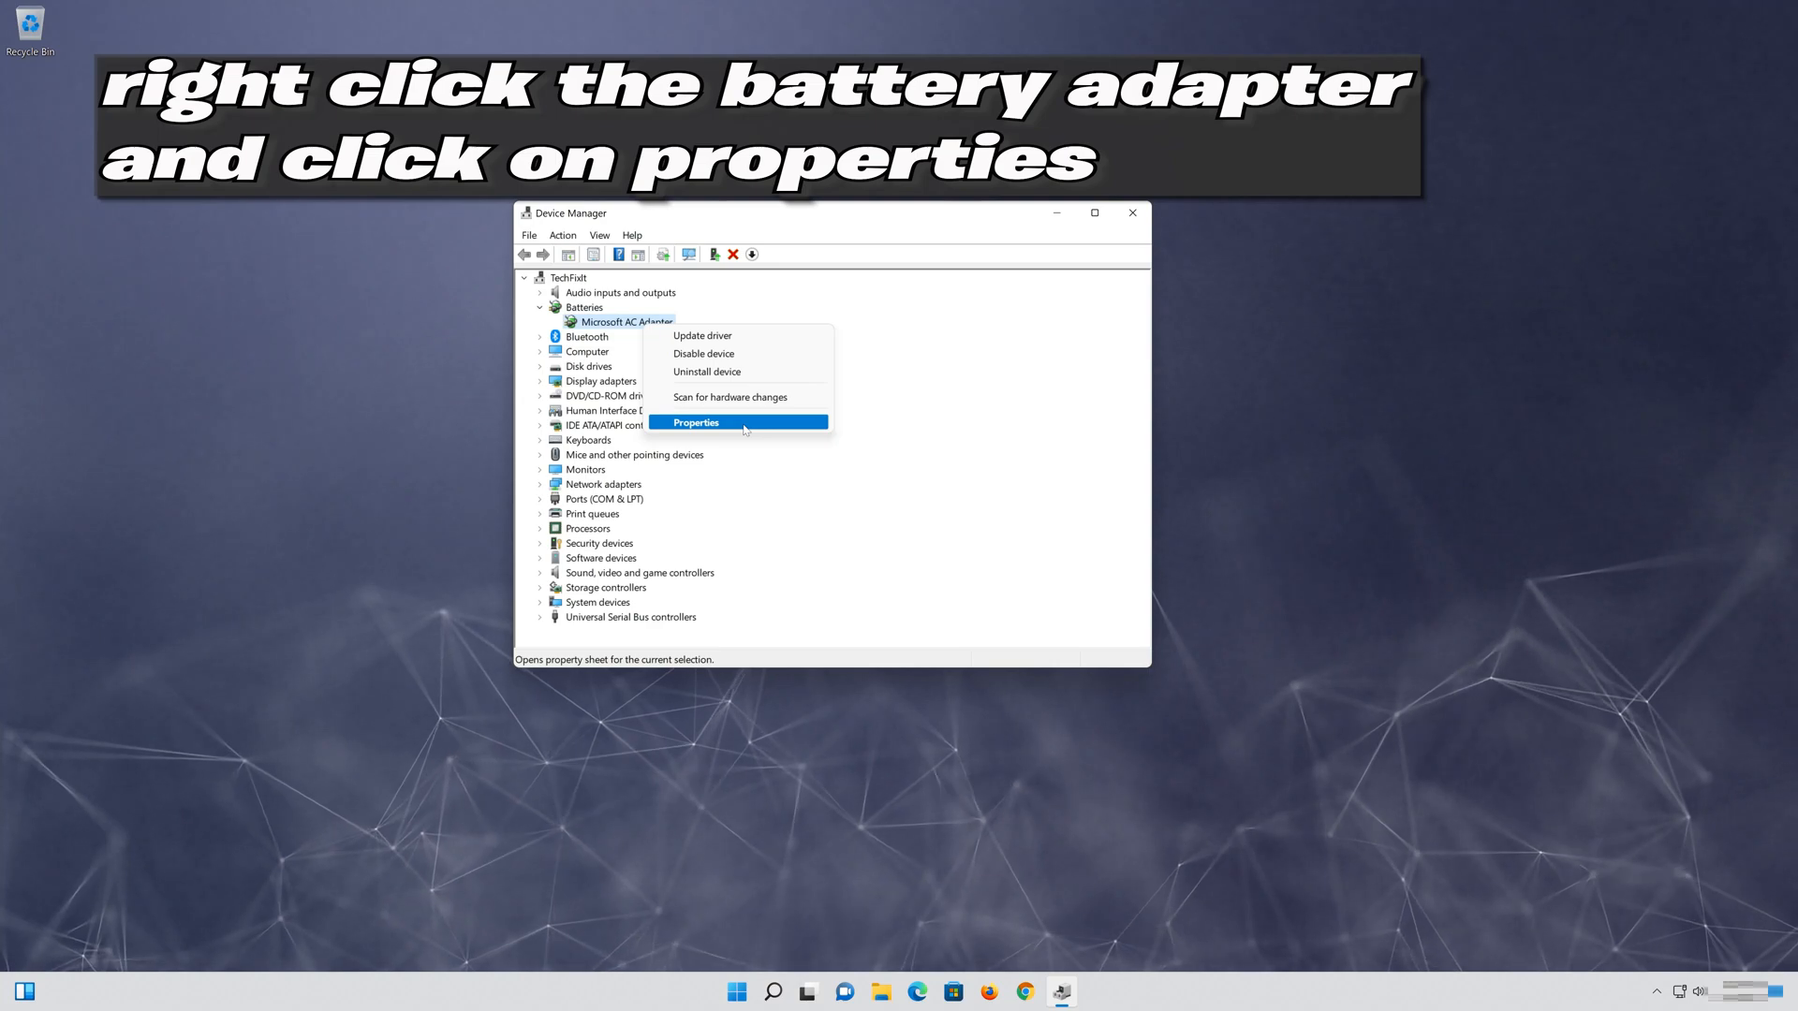
left_click(696, 422)
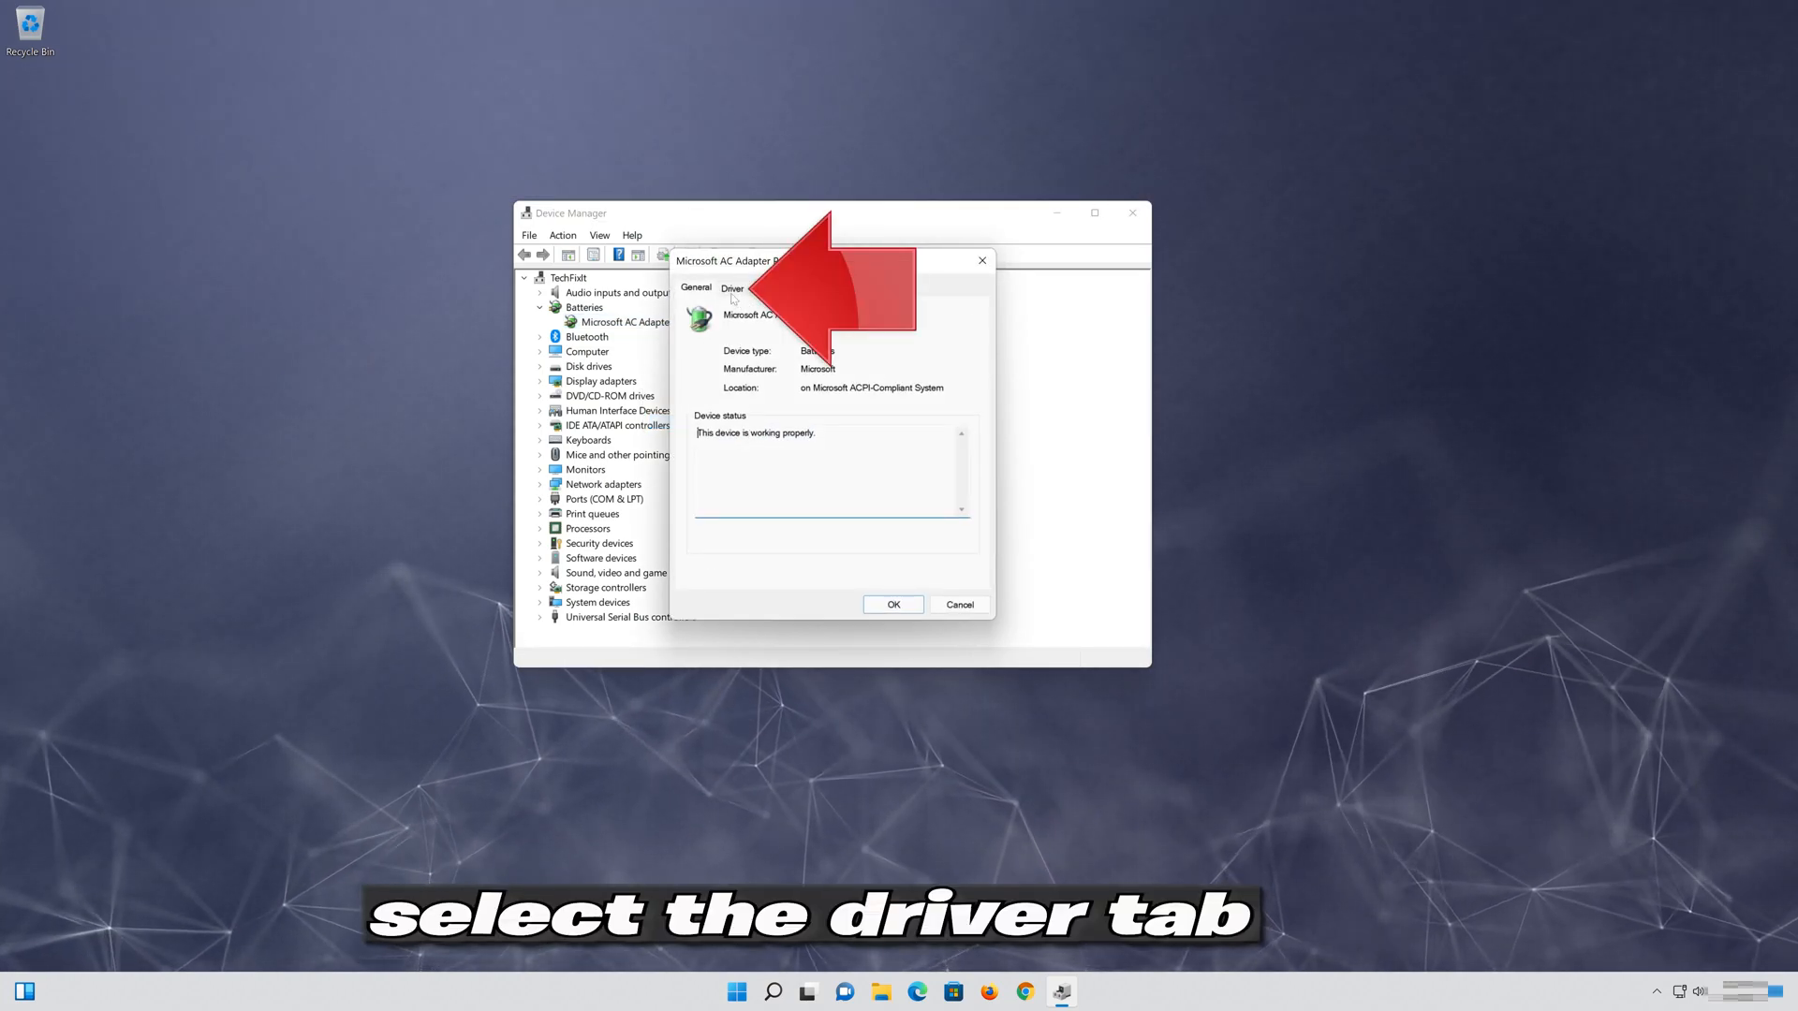
left_click(731, 288)
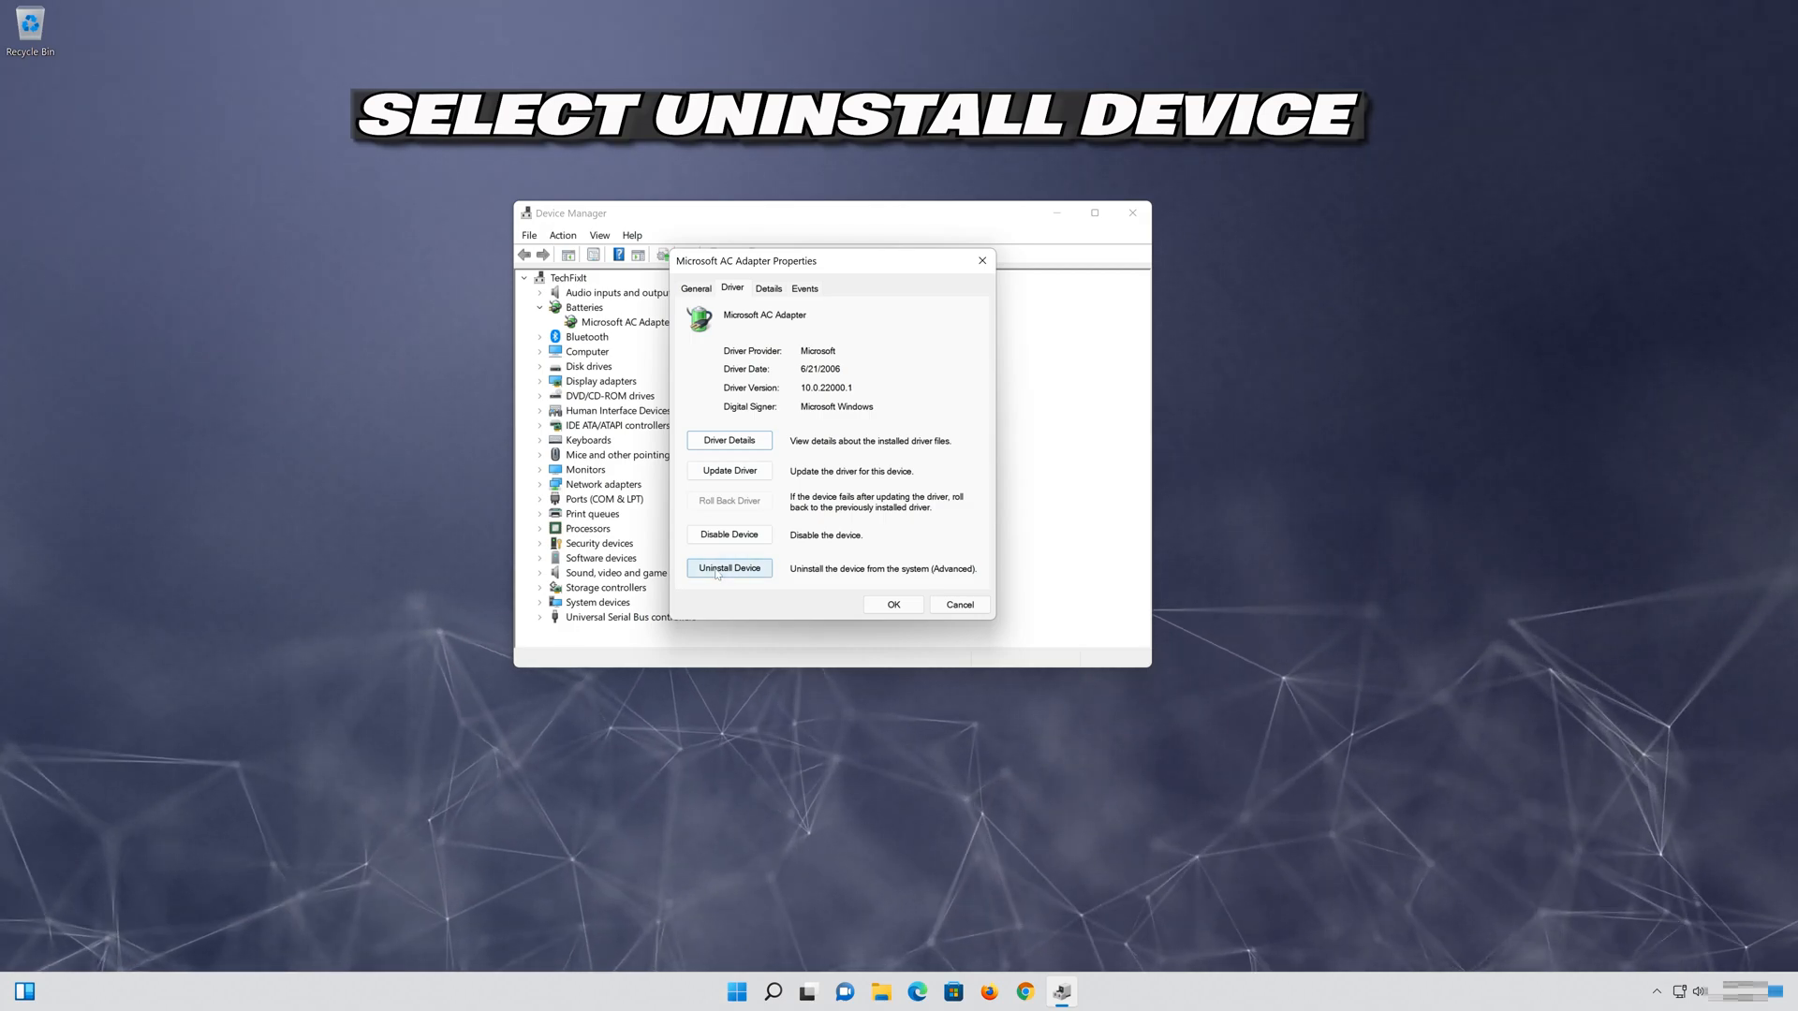
Uninstall the Microsoft AC Adapter device and close Device Manager
left_click(730, 568)
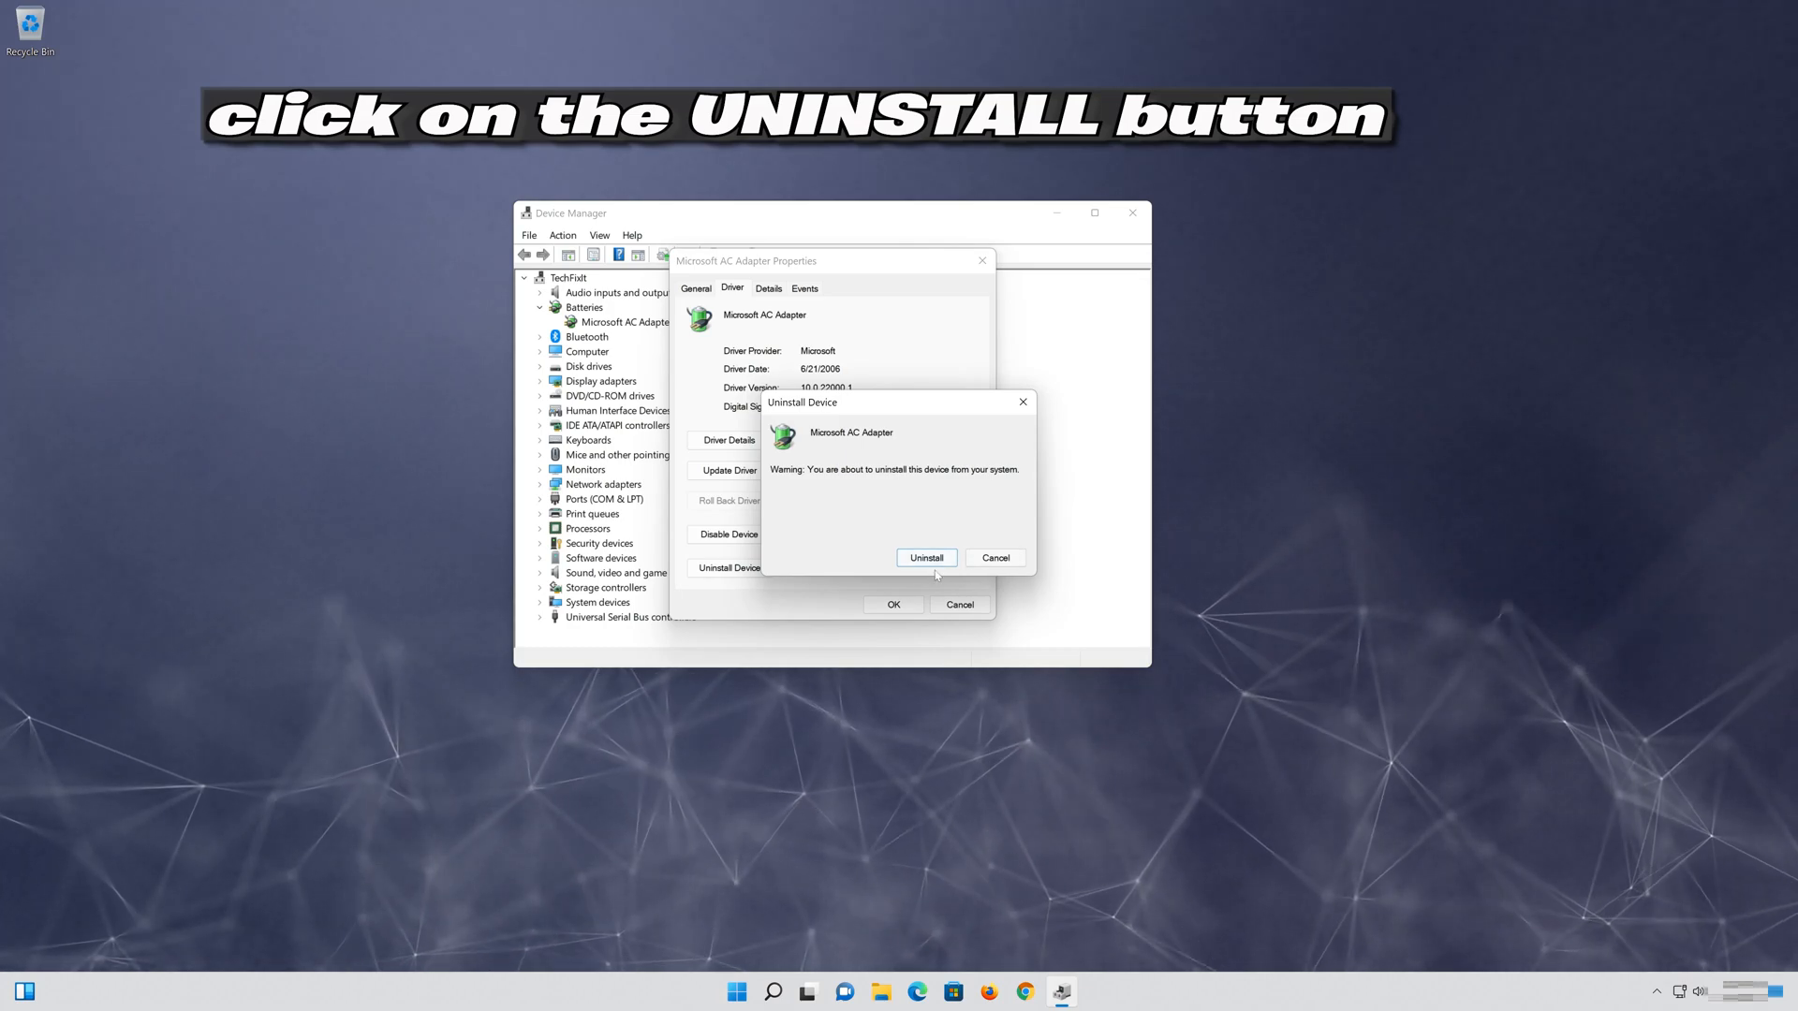
left_click(925, 558)
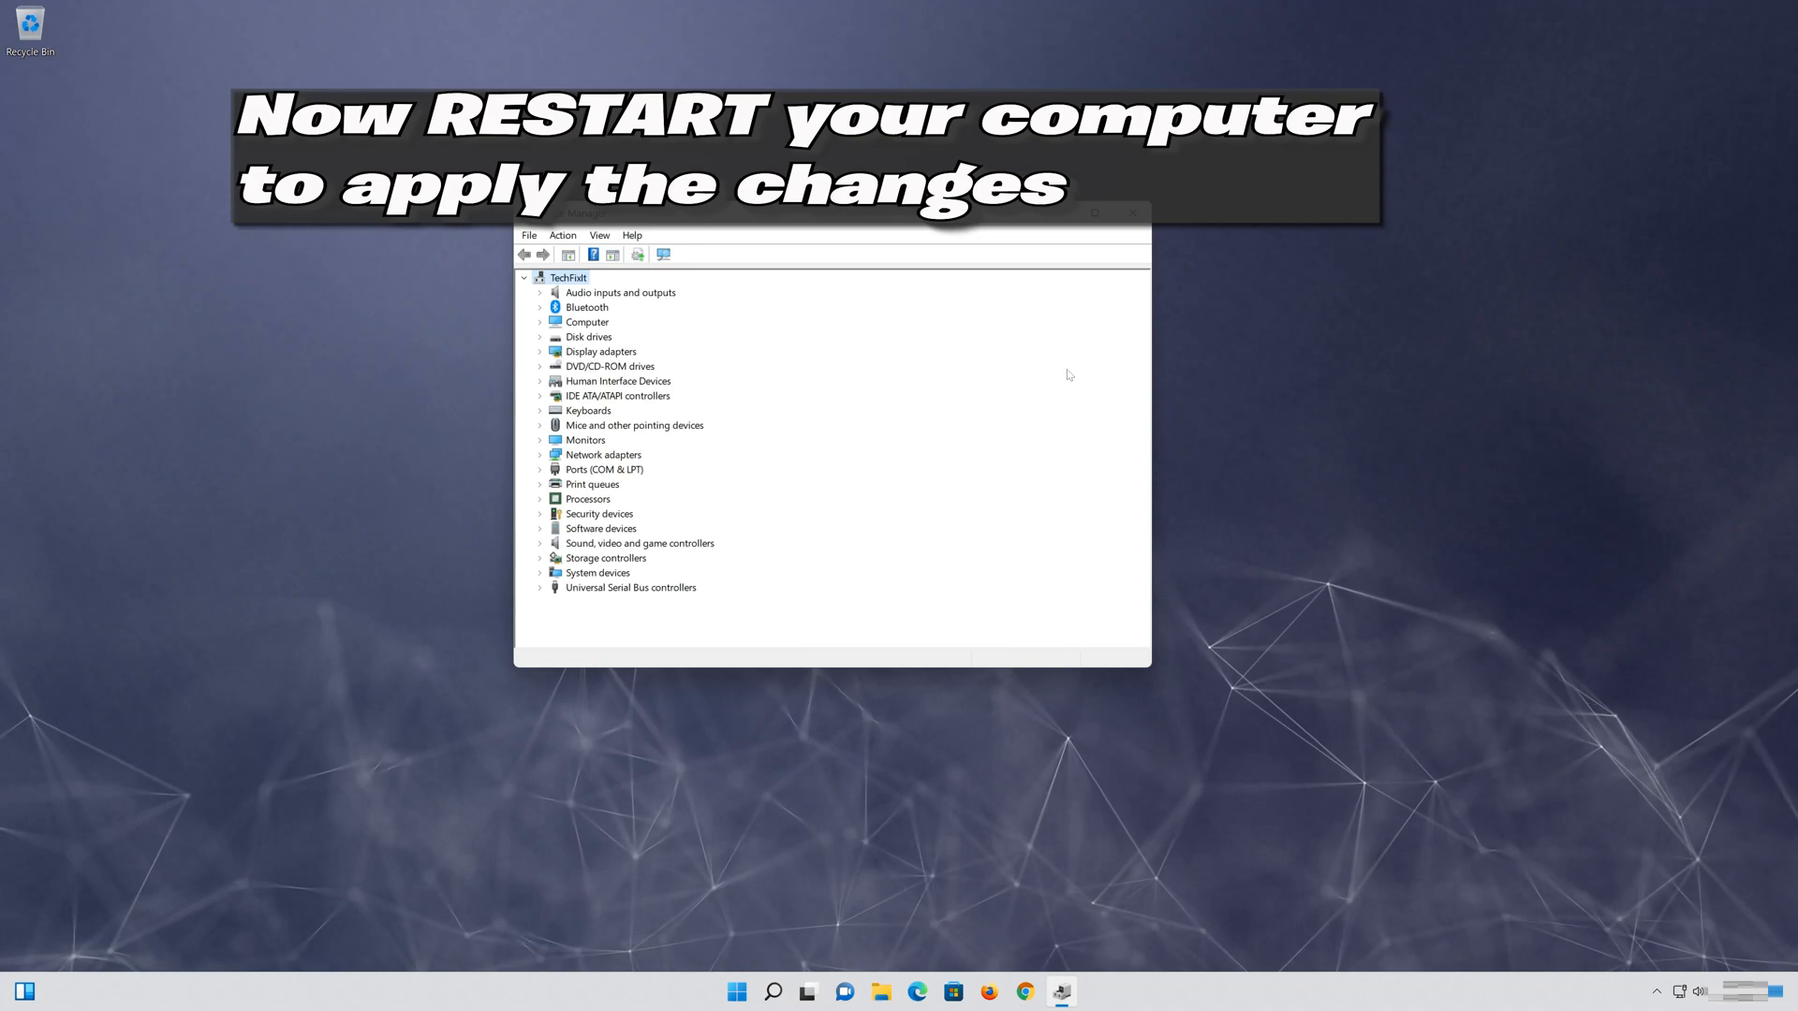
left_click(1134, 215)
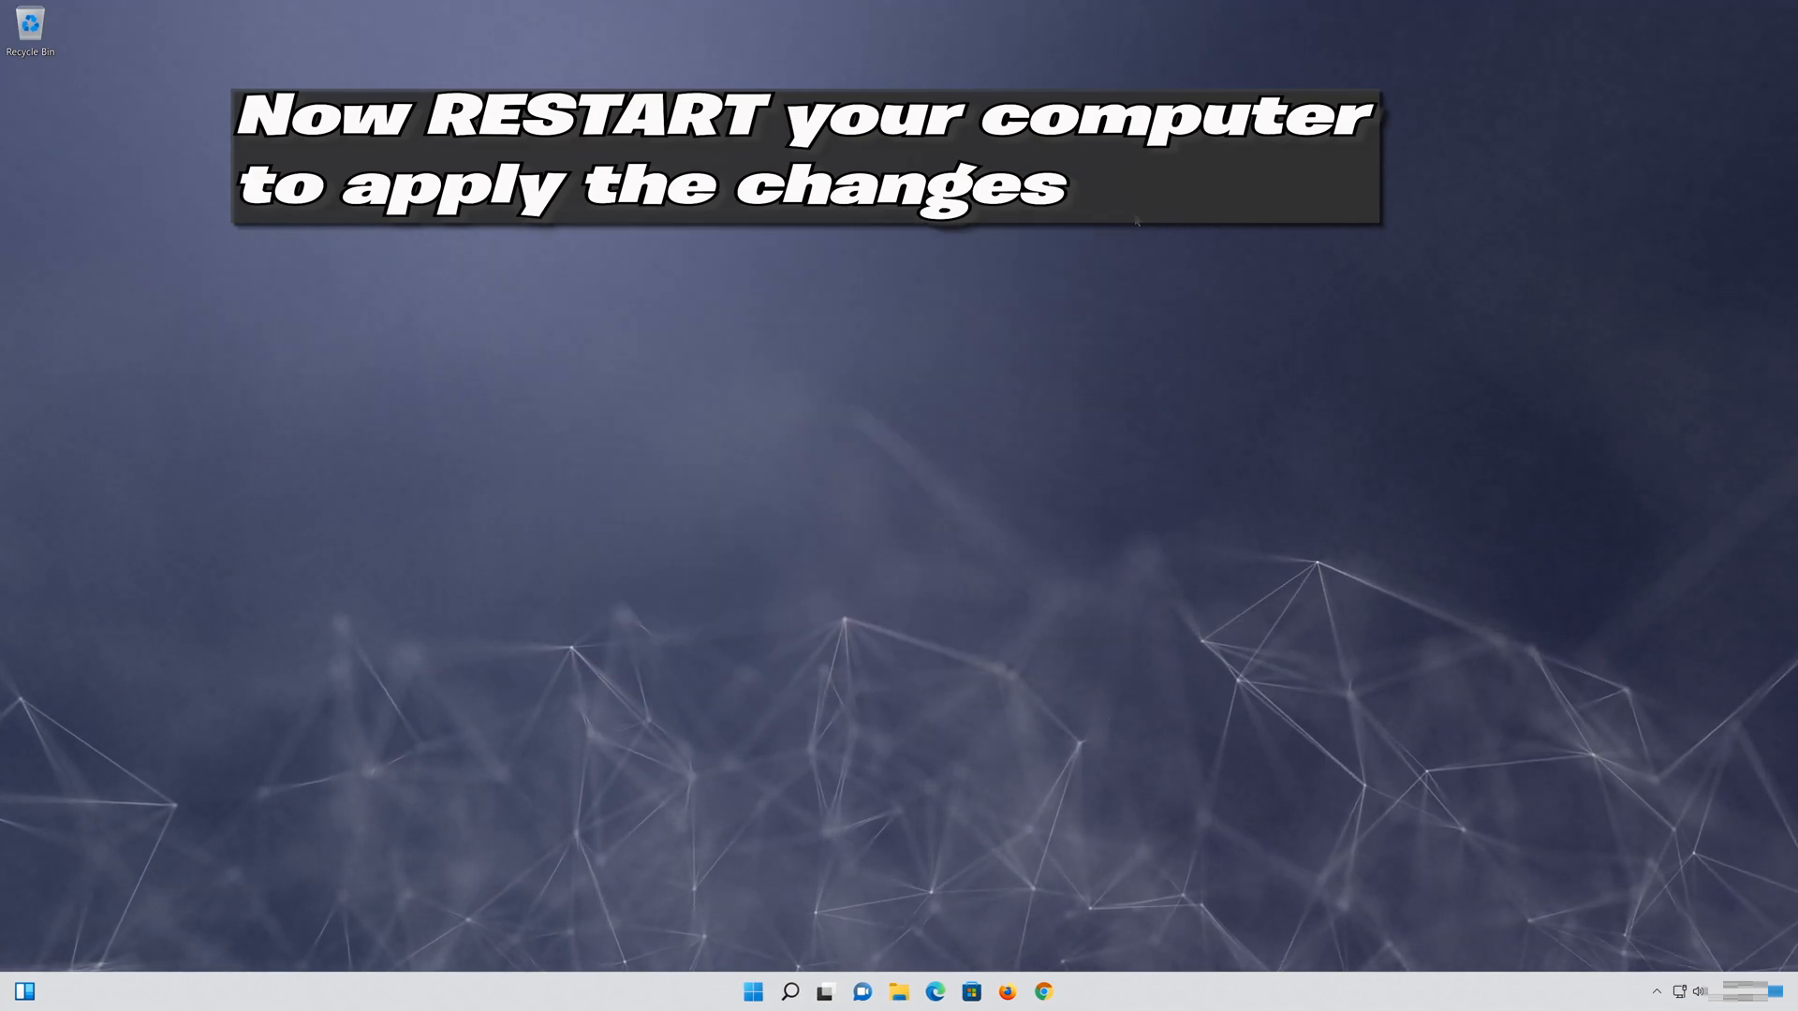
Restart Windows from the Start menu power options
left_click(753, 991)
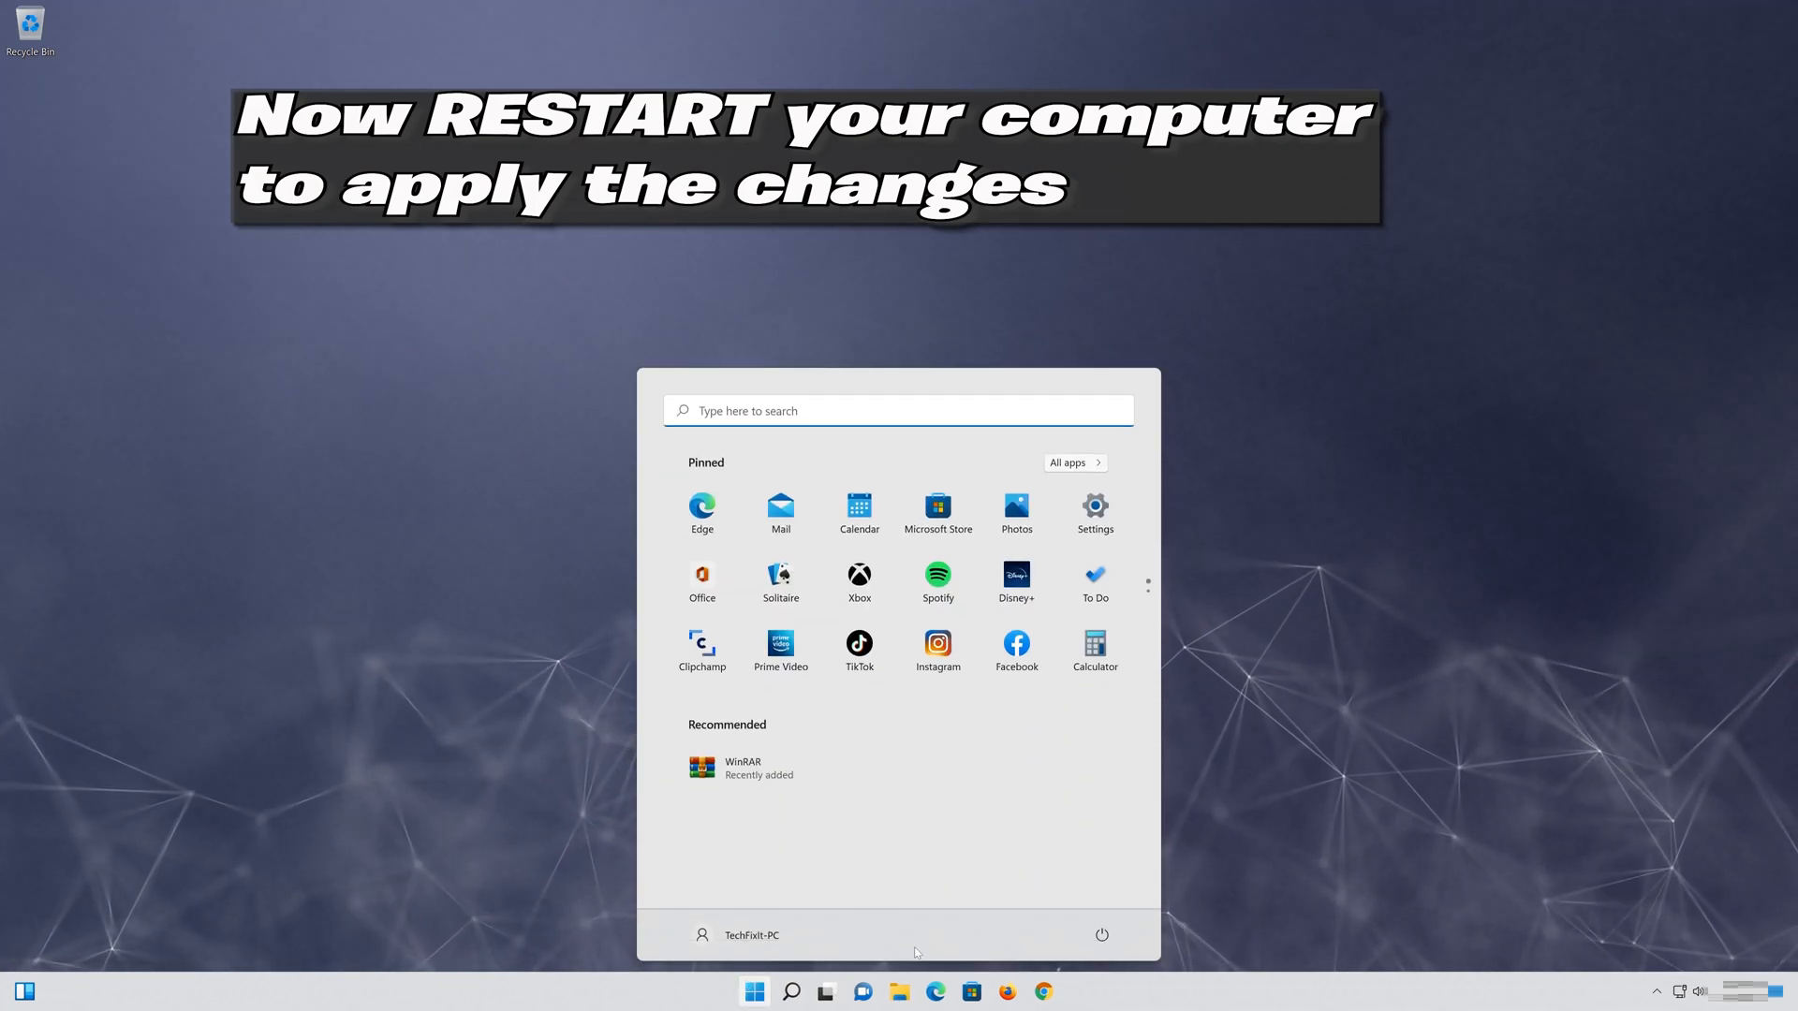
left_click(1100, 934)
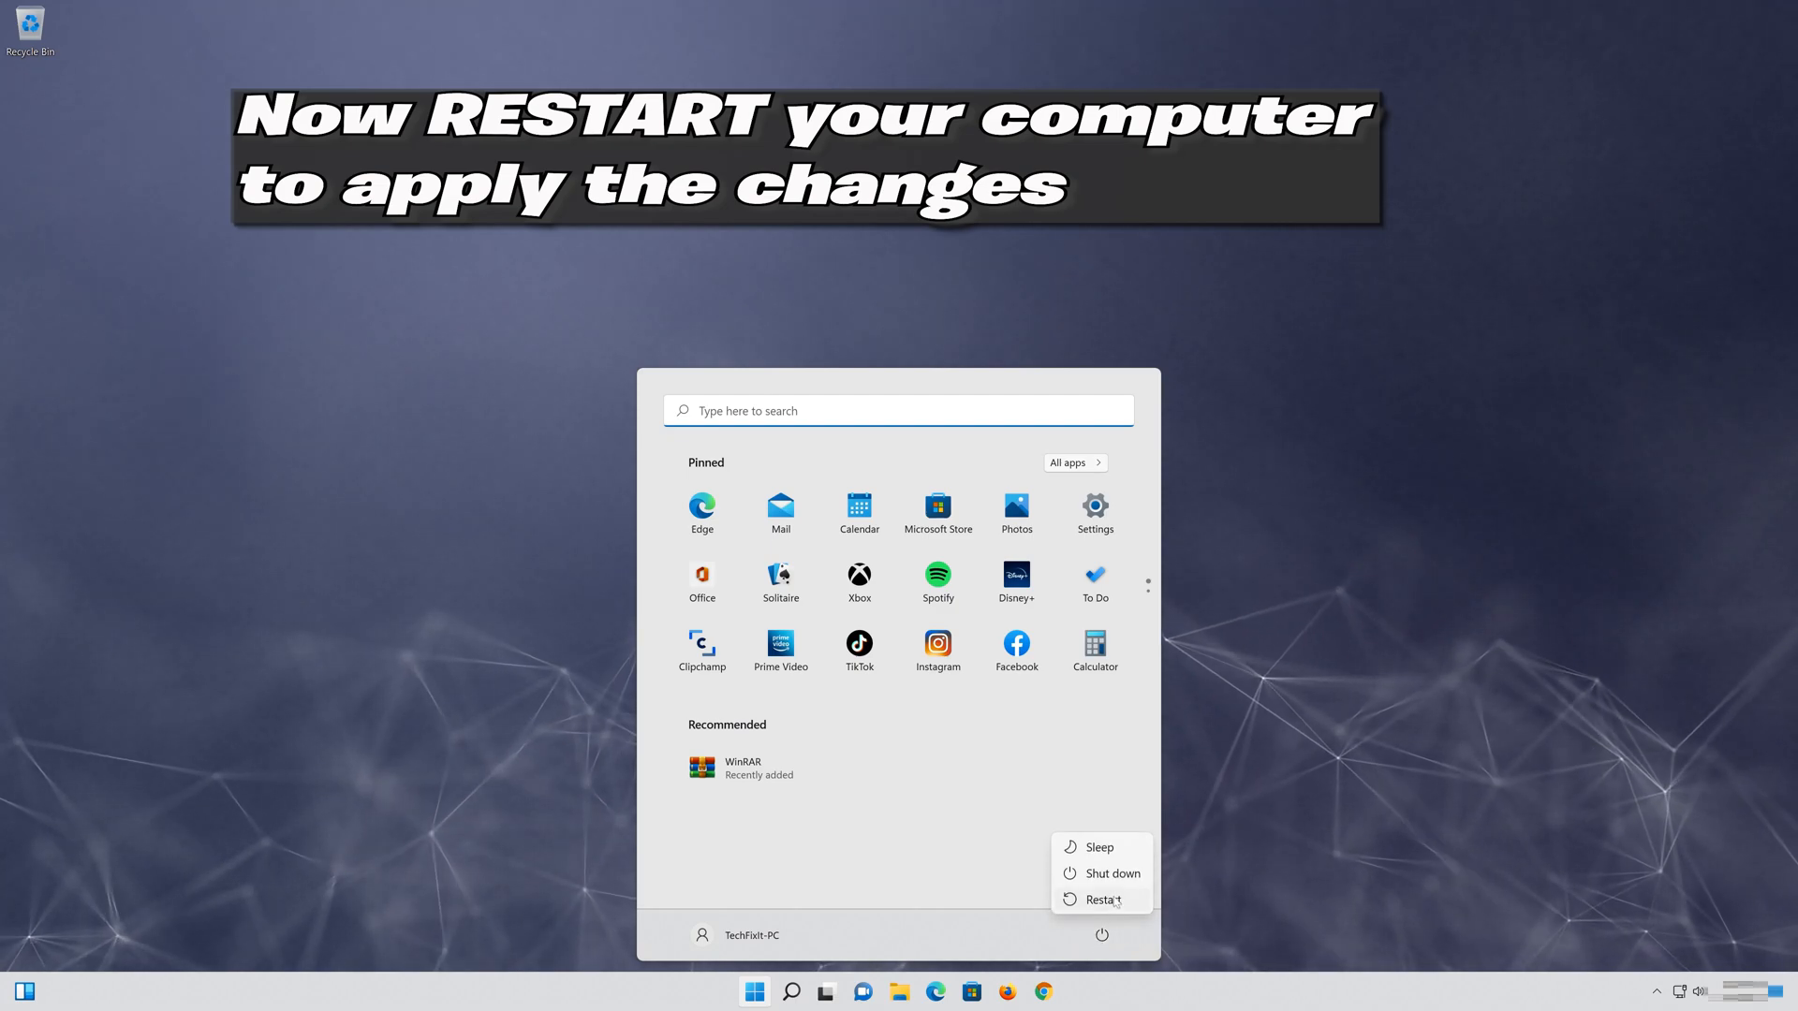
left_click(1099, 899)
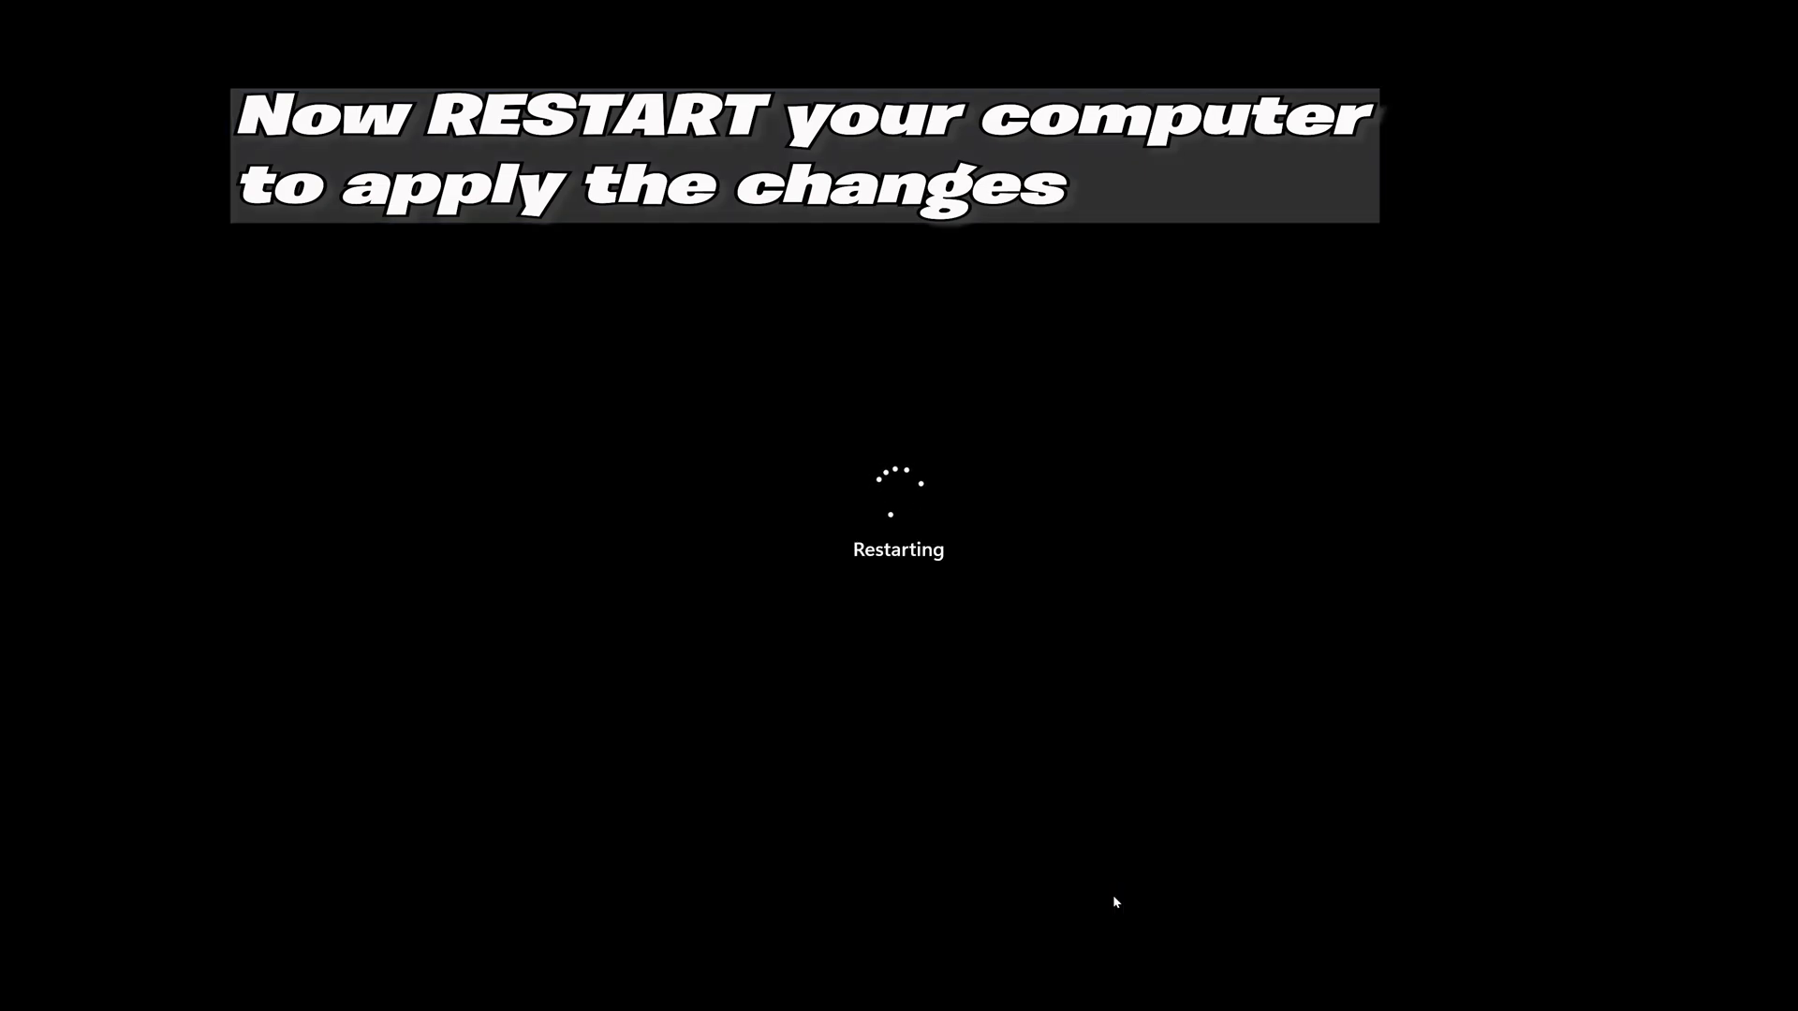